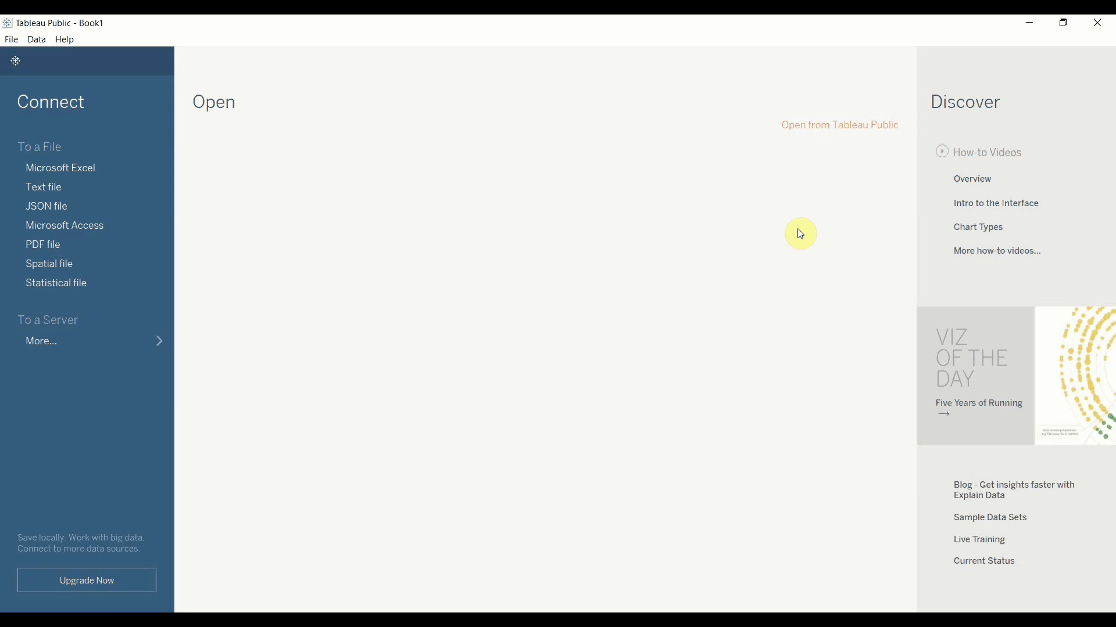
pyautogui.moveTo(796, 239)
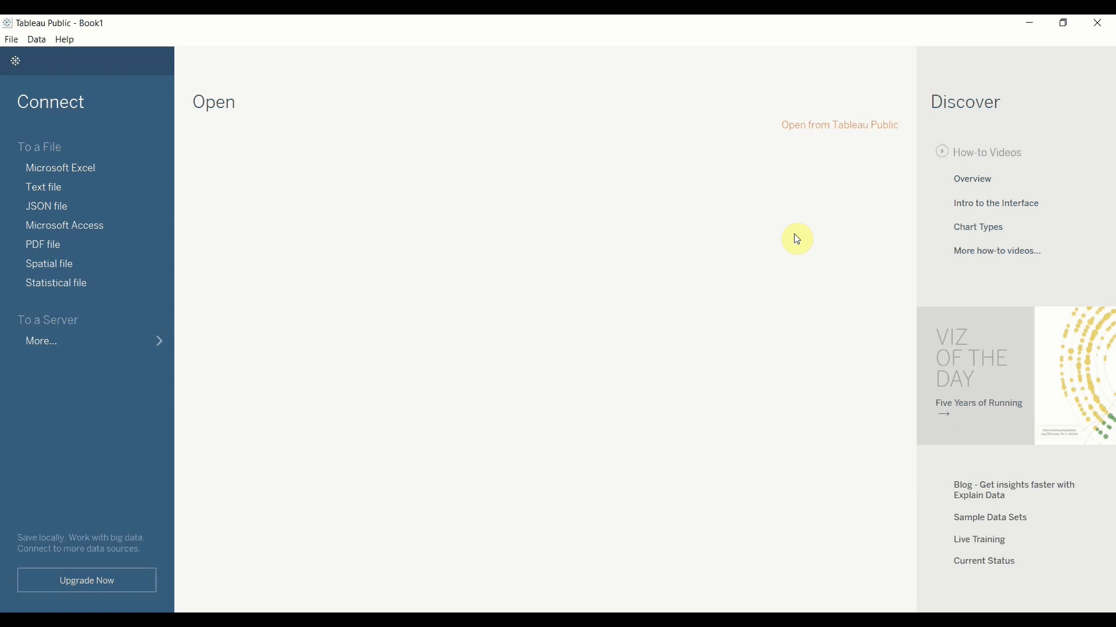
pyautogui.moveTo(579, 114)
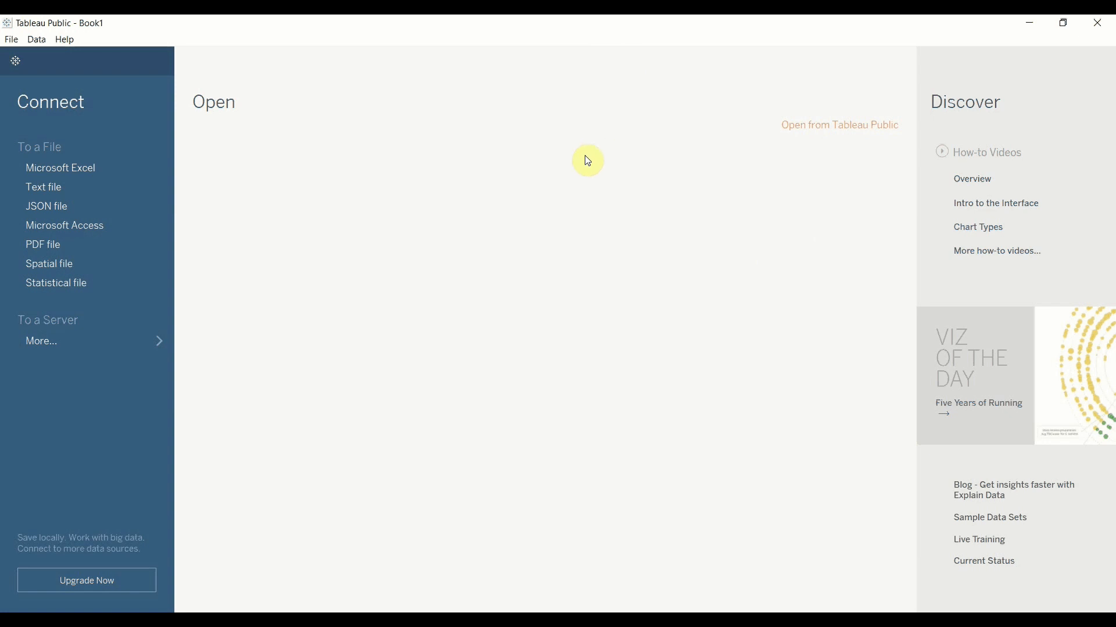
pyautogui.moveTo(504, 207)
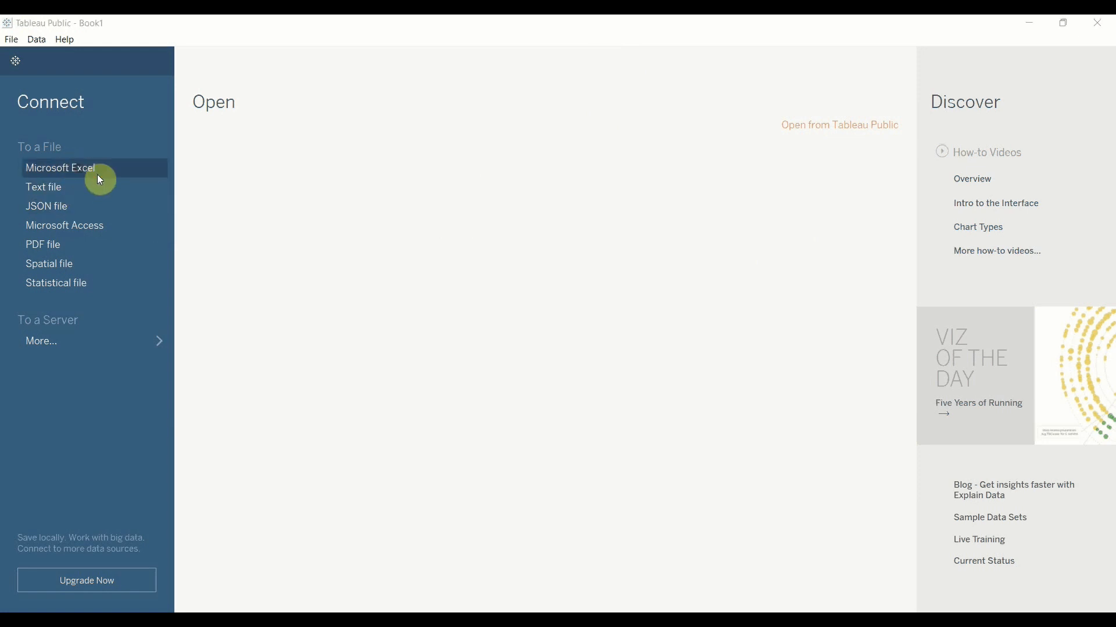
# Connect to the Small GPA Excel workbook and add its Grades Oct sheet to the canvas
pyautogui.click(60, 167)
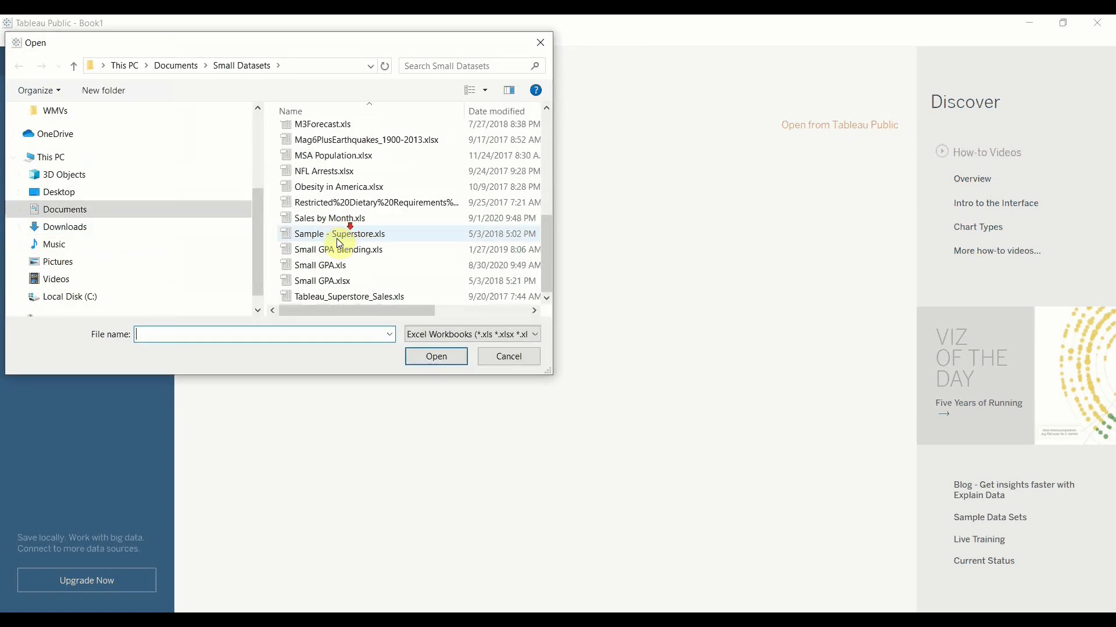
pyautogui.click(436, 356)
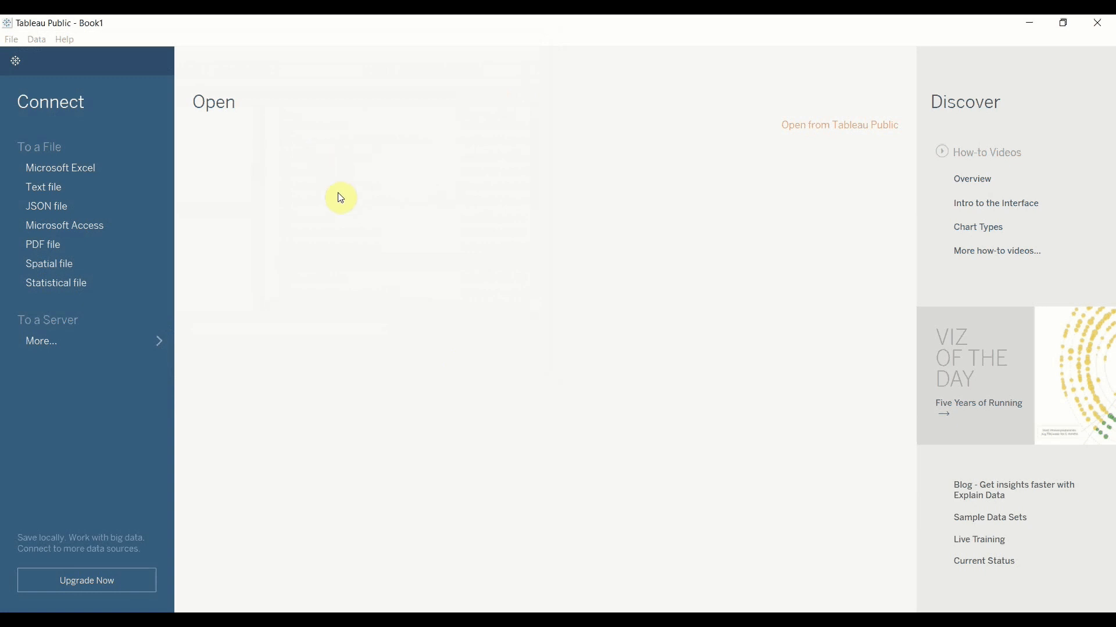
pyautogui.click(61, 167)
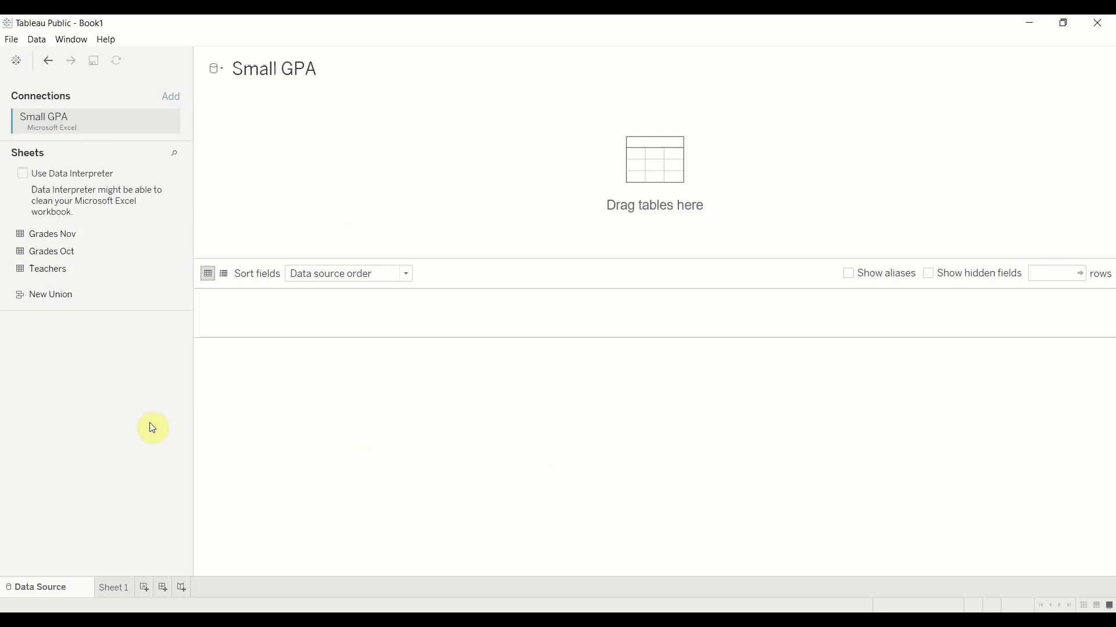
pyautogui.moveTo(51, 251); pyautogui.dragTo(284, 142)
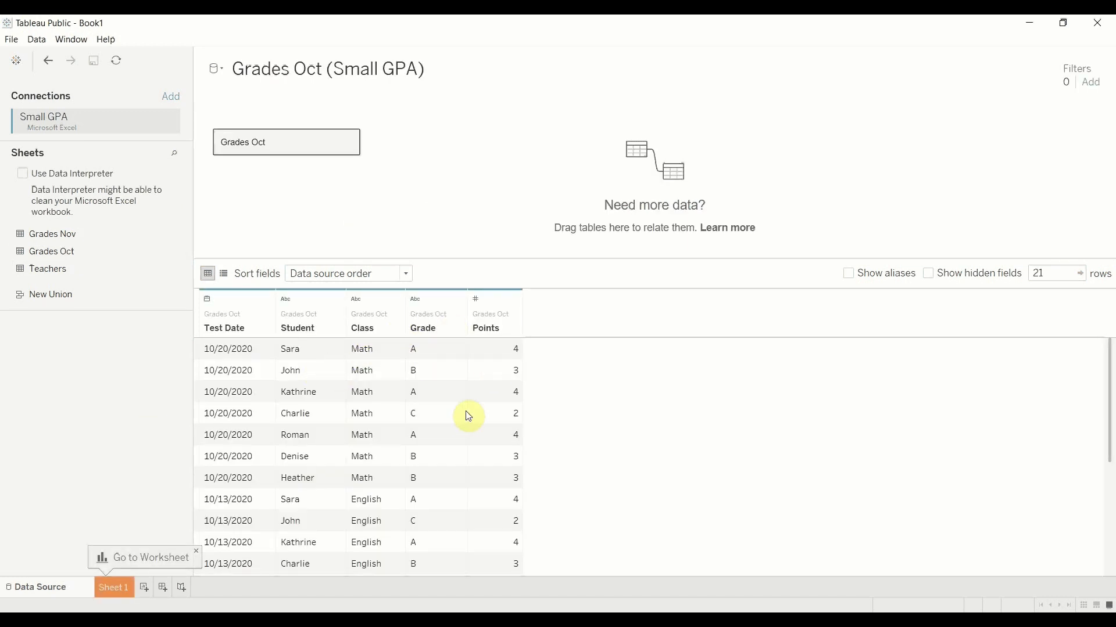
pyautogui.moveTo(479, 418)
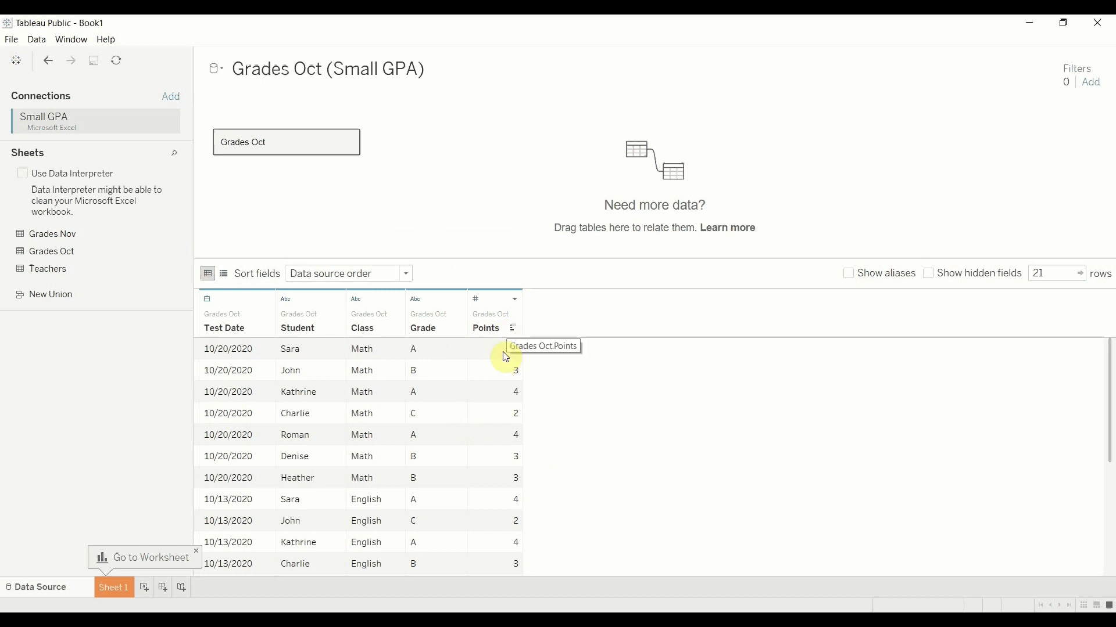
pyautogui.moveTo(648, 363)
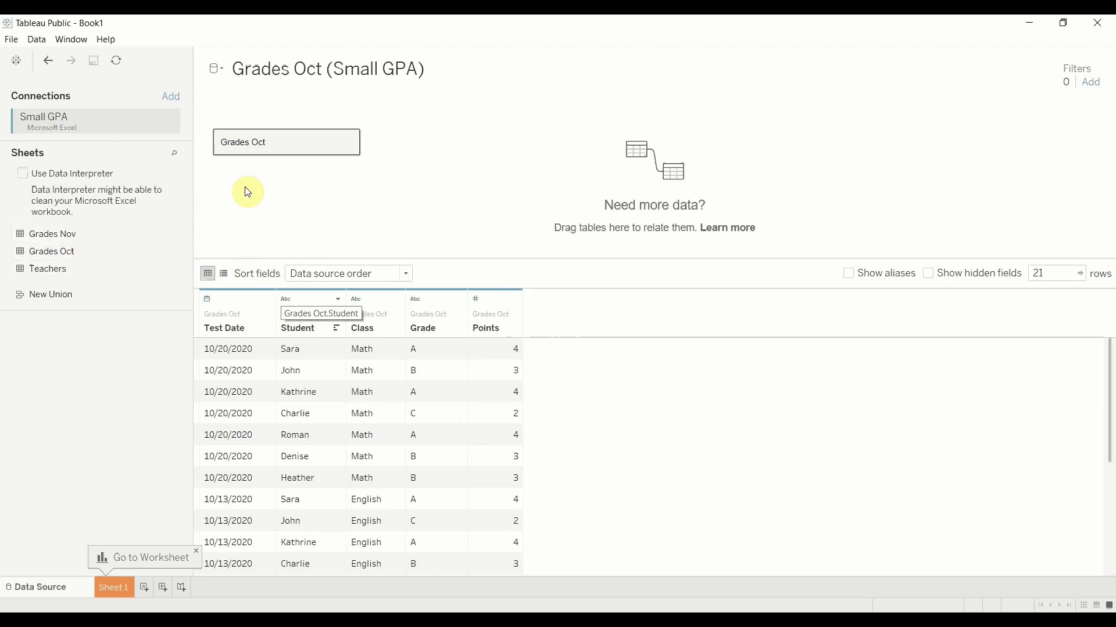
pyautogui.moveTo(50, 251)
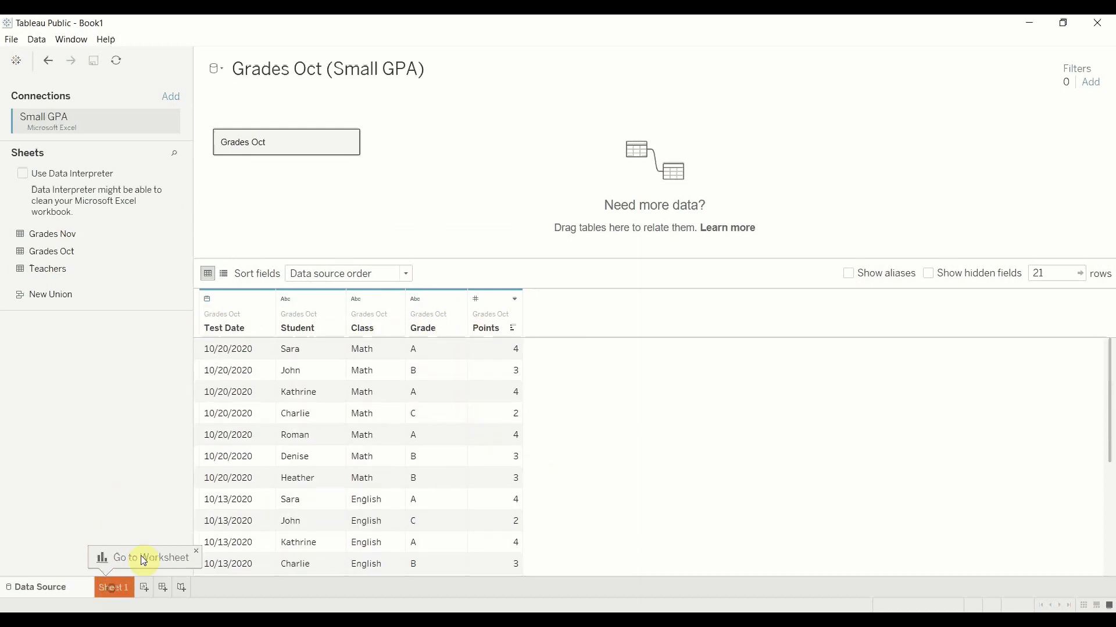
# On Sheet 1, place Student on Columns and SUM(Points) on Rows for a bar chart
pyautogui.click(144, 558)
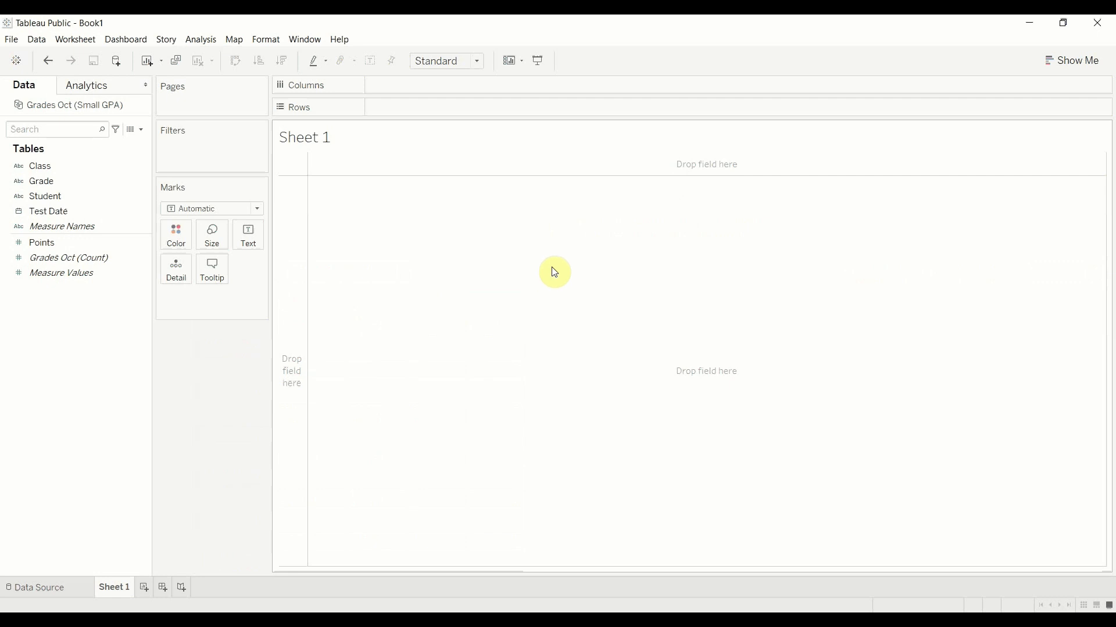
pyautogui.moveTo(389, 179)
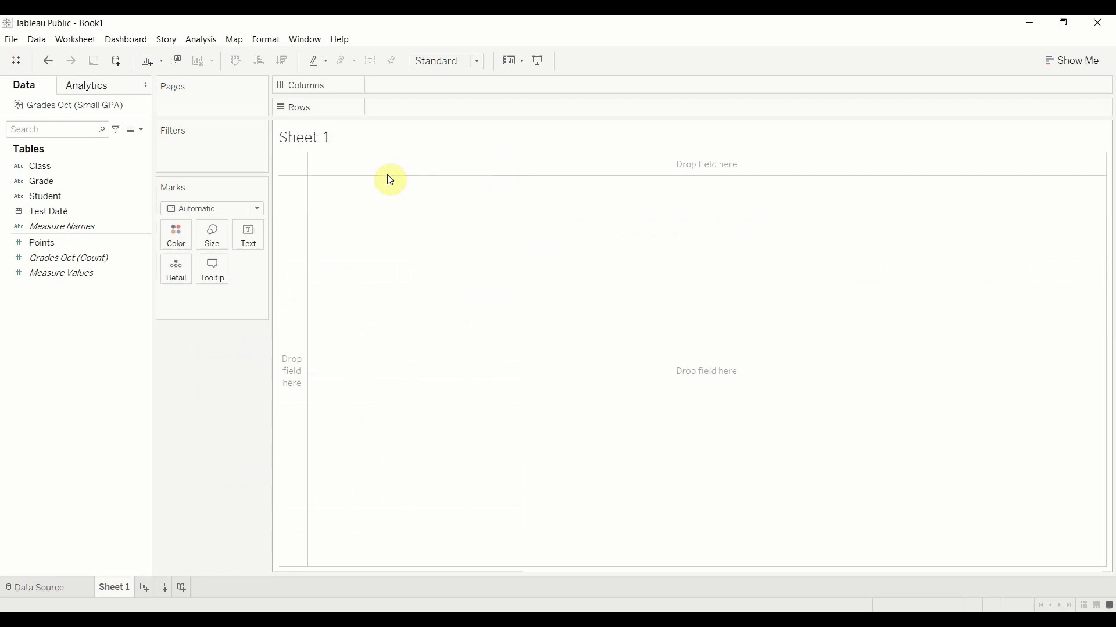
pyautogui.moveTo(45, 197); pyautogui.dragTo(389, 127)
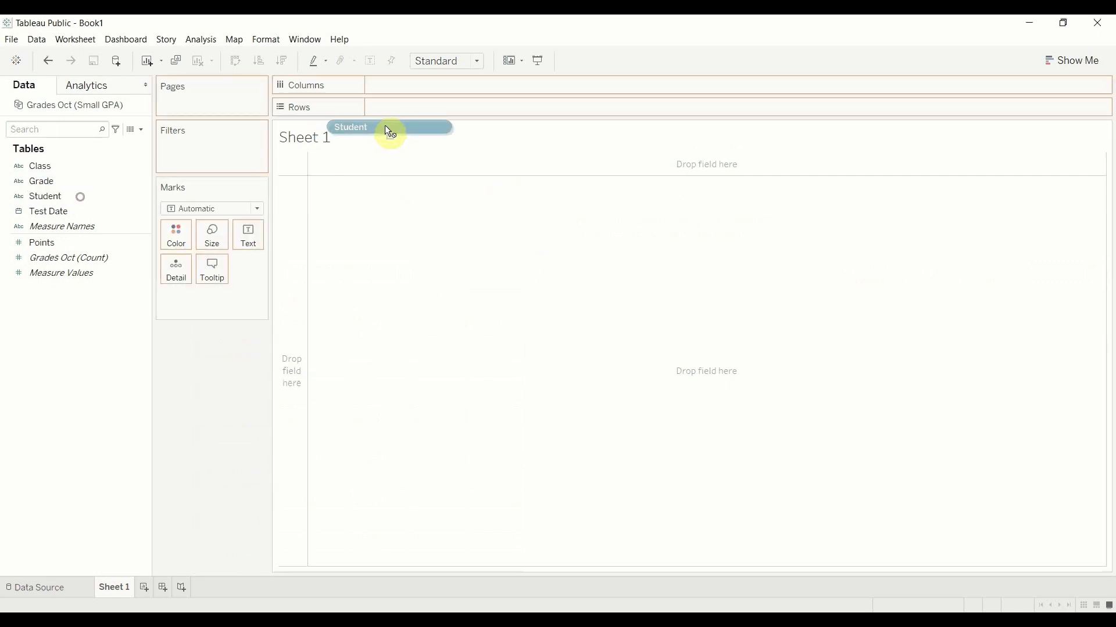
pyautogui.moveTo(388, 127); pyautogui.dragTo(416, 85)
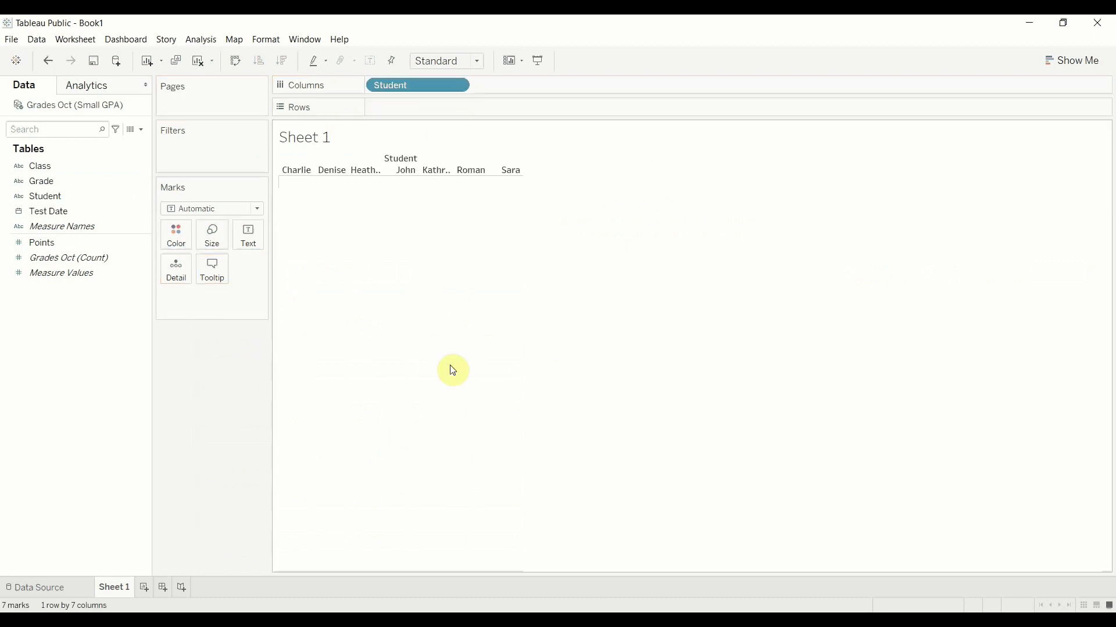
pyautogui.click(42, 243)
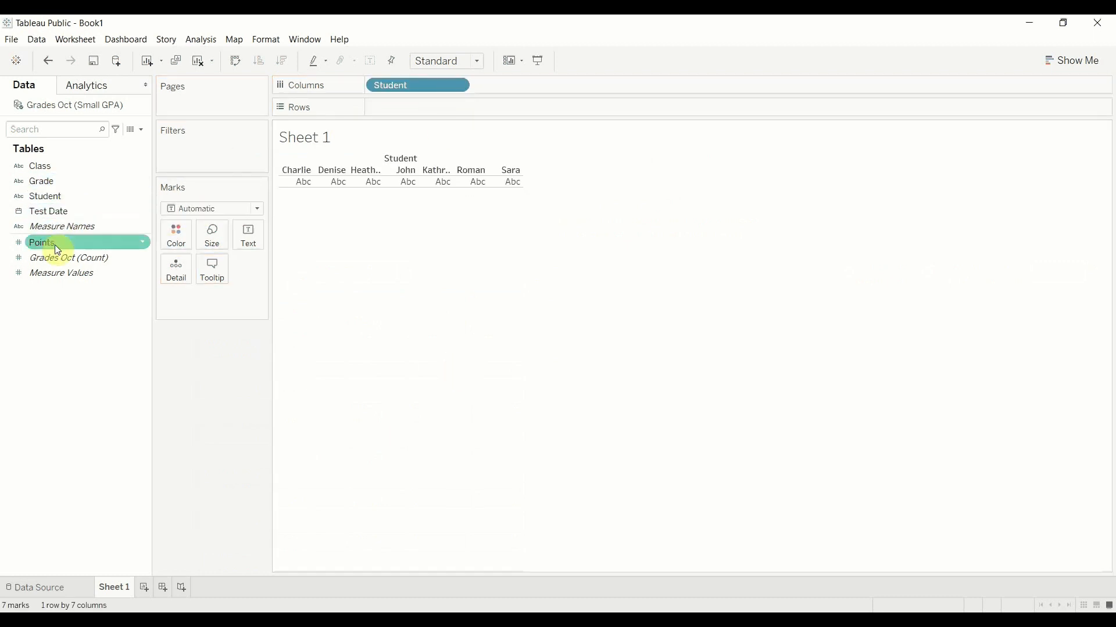
pyautogui.moveTo(41, 241); pyautogui.dragTo(417, 107)
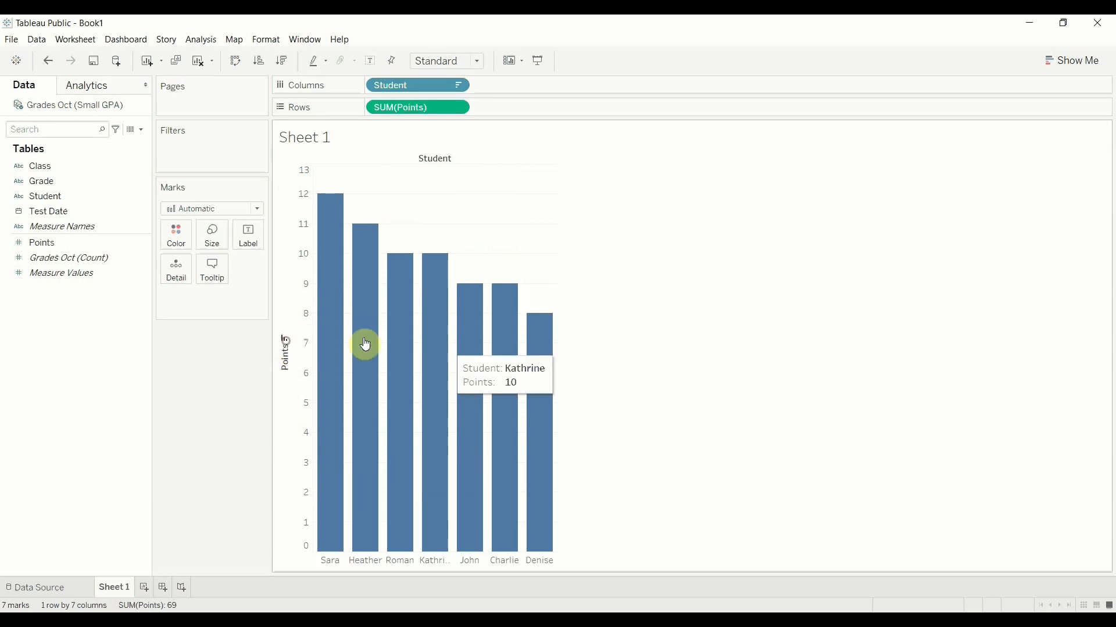
pyautogui.moveTo(581, 270)
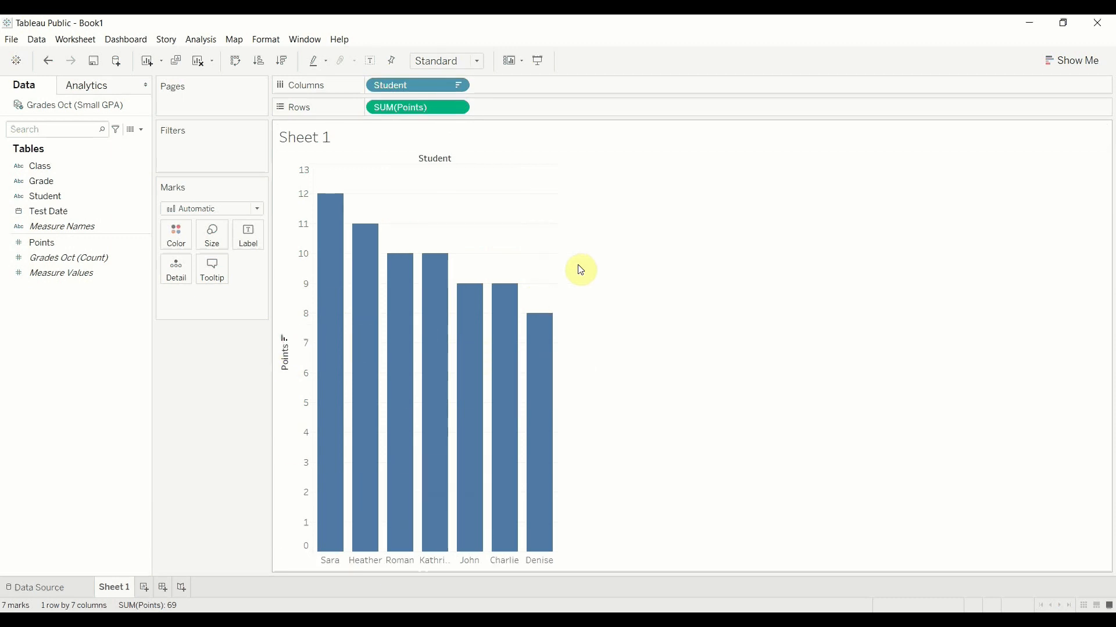
pyautogui.moveTo(595, 286)
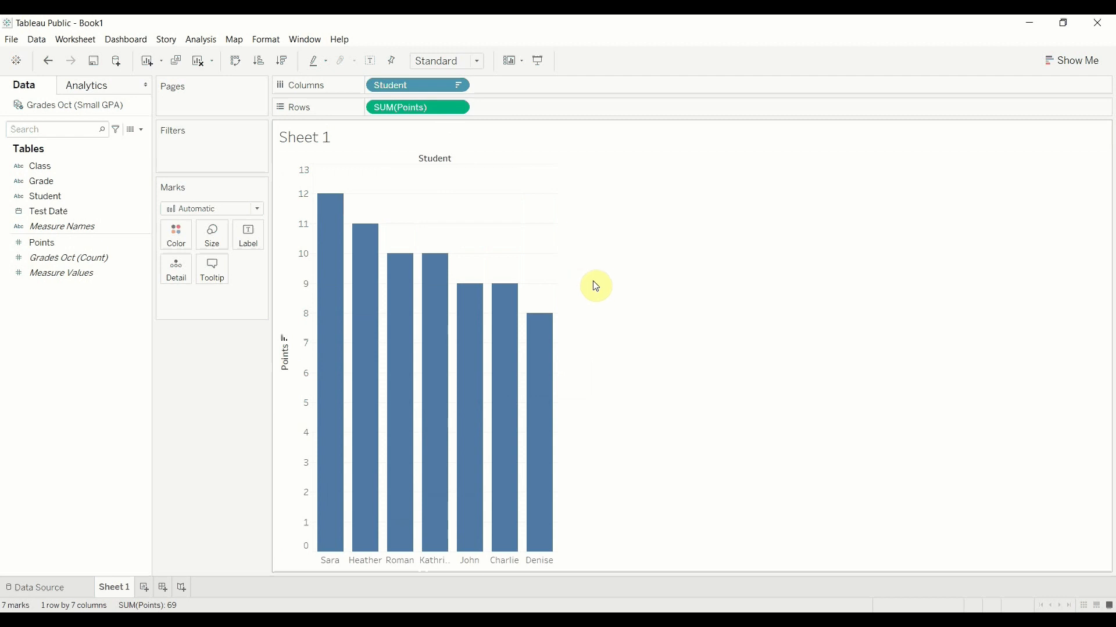
pyautogui.moveTo(653, 280)
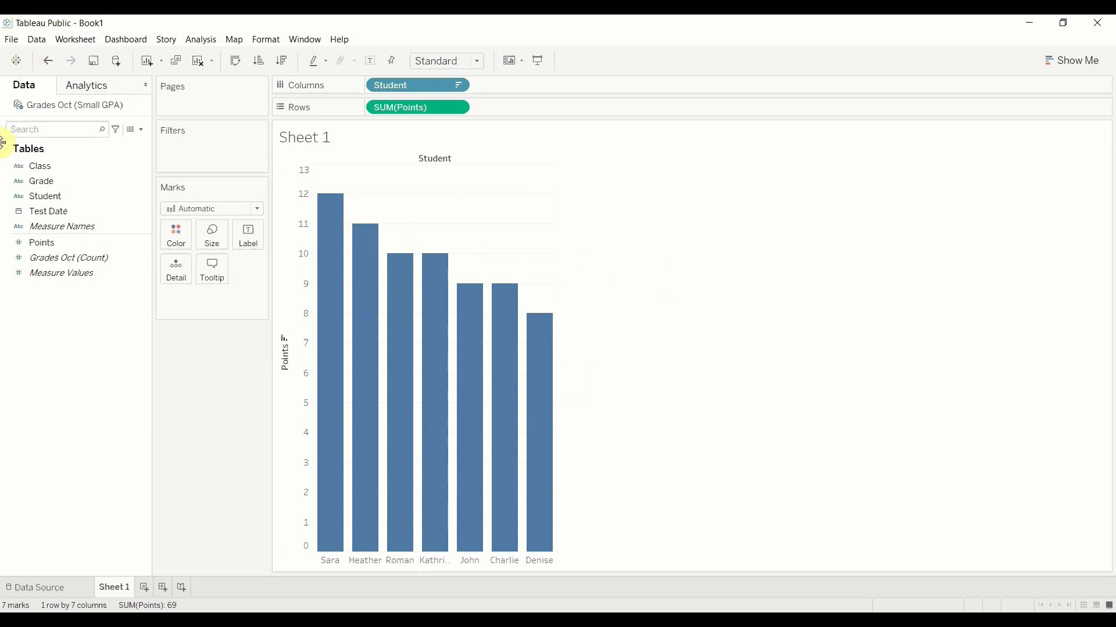
pyautogui.moveTo(150, 137)
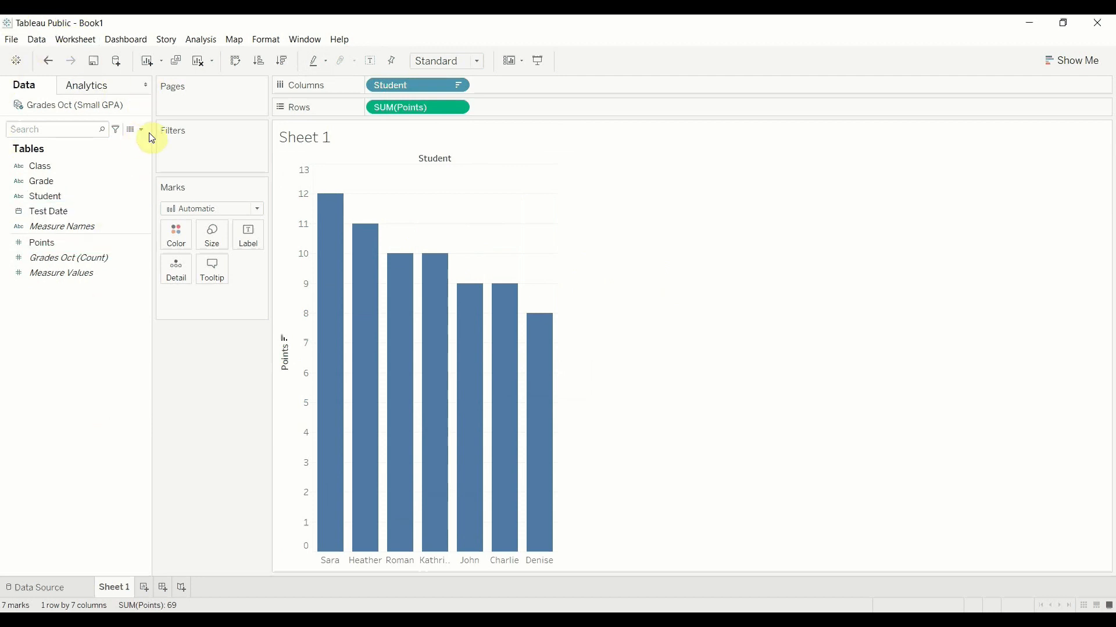
# Create string list parameter Class Highlight Param, filled from Class when the workbook opens
pyautogui.click(142, 129)
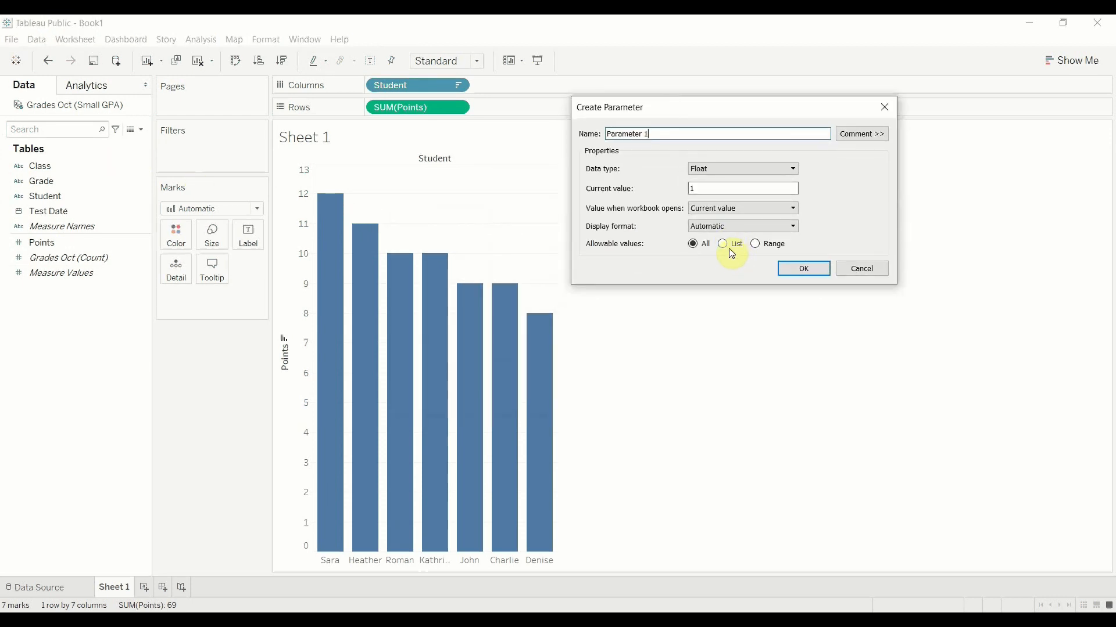
pyautogui.click(722, 244)
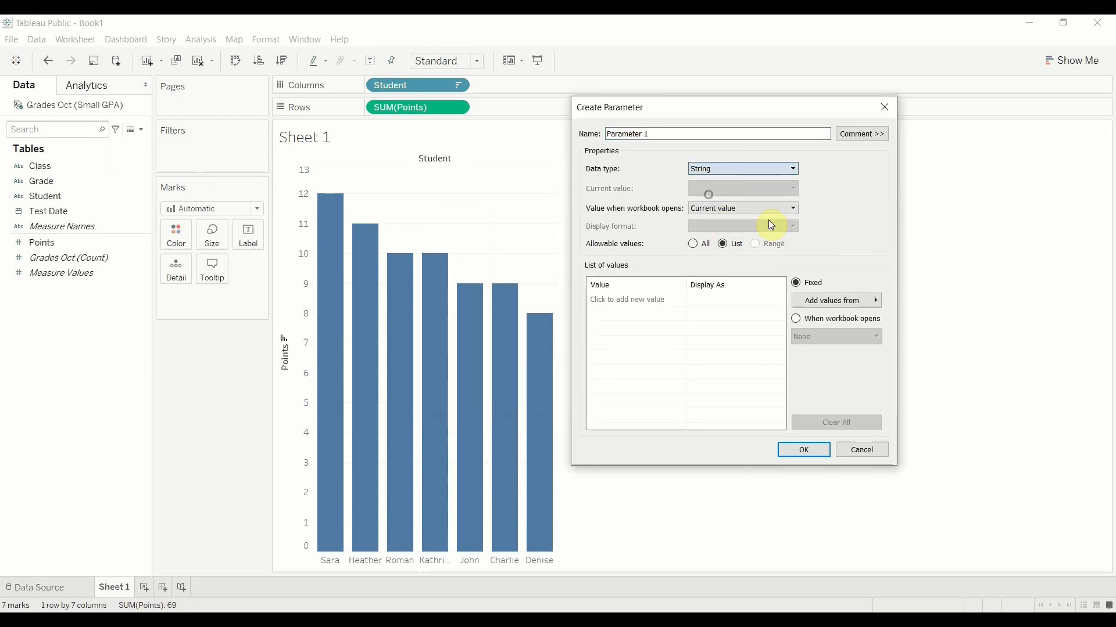
pyautogui.click(834, 300)
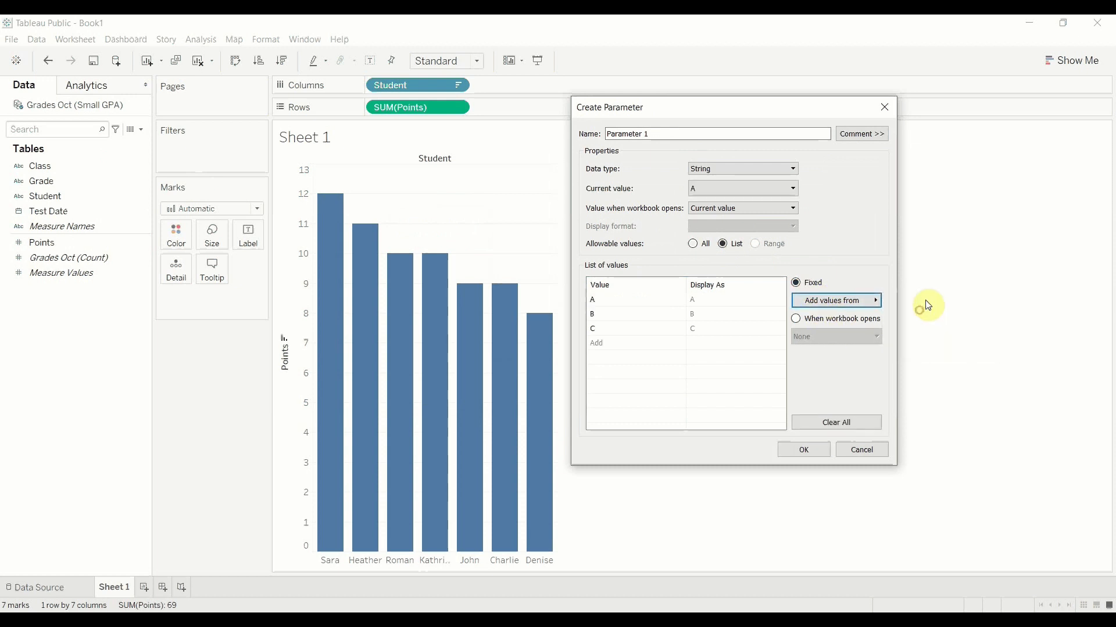
pyautogui.click(834, 300)
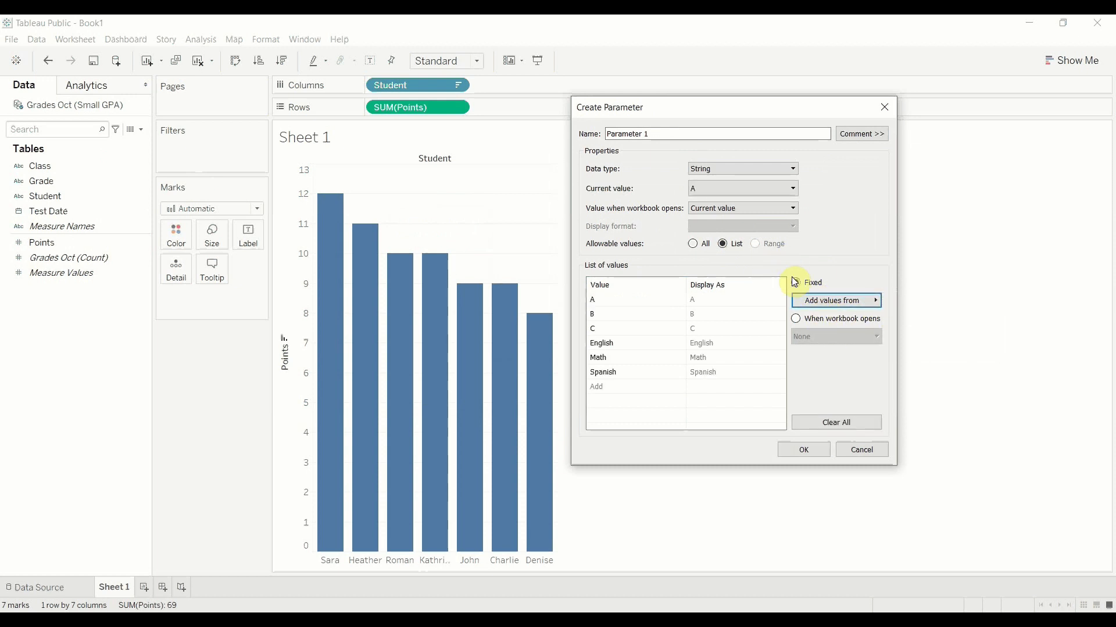
pyautogui.click(794, 282)
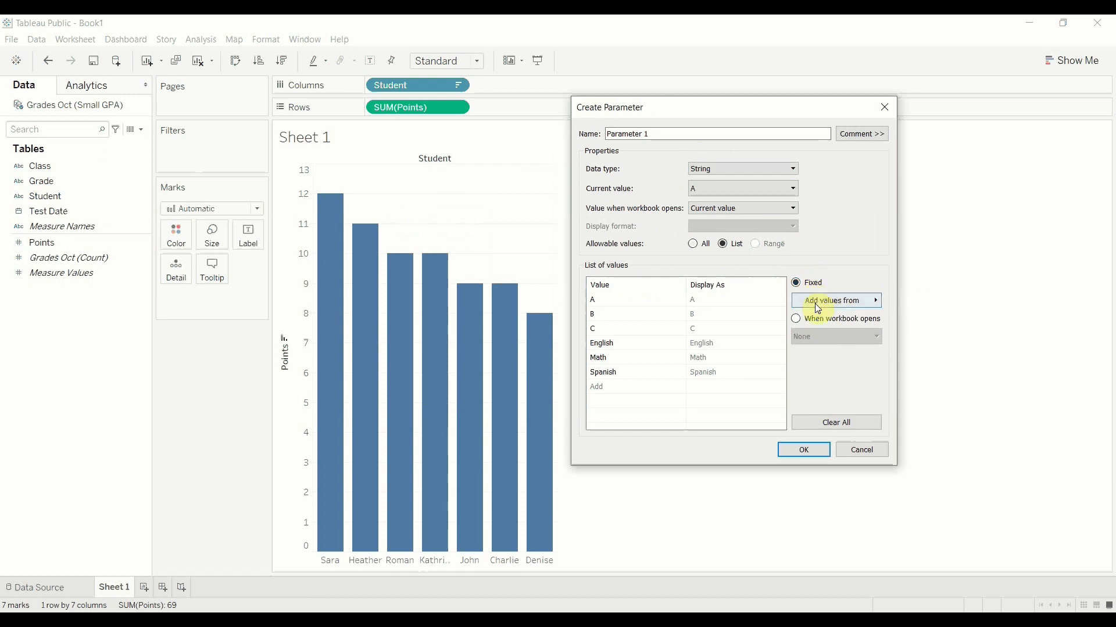
pyautogui.click(795, 319)
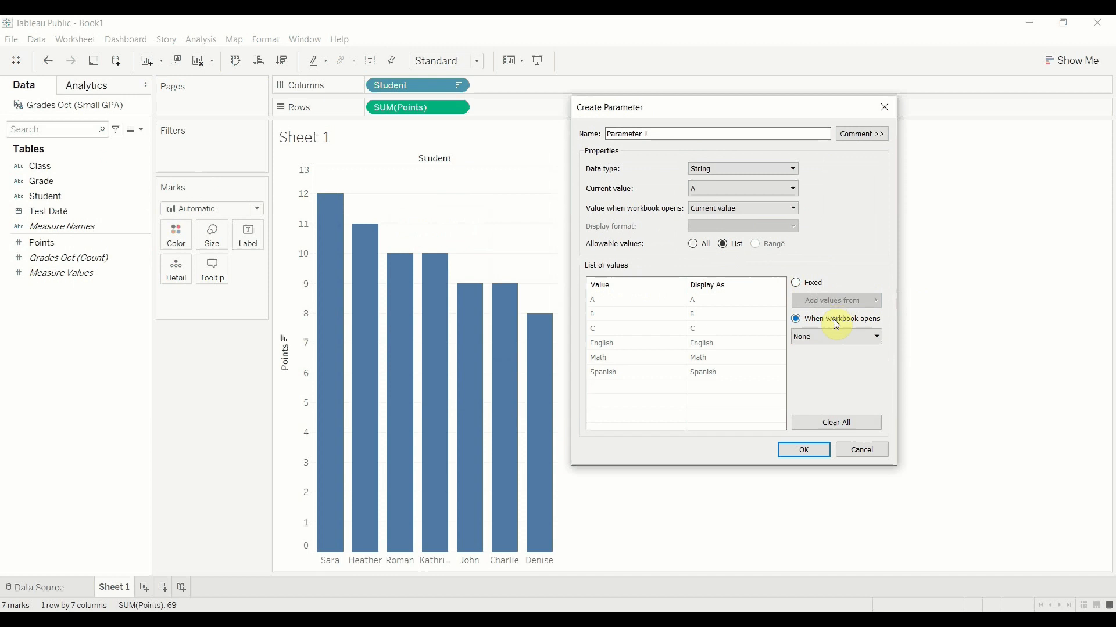
pyautogui.click(834, 336)
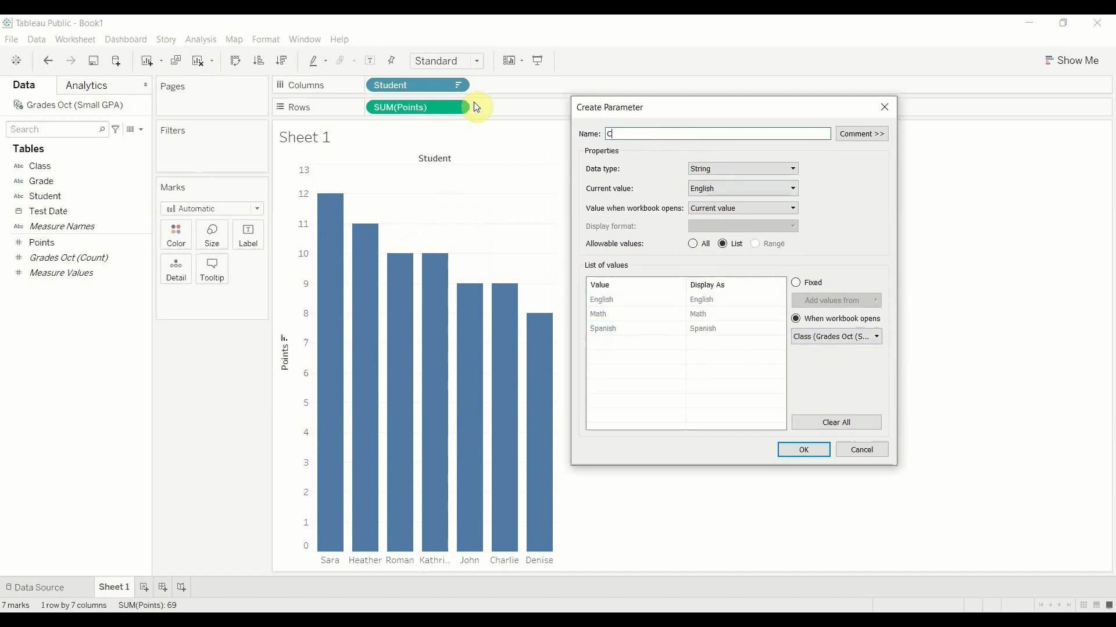
pyautogui.write('Class Highlight Param')
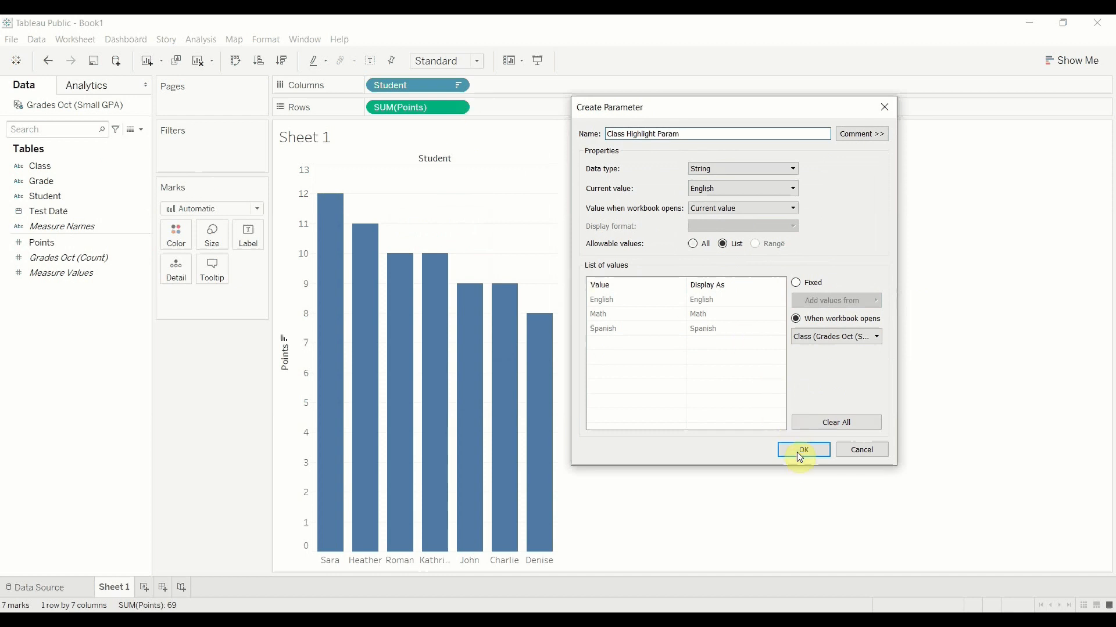
pyautogui.click(803, 449)
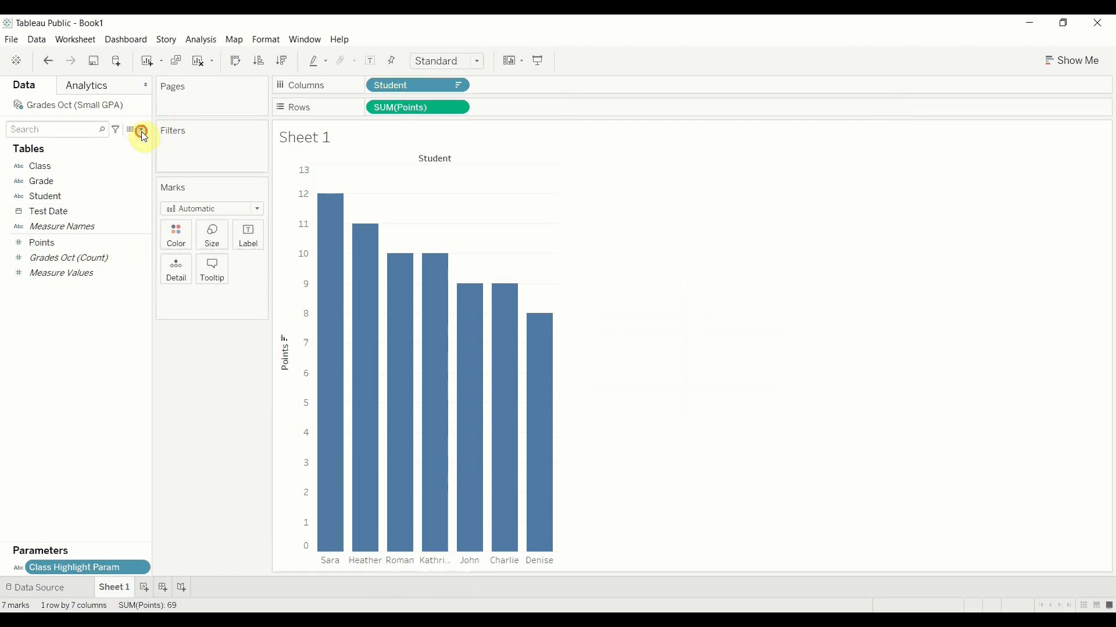
# Create Class Highlight Field: if [Class] == [Class Highlight Param] then "Highlight" else "Don't" end
pyautogui.click(131, 129)
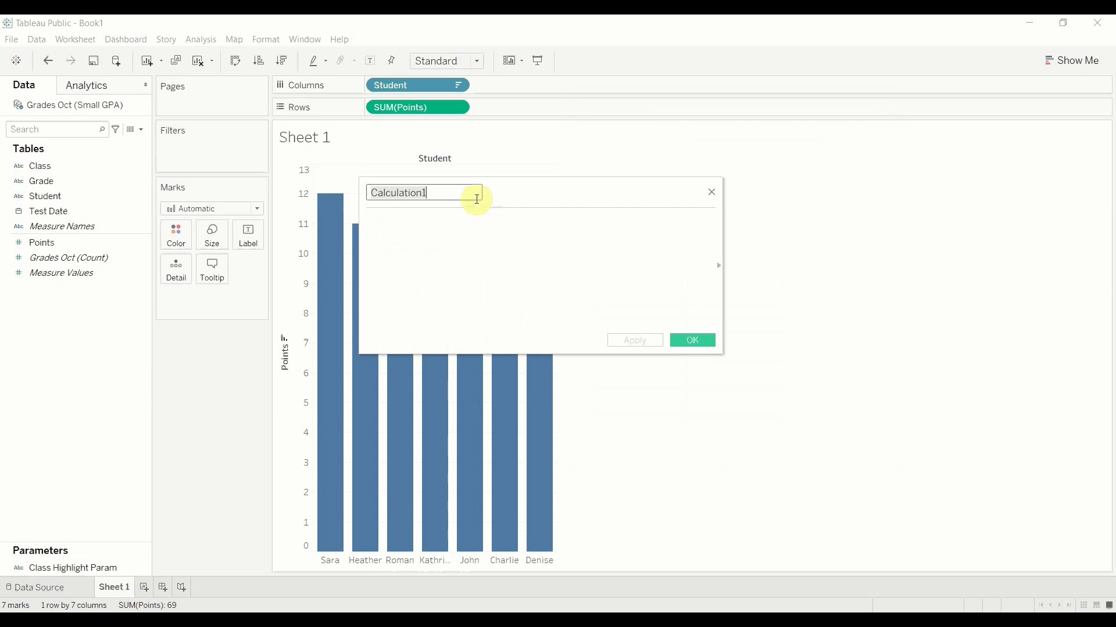
pyautogui.write('Class Highlight Field')
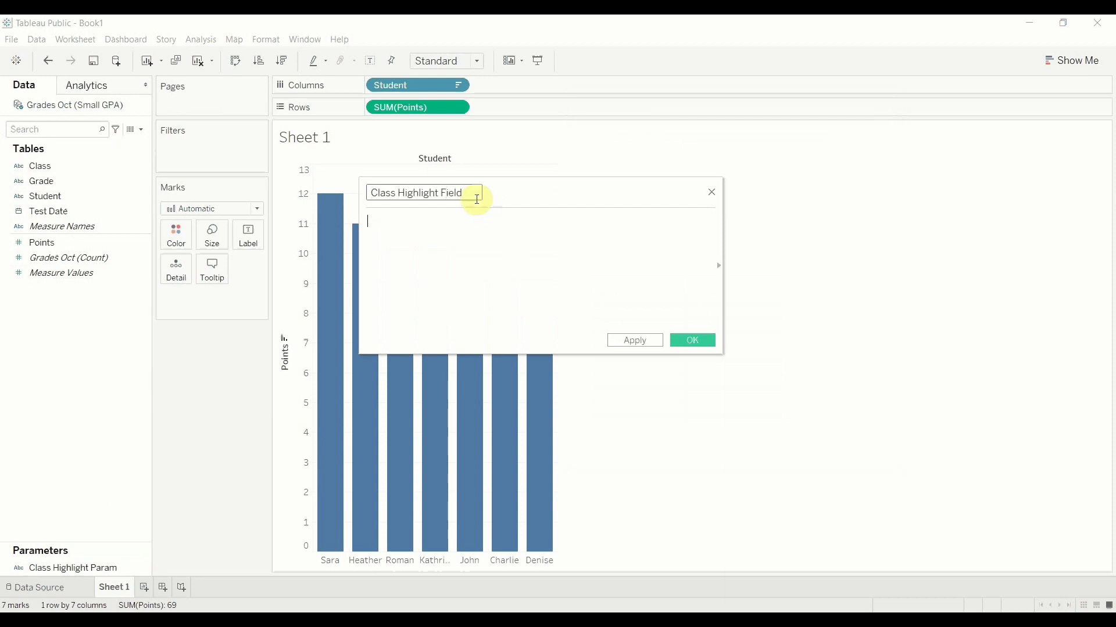
pyautogui.write('if')
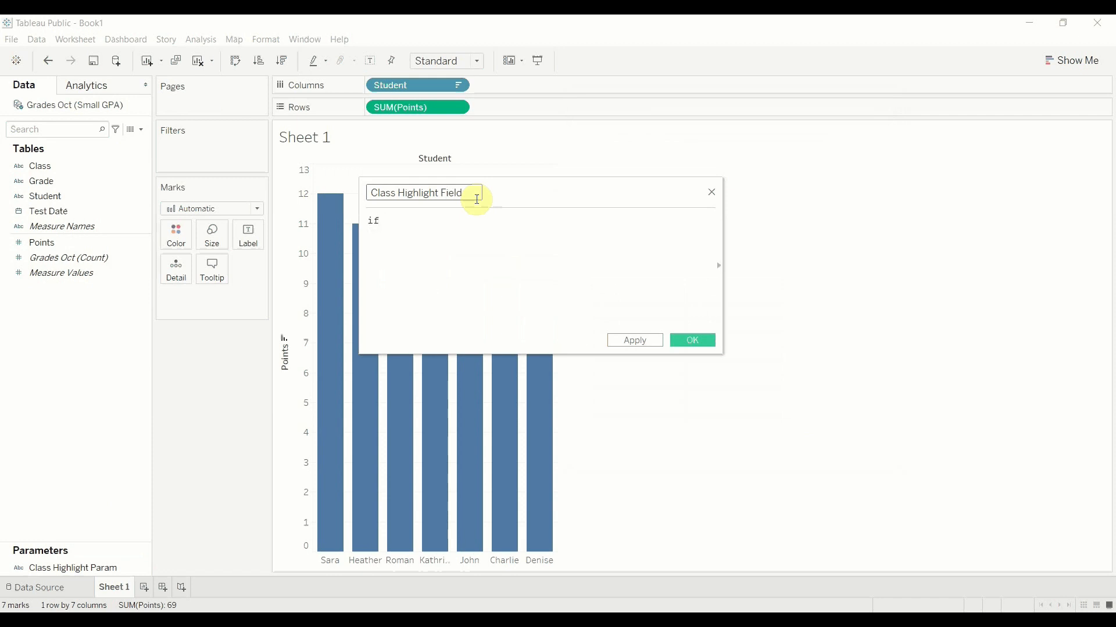
pyautogui.write('class =')
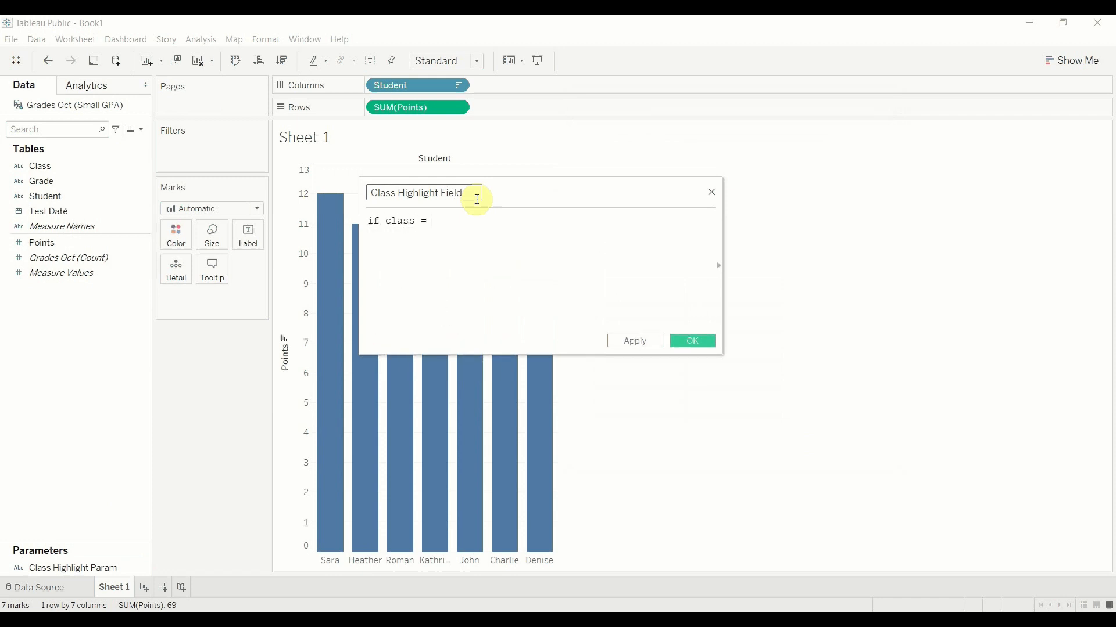
pyautogui.write('clas')
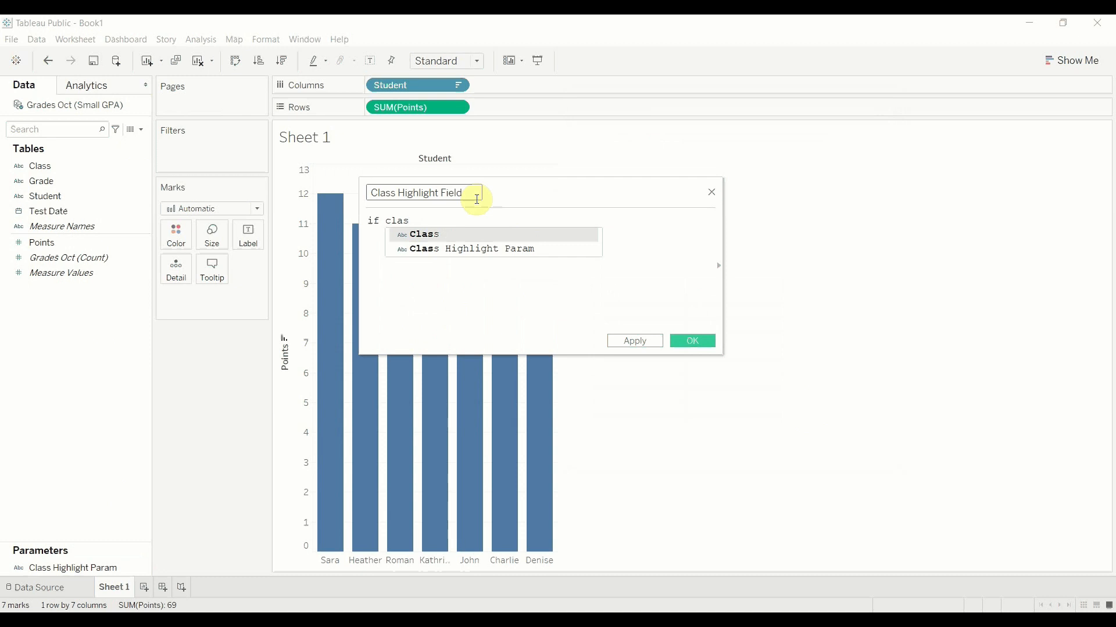
pyautogui.write('[Class] == class Highlight Param]')
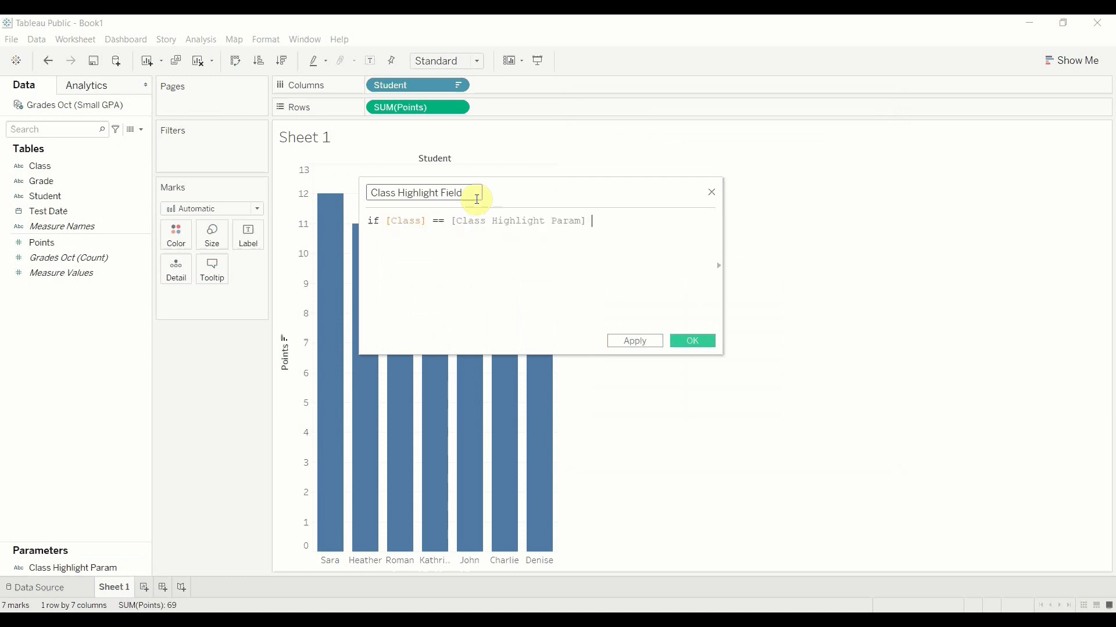
pyautogui.write('then')
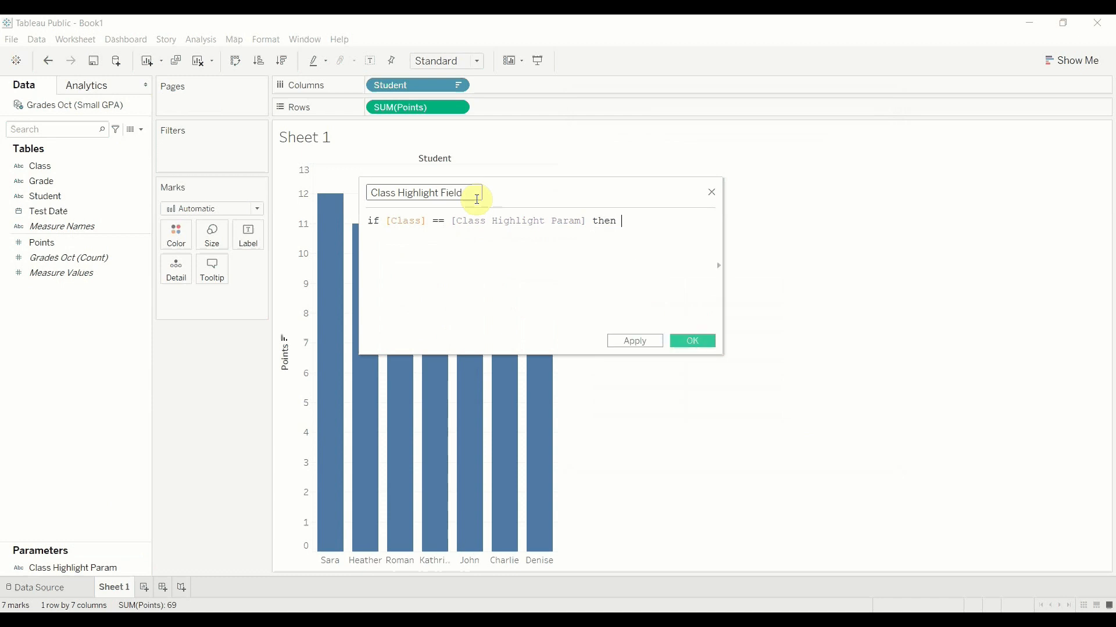
pyautogui.write('"Highlight" else "Don\'t')
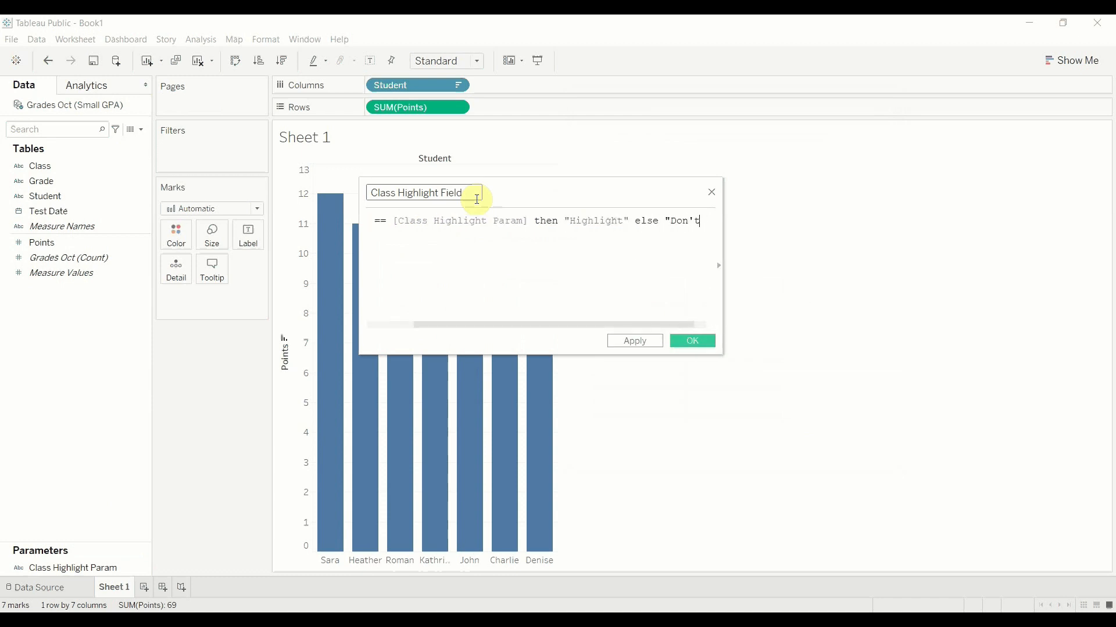
pyautogui.write('end')
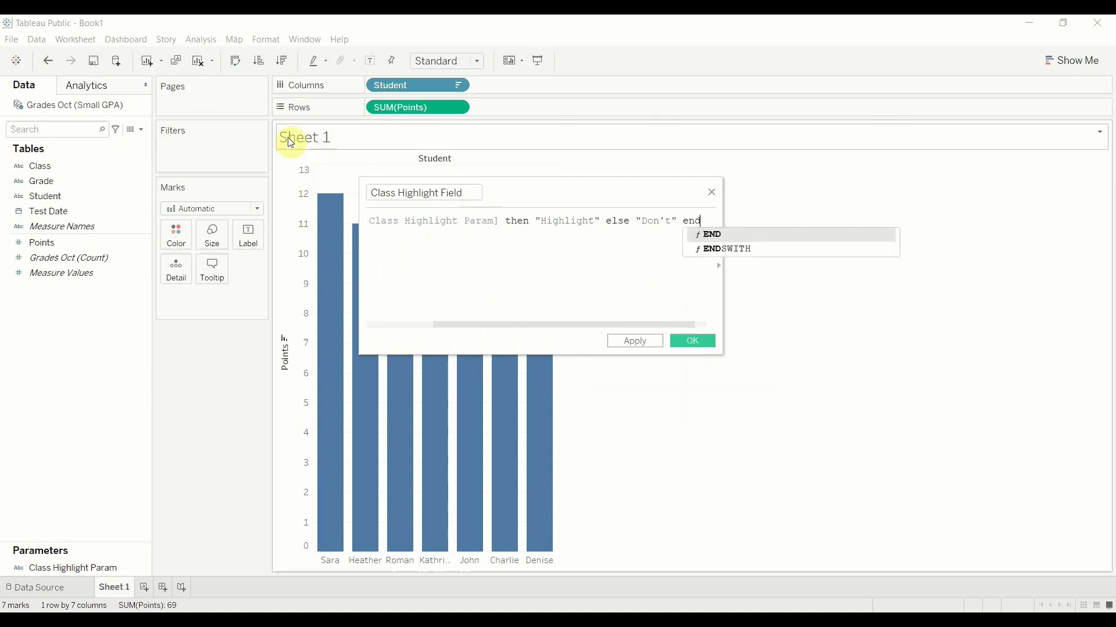
pyautogui.click(634, 341)
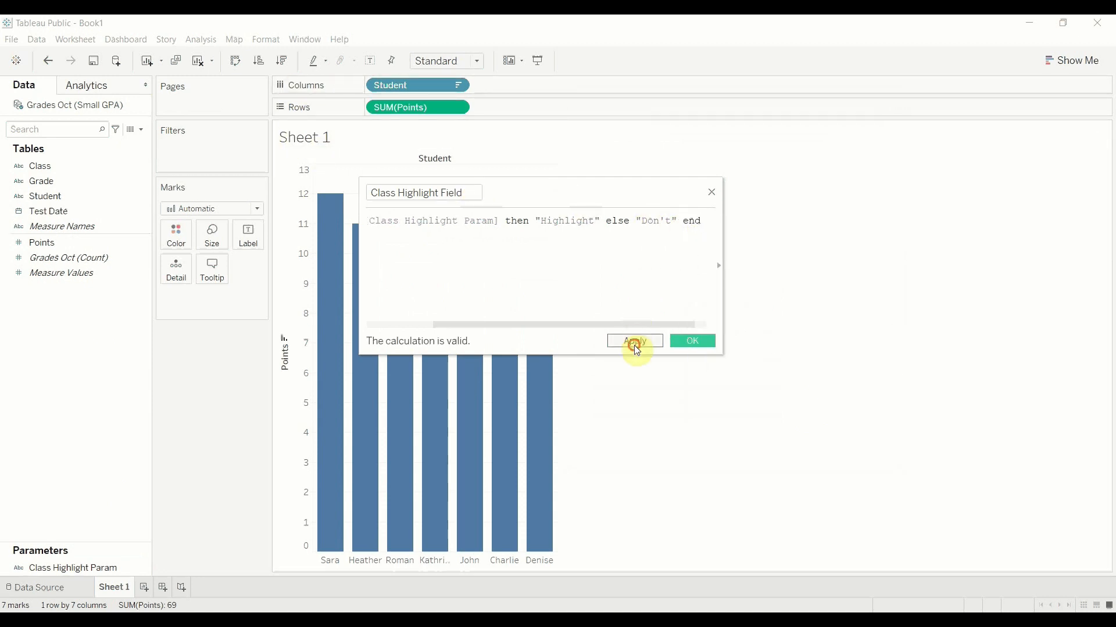
pyautogui.click(690, 340)
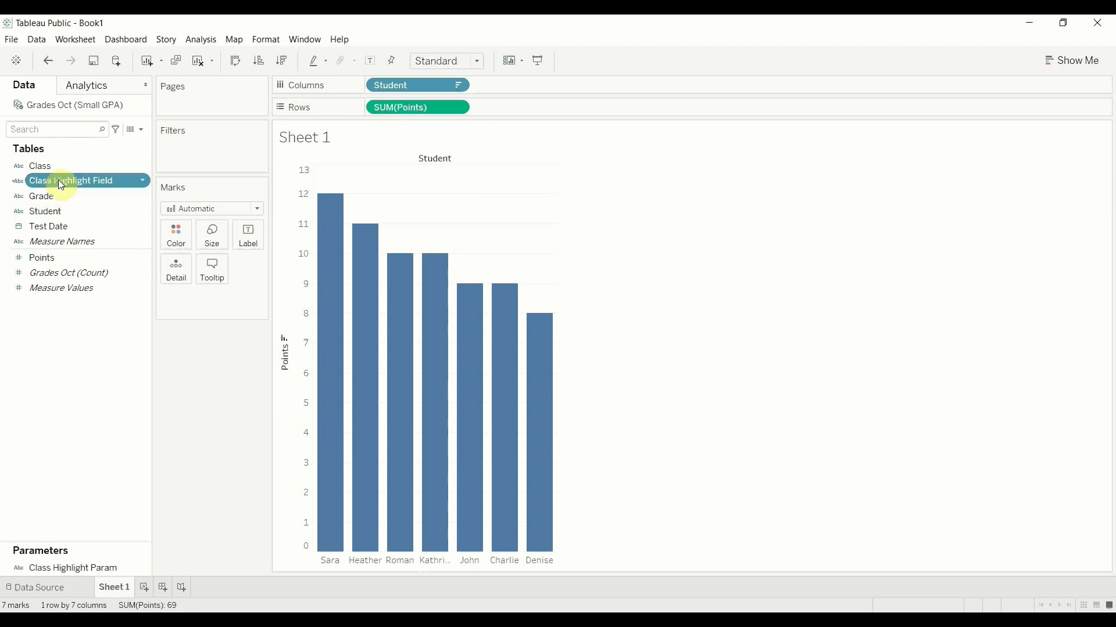
# Colour Sheet 1's bars by Class Highlight Field
pyautogui.moveTo(71, 180); pyautogui.dragTo(176, 235)
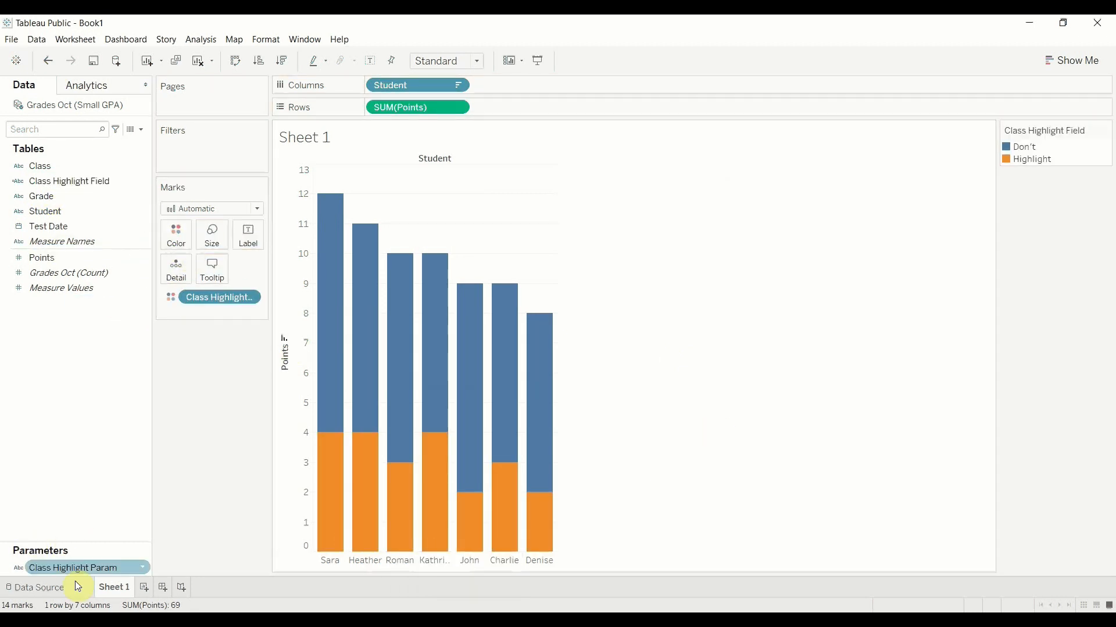
# Show the Class Highlight Param control and set it to Spanish, then view the data source
pyautogui.rightClick(73, 568)
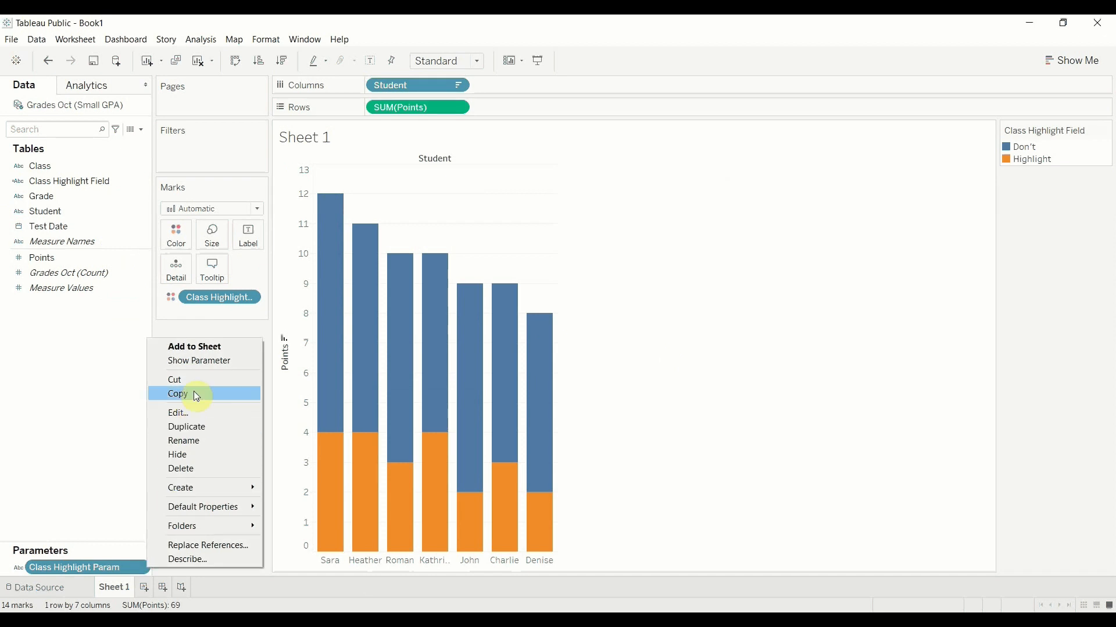
pyautogui.click(199, 360)
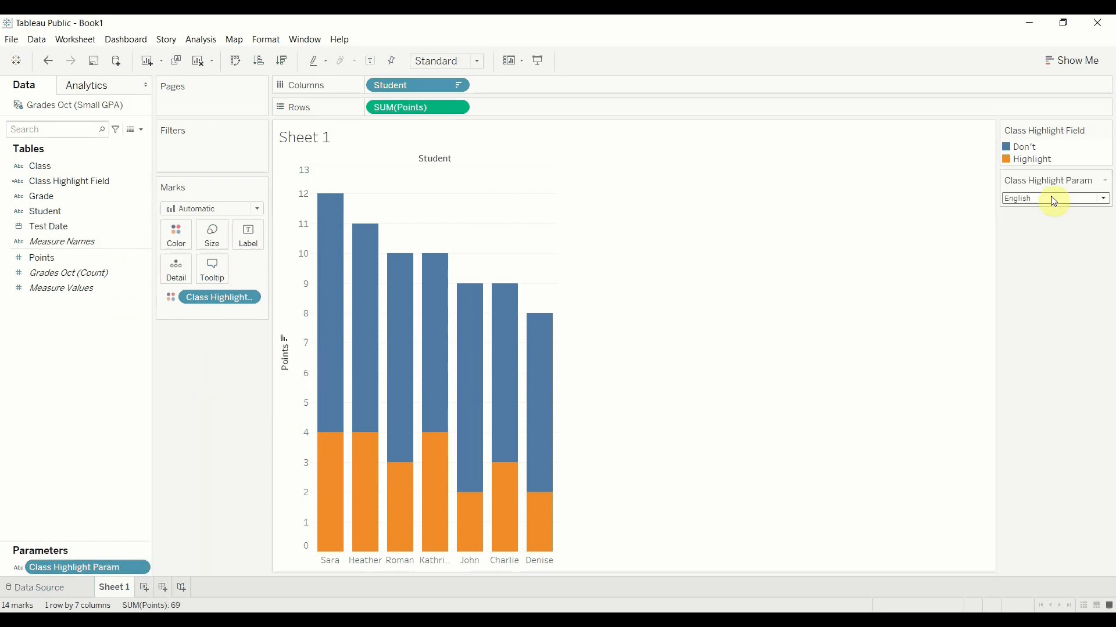
pyautogui.click(1101, 199)
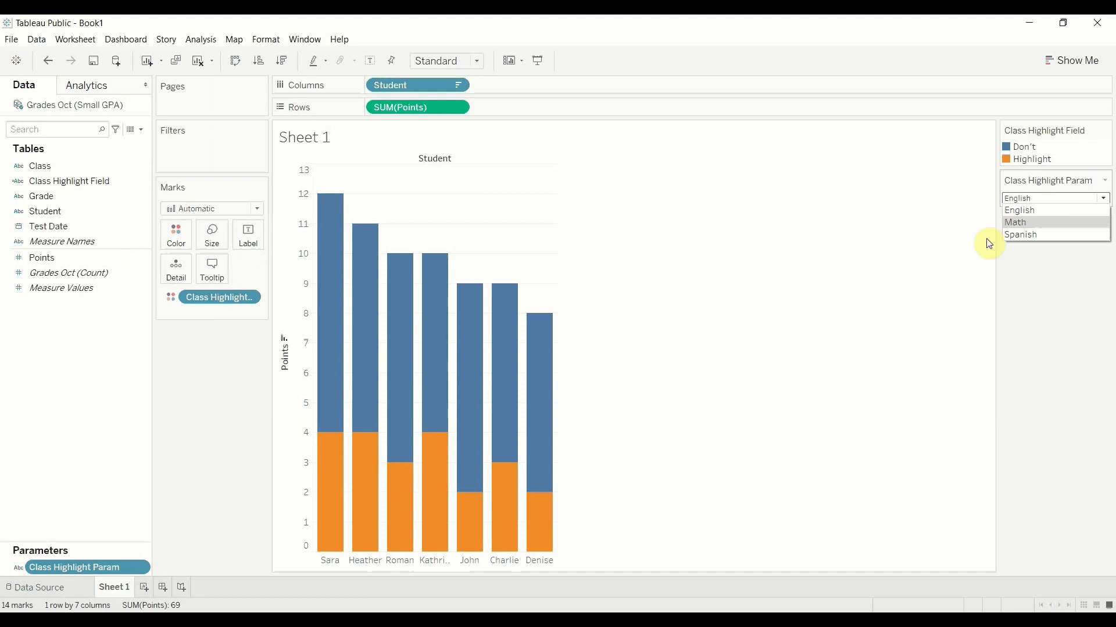
pyautogui.click(1054, 198)
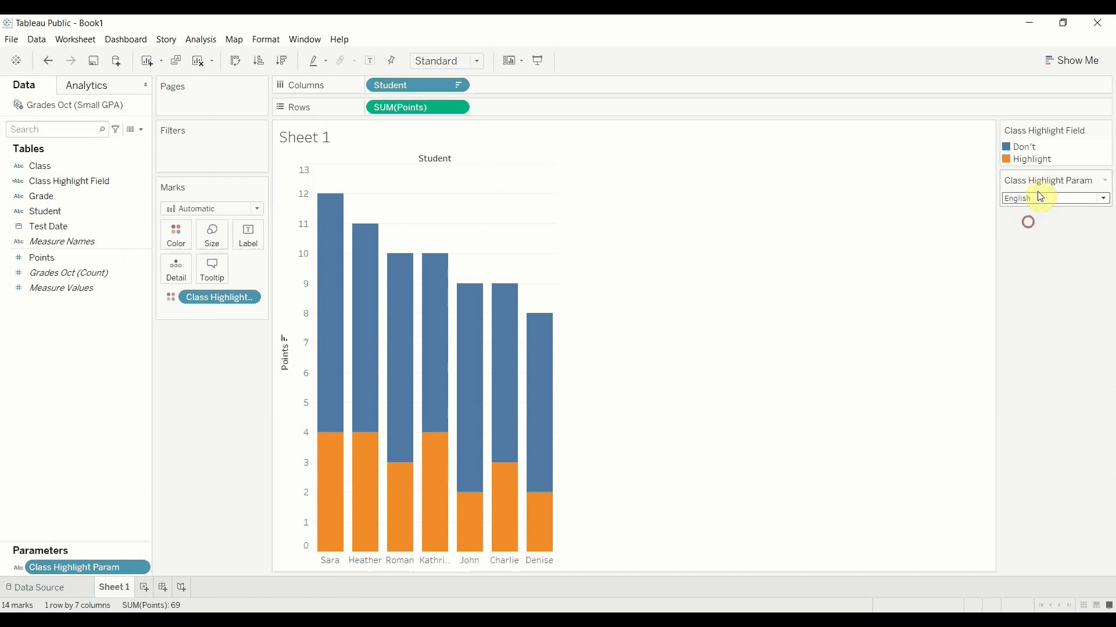
pyautogui.click(1053, 198)
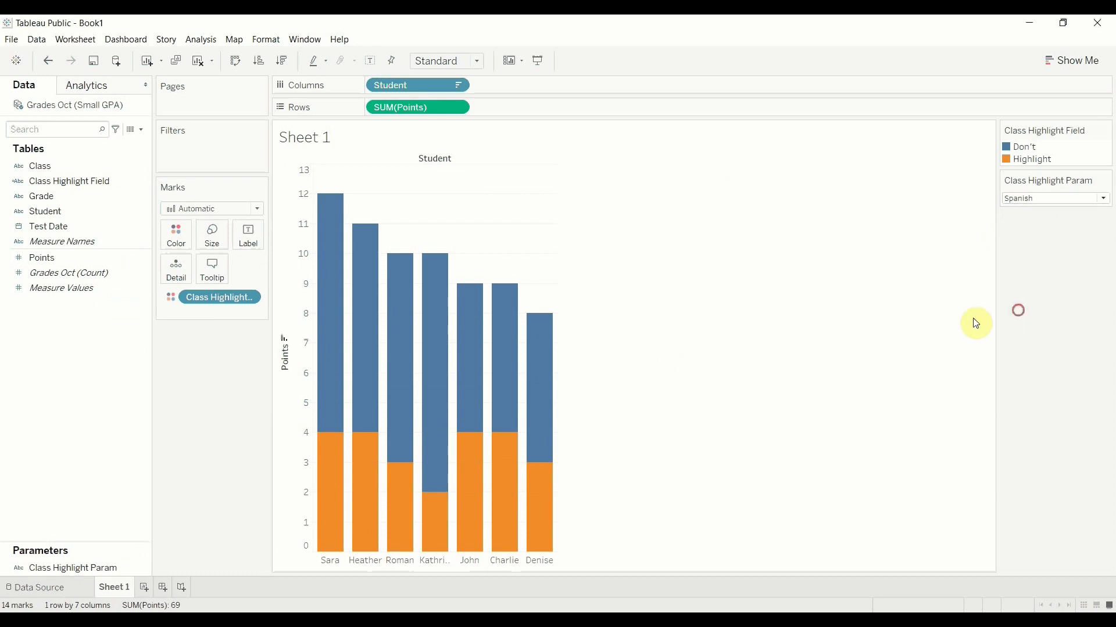
pyautogui.click(36, 587)
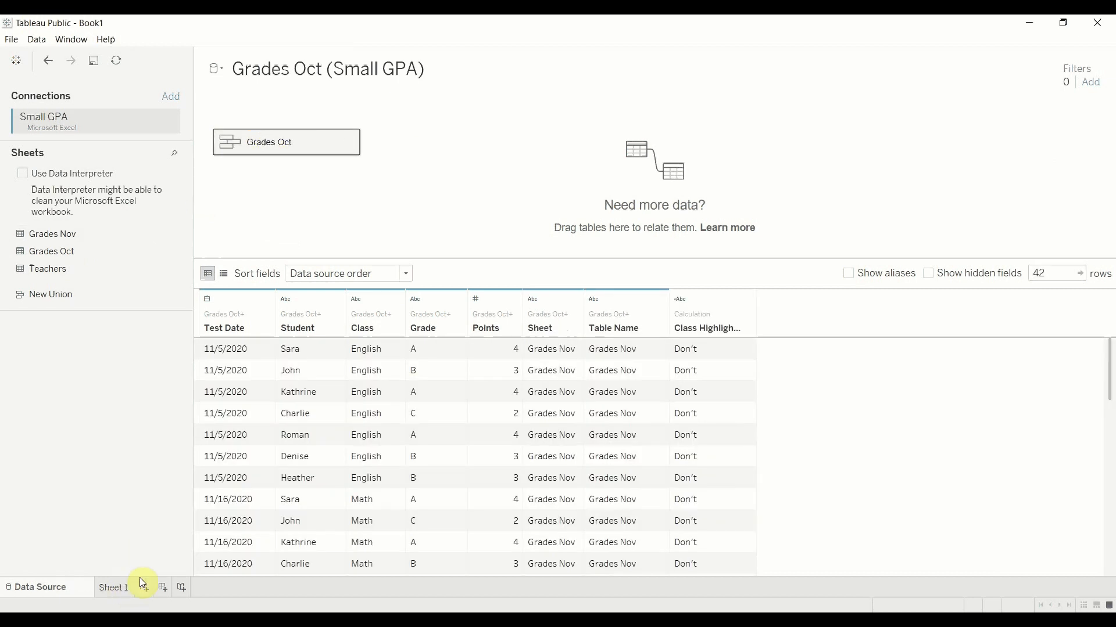
# On Sheet 1, try Geography in the class picker and settle on English as the highlighted class
pyautogui.click(112, 587)
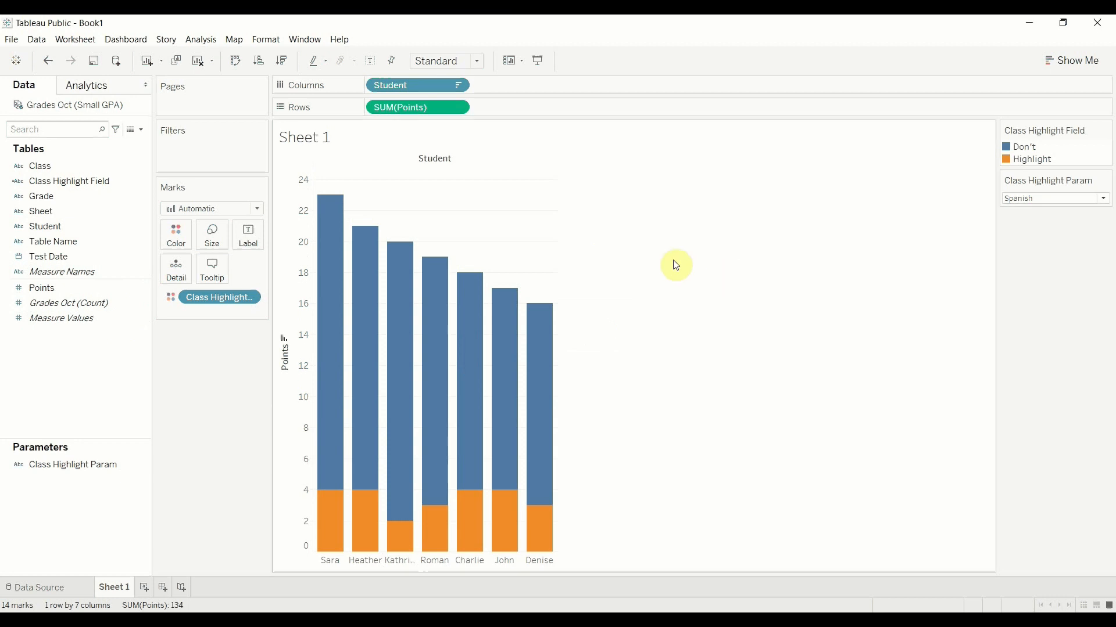
pyautogui.click(1102, 197)
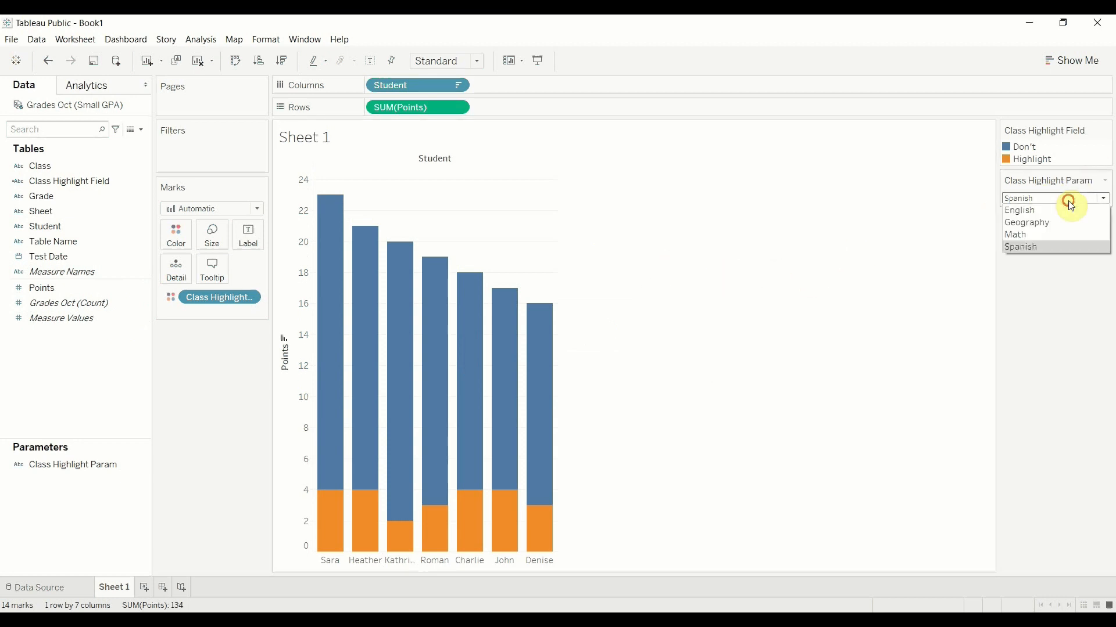
pyautogui.click(1026, 222)
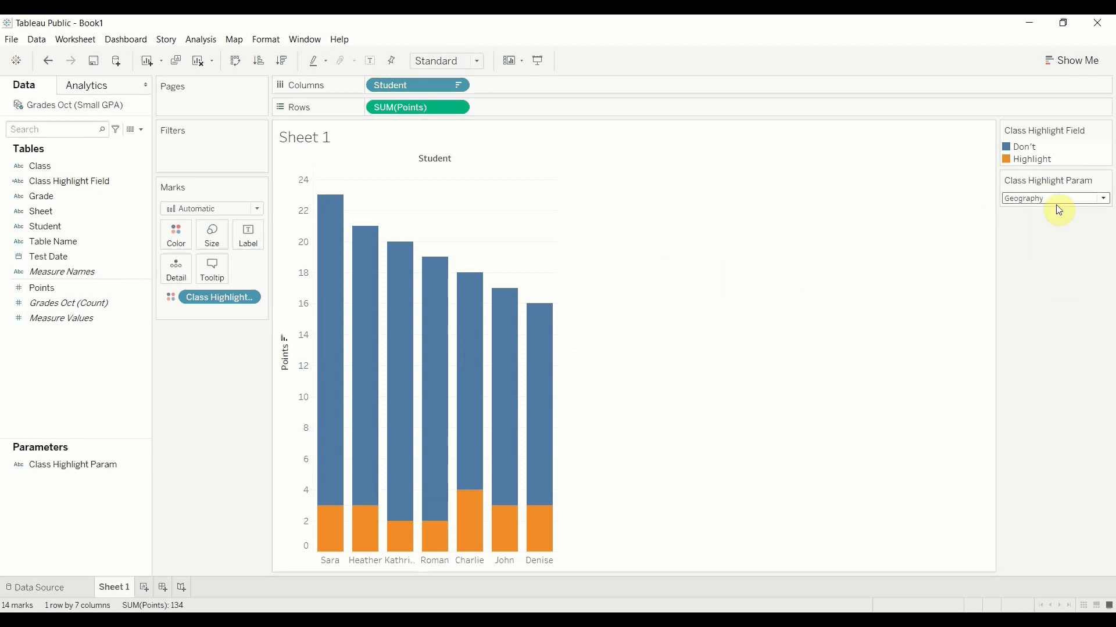
pyautogui.click(1053, 199)
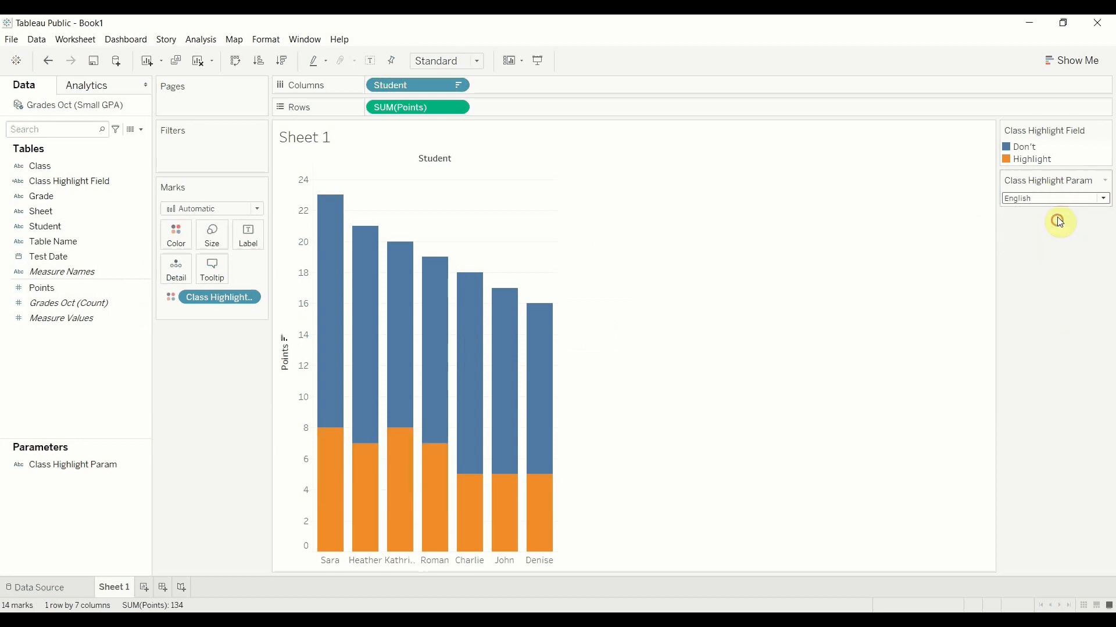
pyautogui.click(1052, 199)
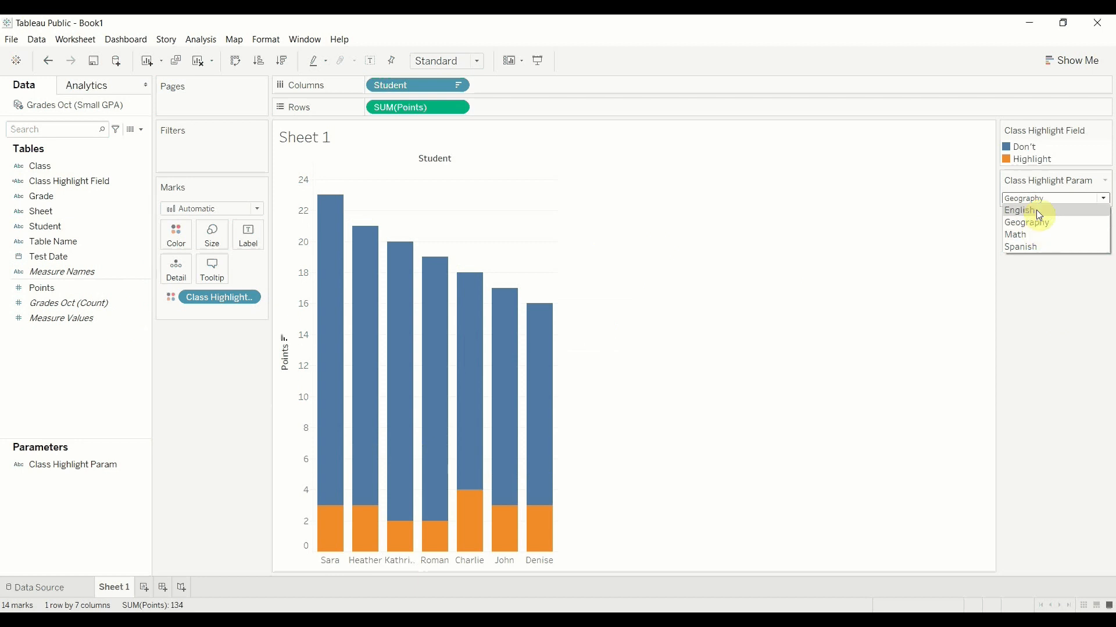
pyautogui.click(1022, 210)
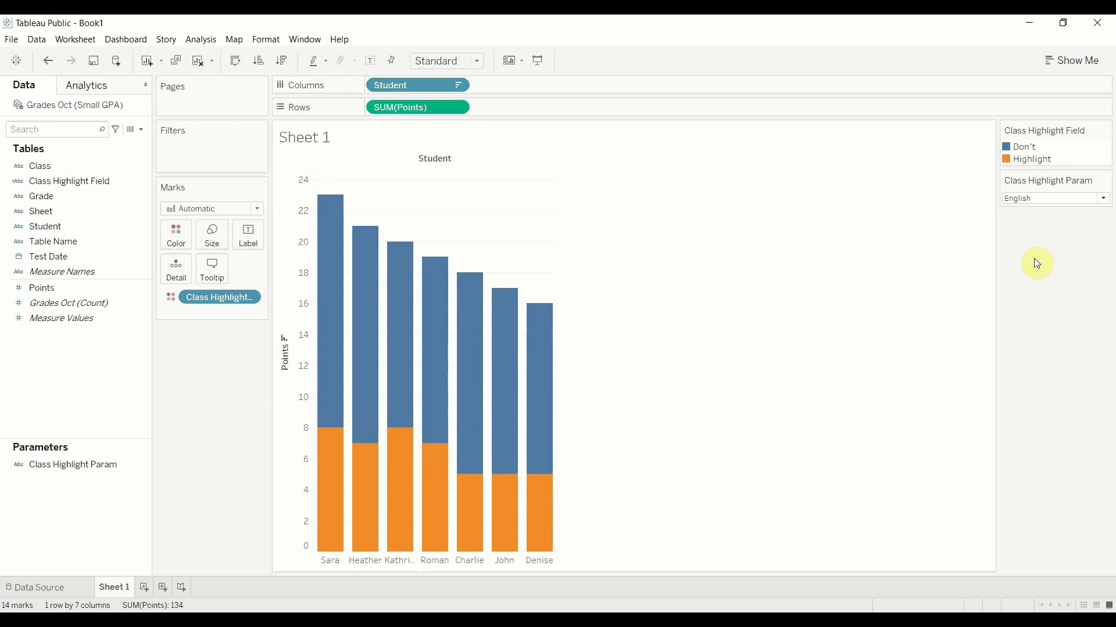
pyautogui.moveTo(1080, 275)
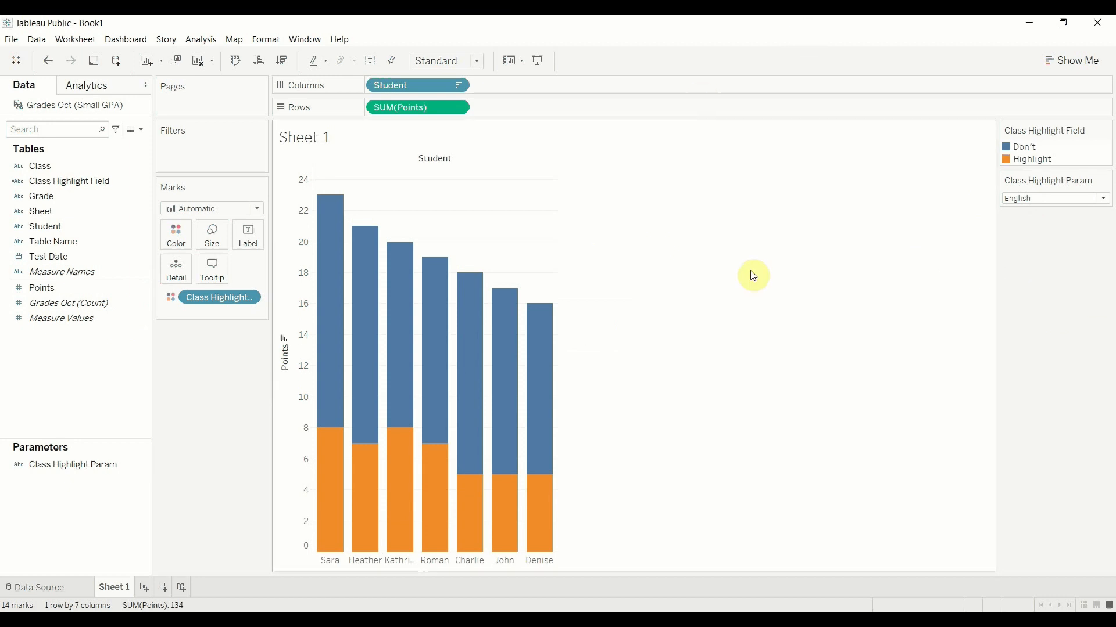
pyautogui.moveTo(613, 179)
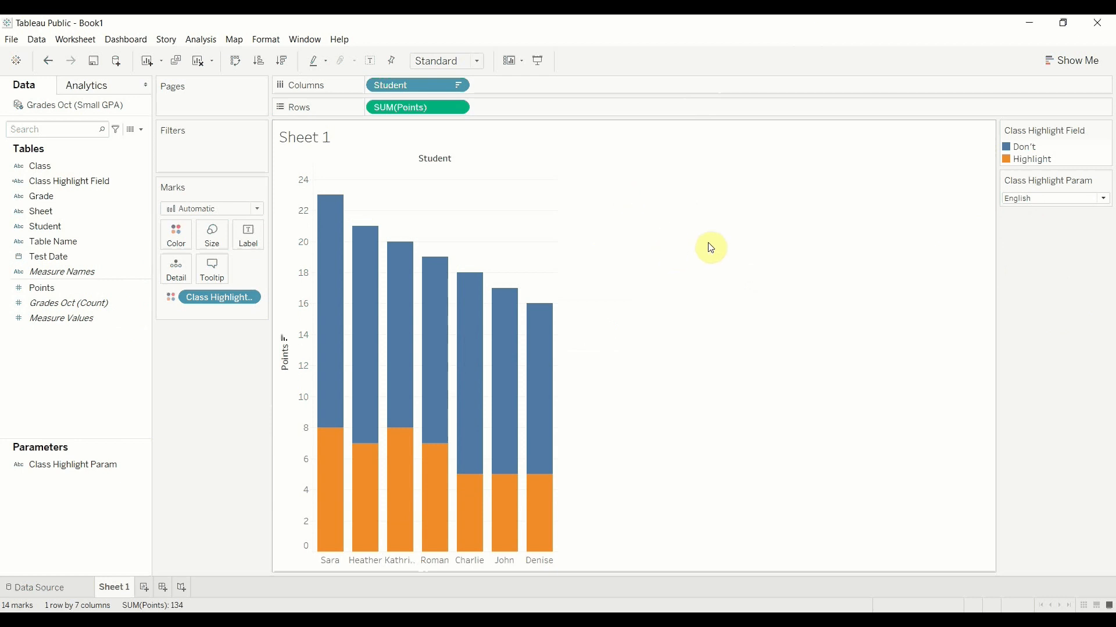
pyautogui.moveTo(716, 296)
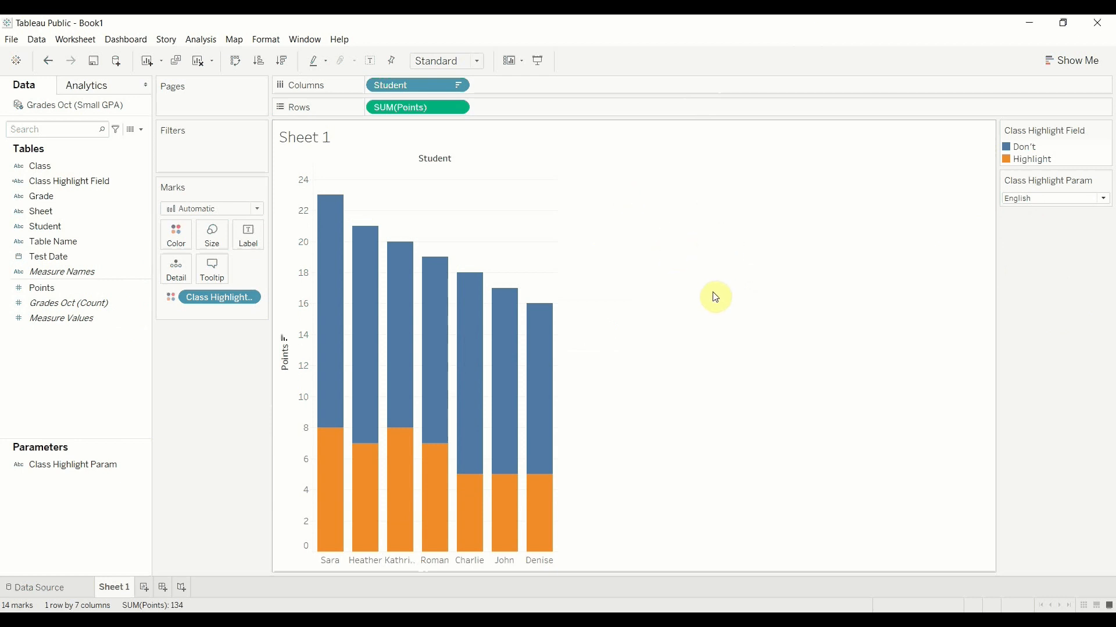
pyautogui.moveTo(678, 363)
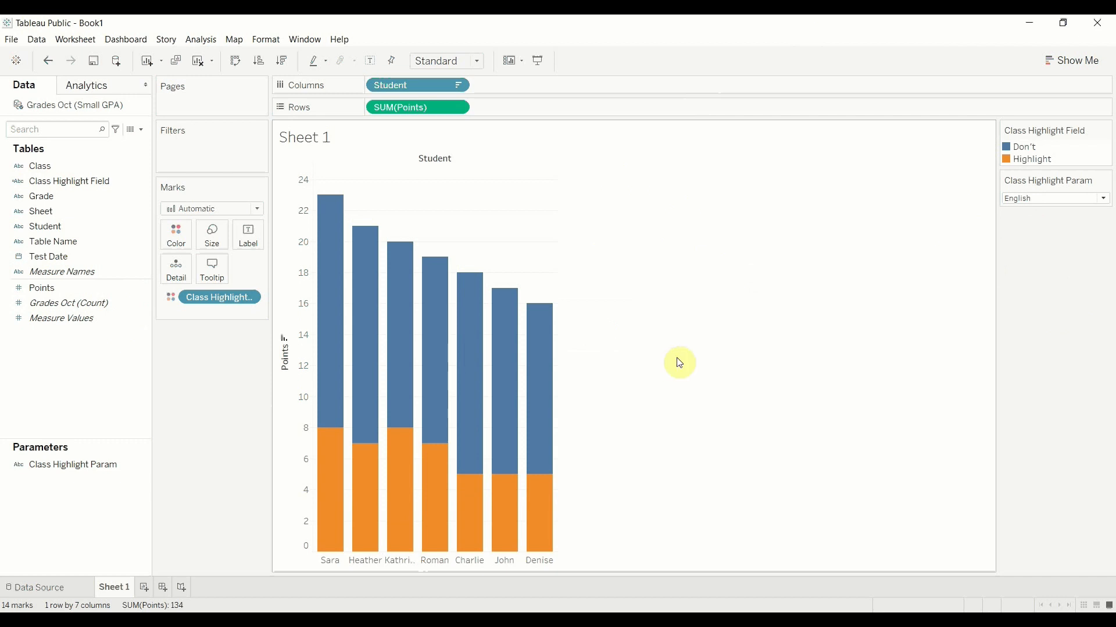
pyautogui.moveTo(683, 315)
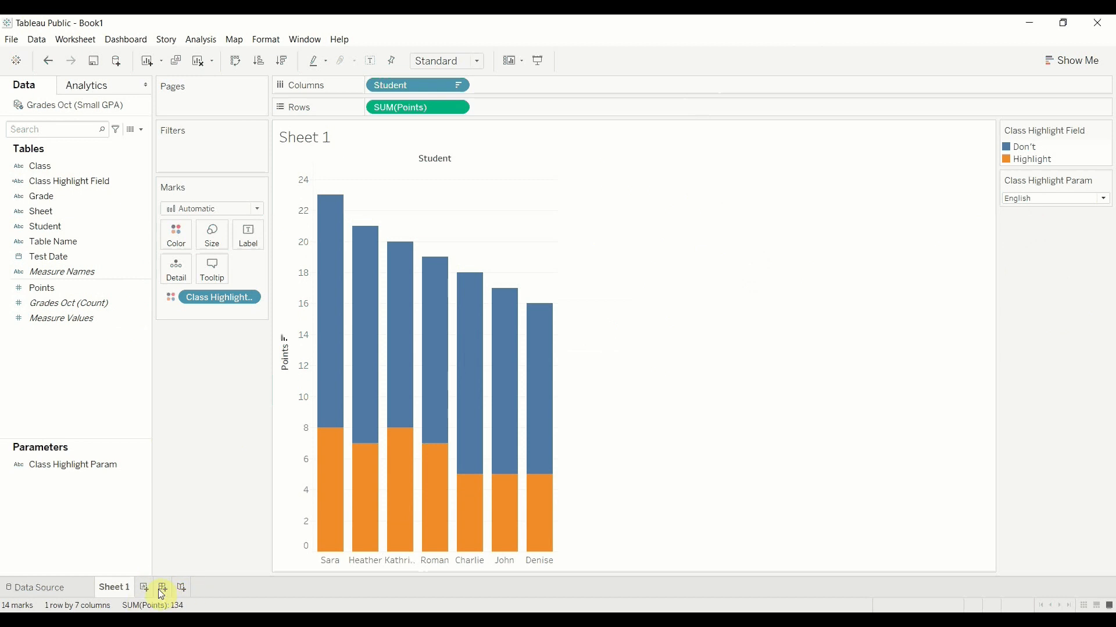
# Build Sheet 2's bar chart of SUM(Points) per student, sorted highest to lowest
pyautogui.click(162, 587)
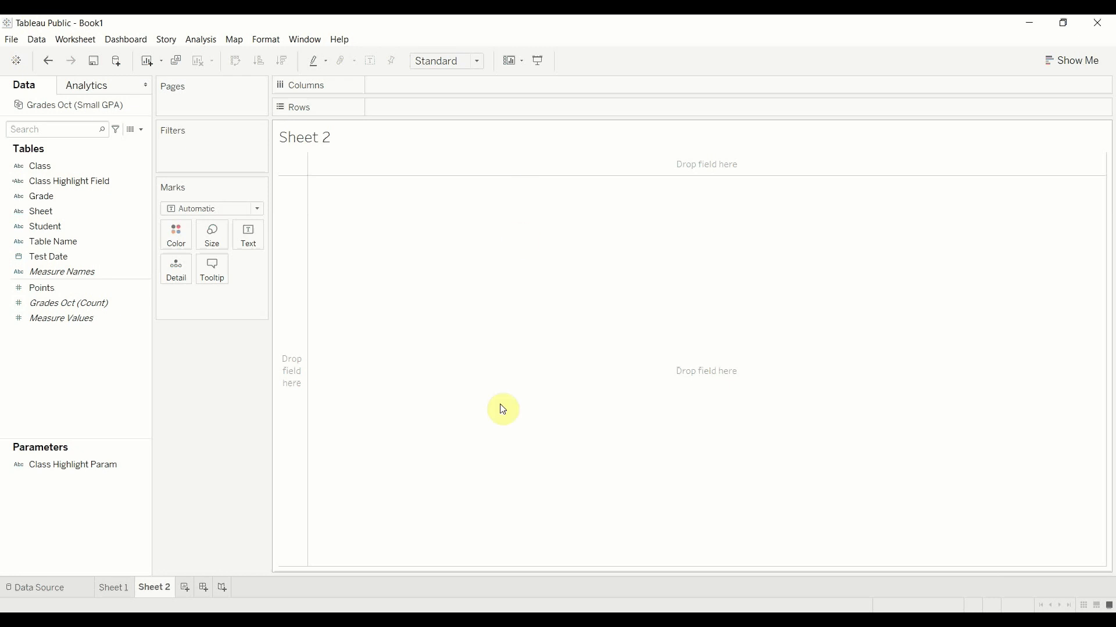
pyautogui.moveTo(577, 310)
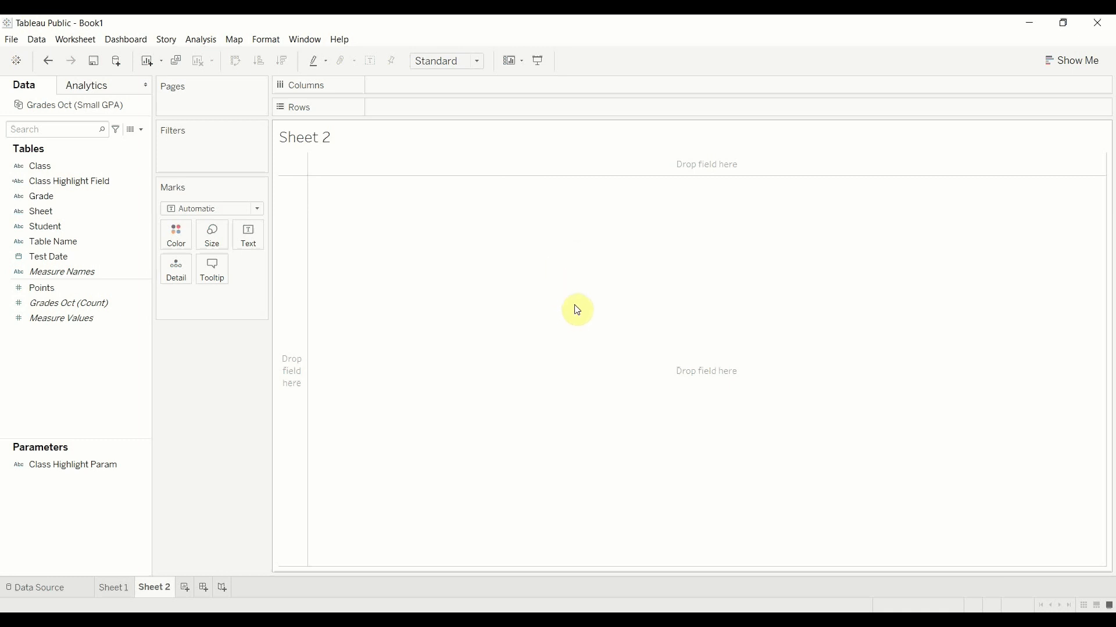
pyautogui.click(40, 211)
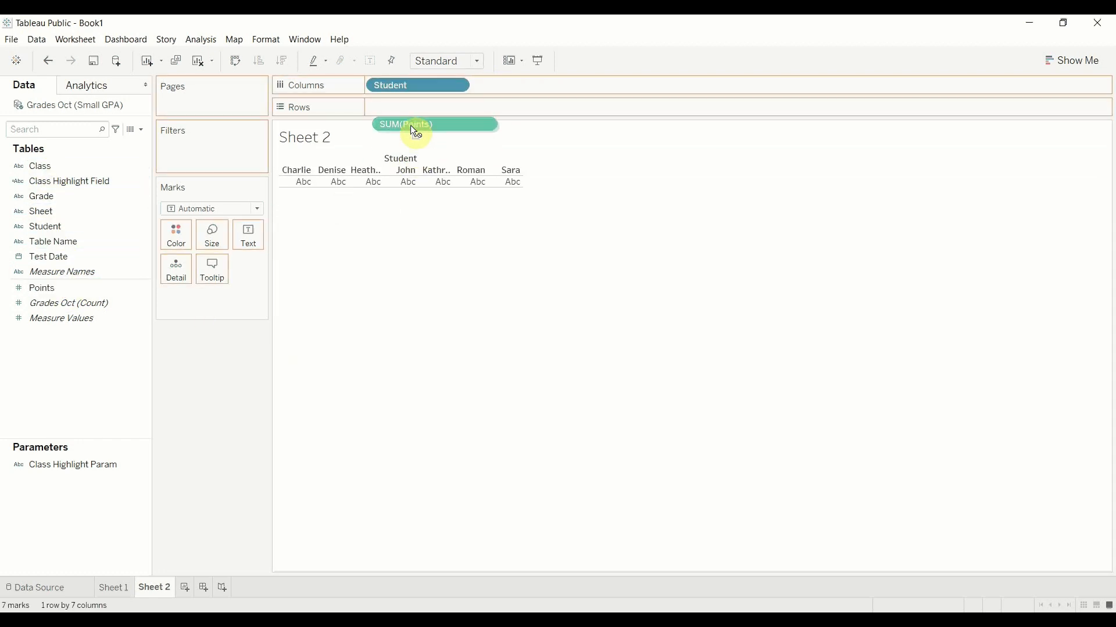
pyautogui.moveTo(414, 125); pyautogui.dragTo(418, 107)
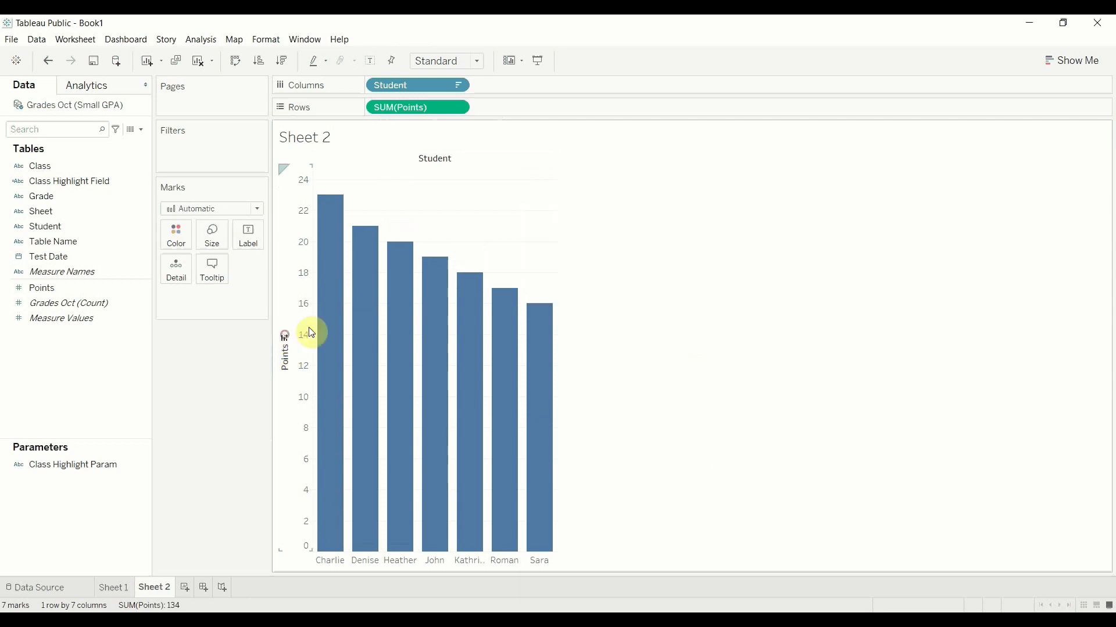
pyautogui.click(284, 334)
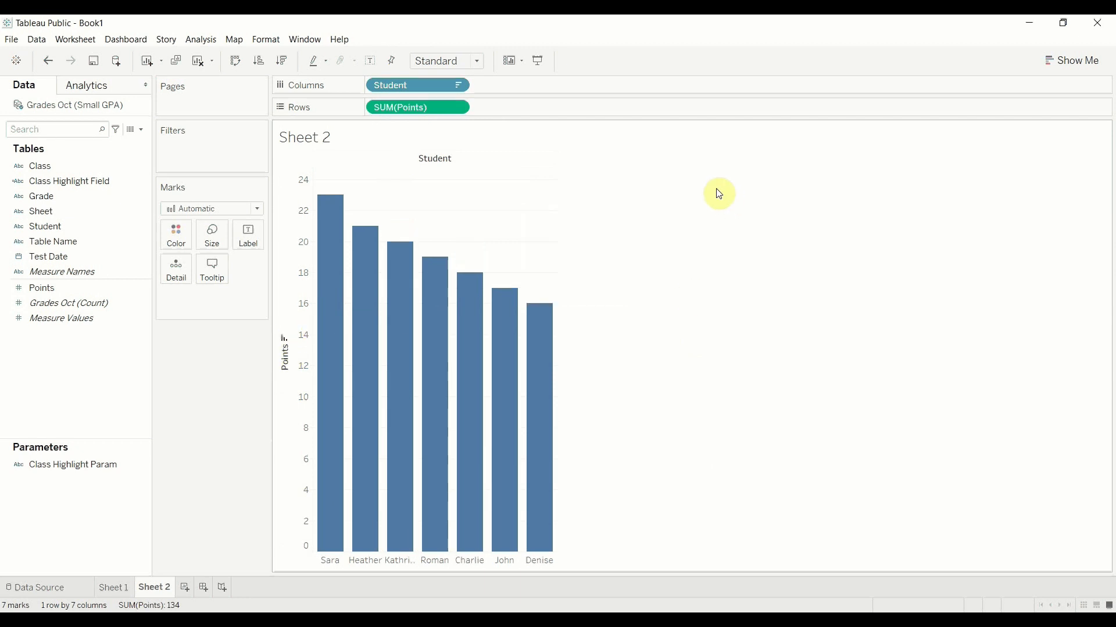
pyautogui.moveTo(167, 356)
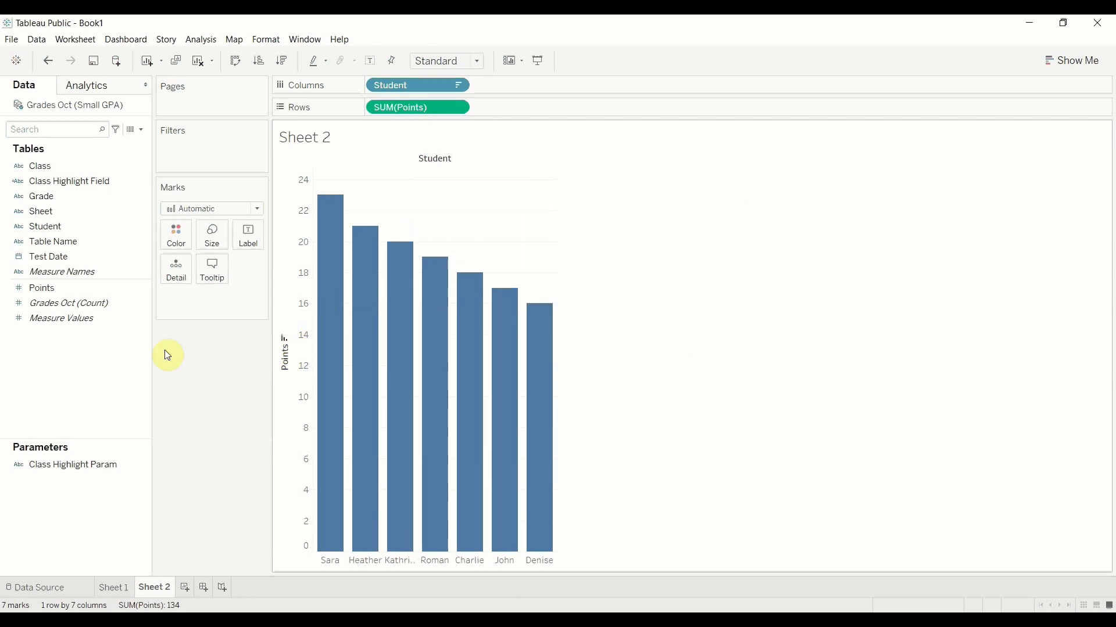
# Edit the Grades Oct+ union to remove Grades Nov, leaving only October rows
pyautogui.click(35, 587)
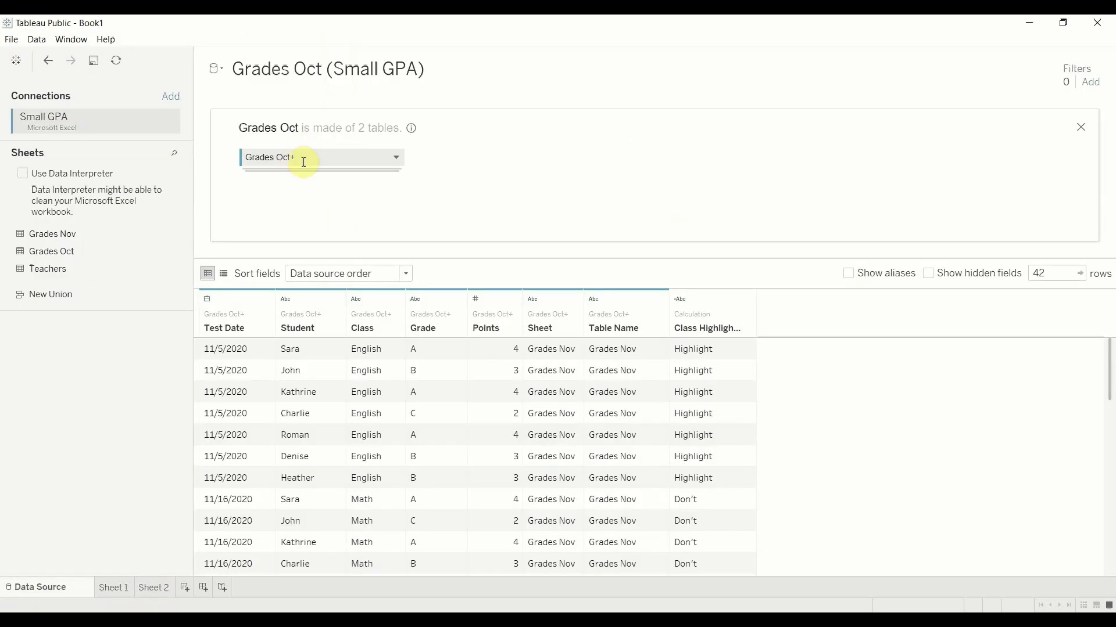
pyautogui.click(395, 157)
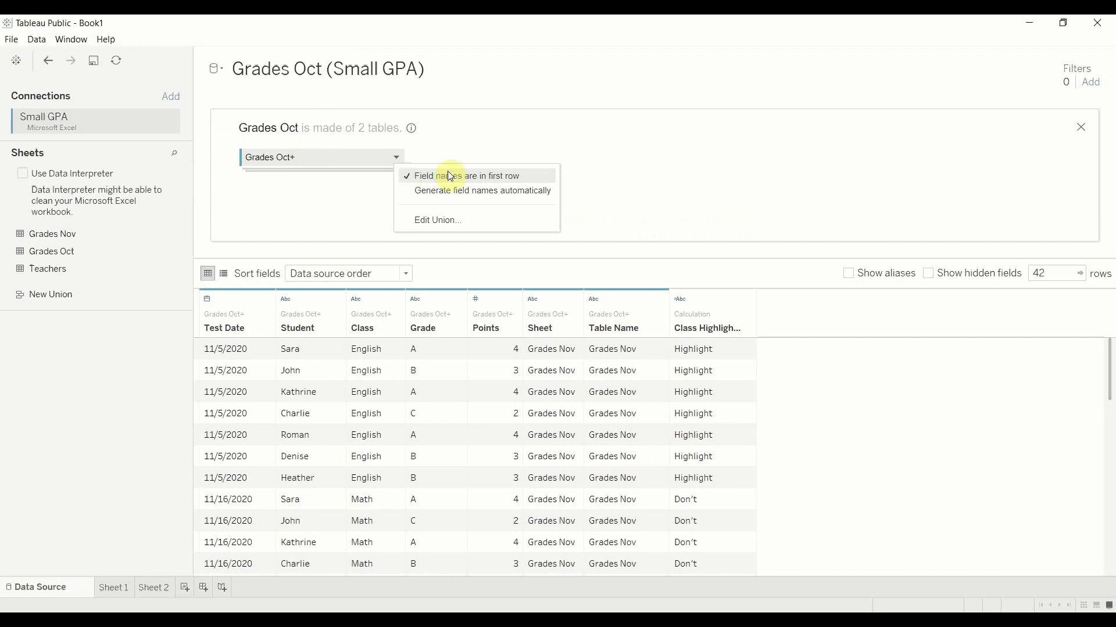
pyautogui.click(437, 220)
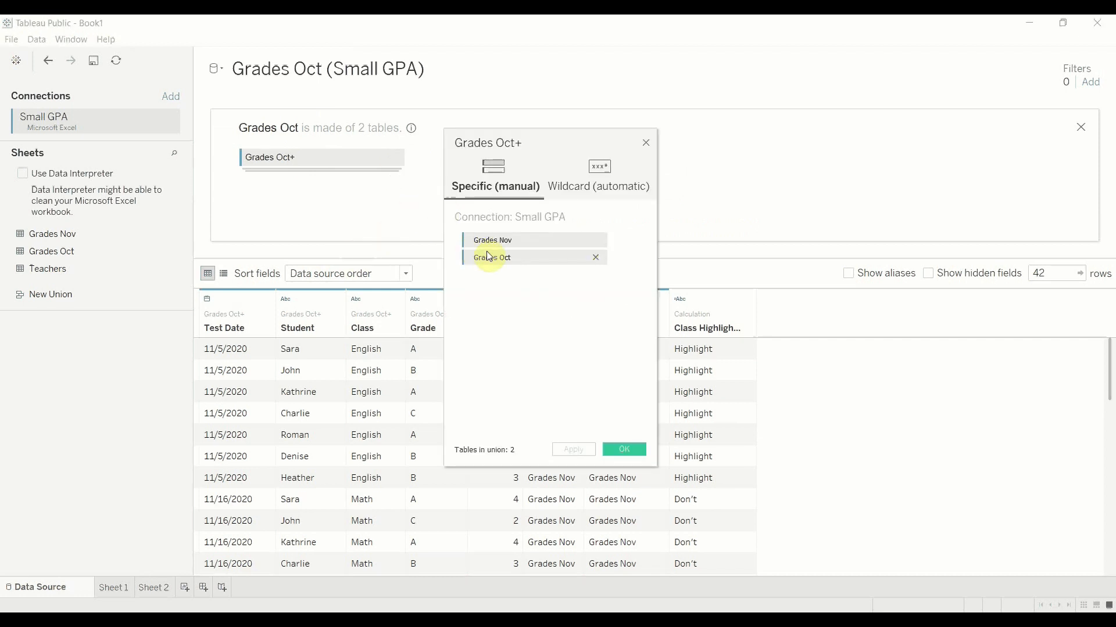
pyautogui.click(595, 256)
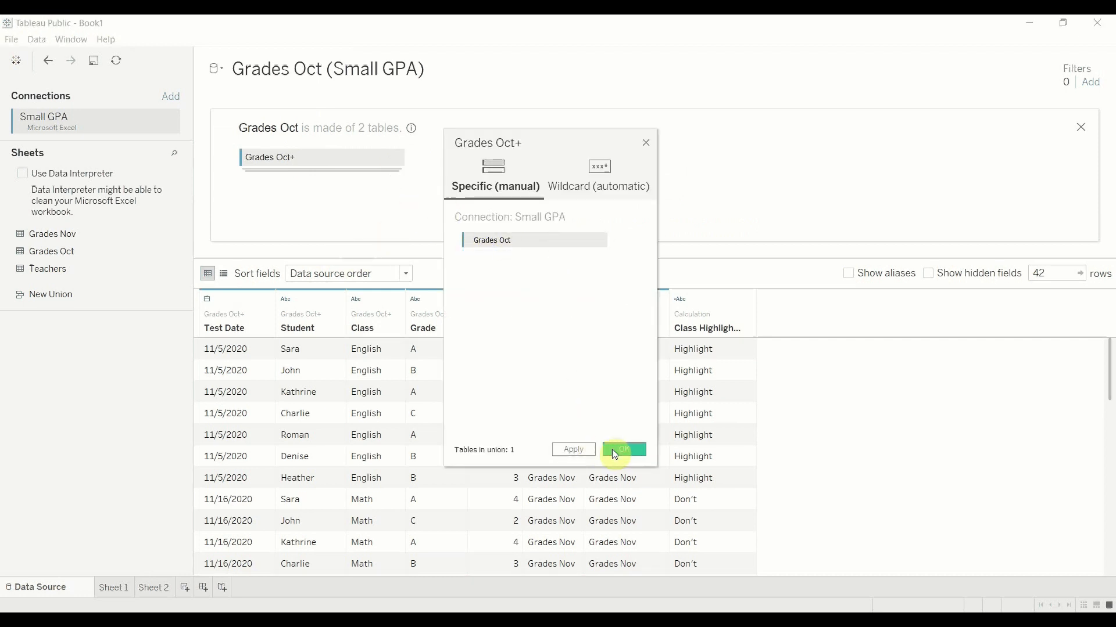
pyautogui.click(623, 449)
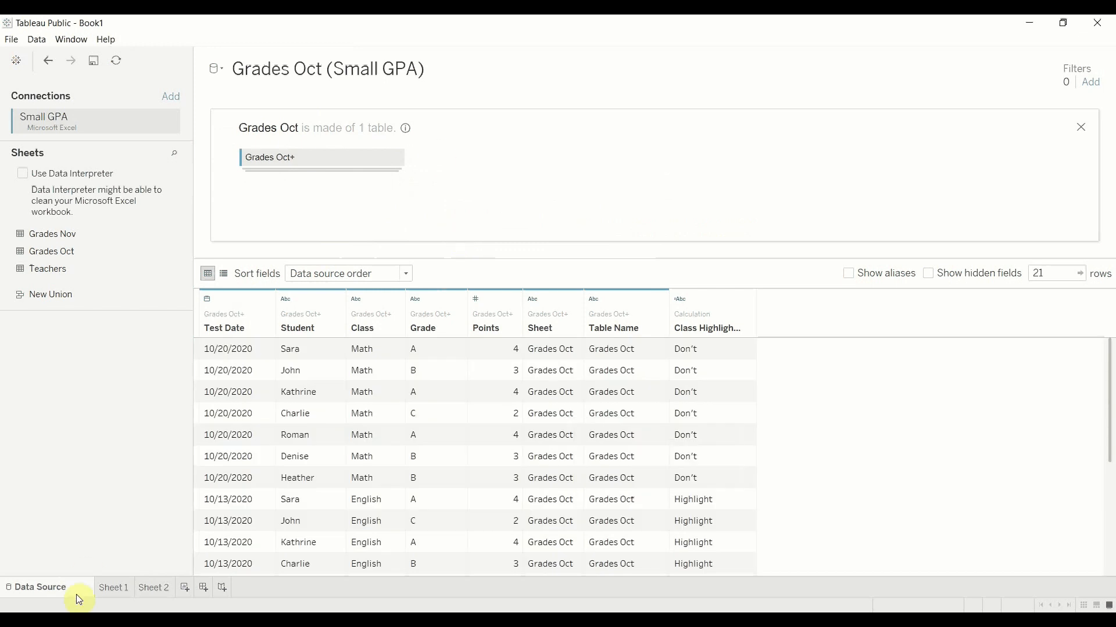
# View Sheet 2's bar chart now totalling only October points per student
pyautogui.click(154, 587)
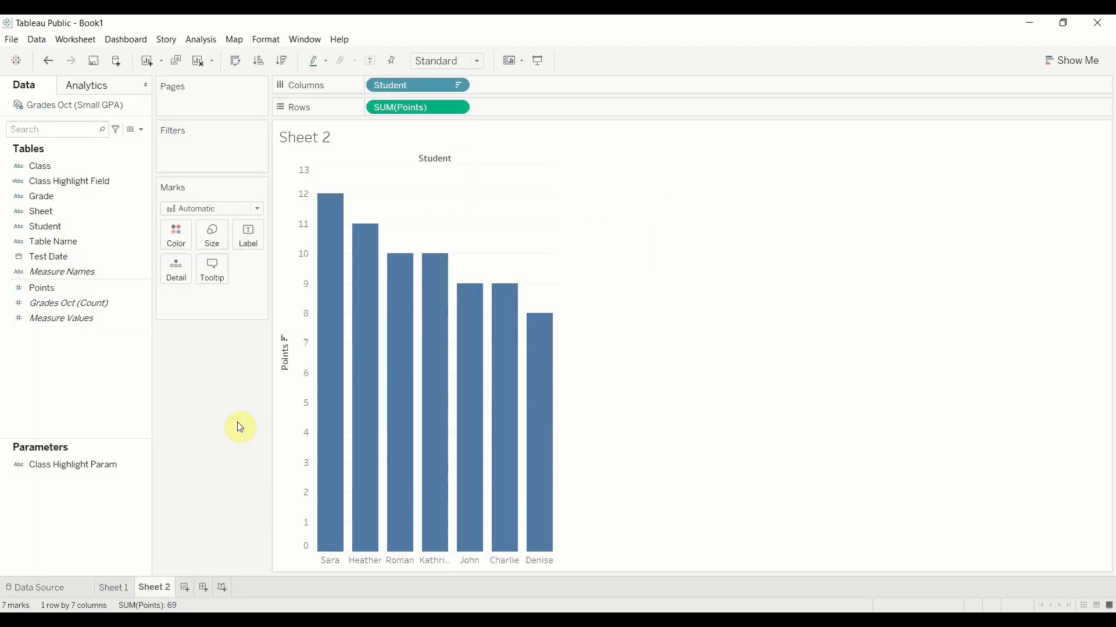
pyautogui.moveTo(727, 235)
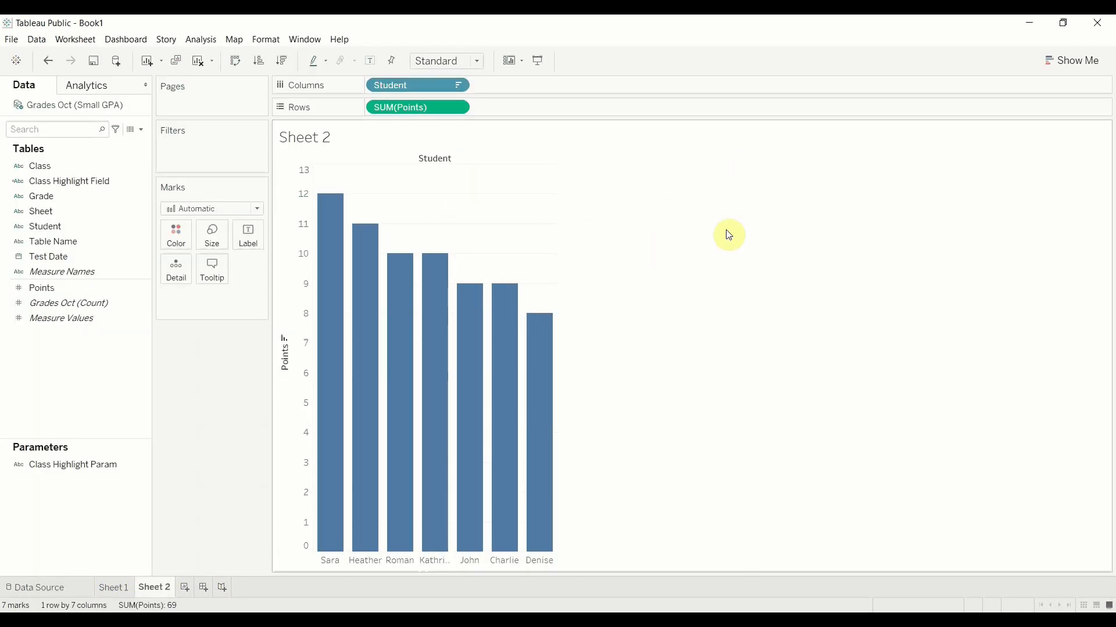
pyautogui.moveTo(721, 204)
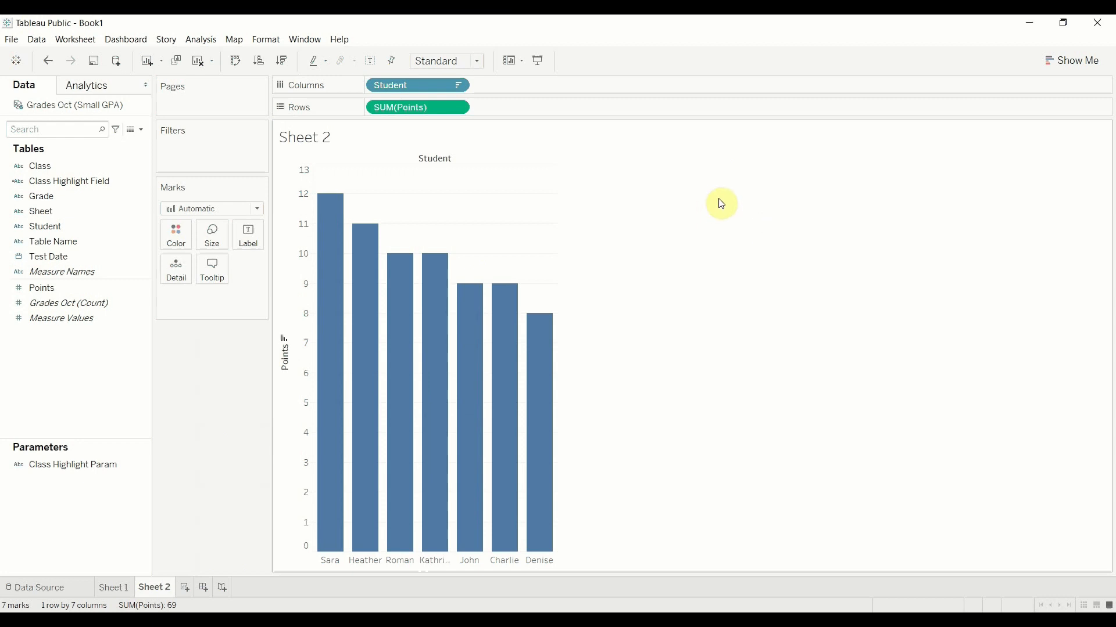
pyautogui.click(72, 465)
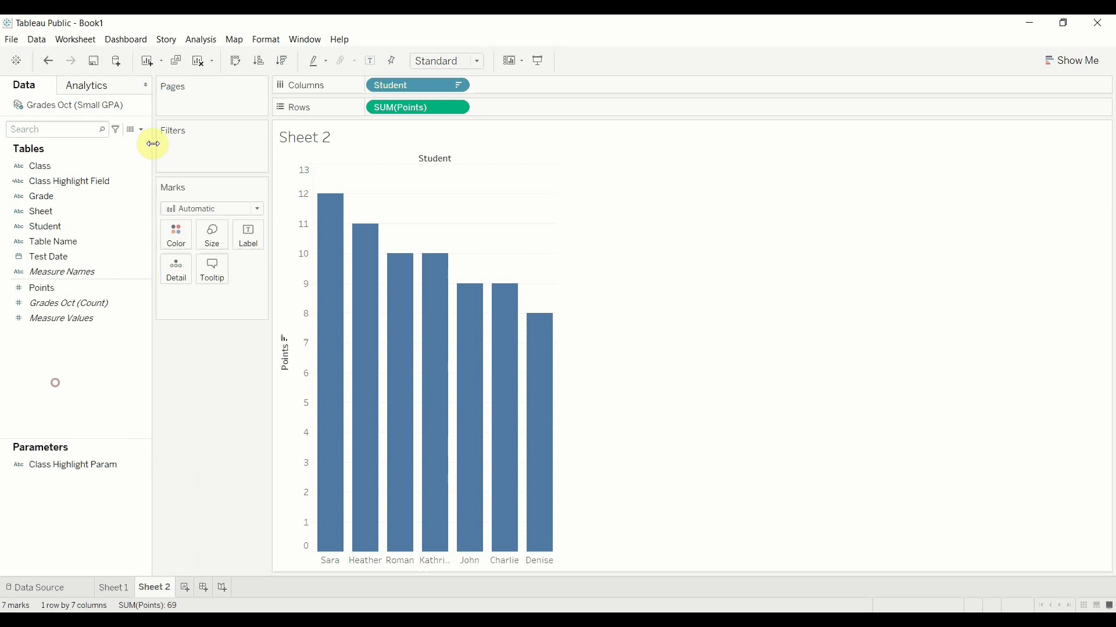
# Start a new parameter named Test Date Param with Date data type and List allowable values
pyautogui.click(134, 129)
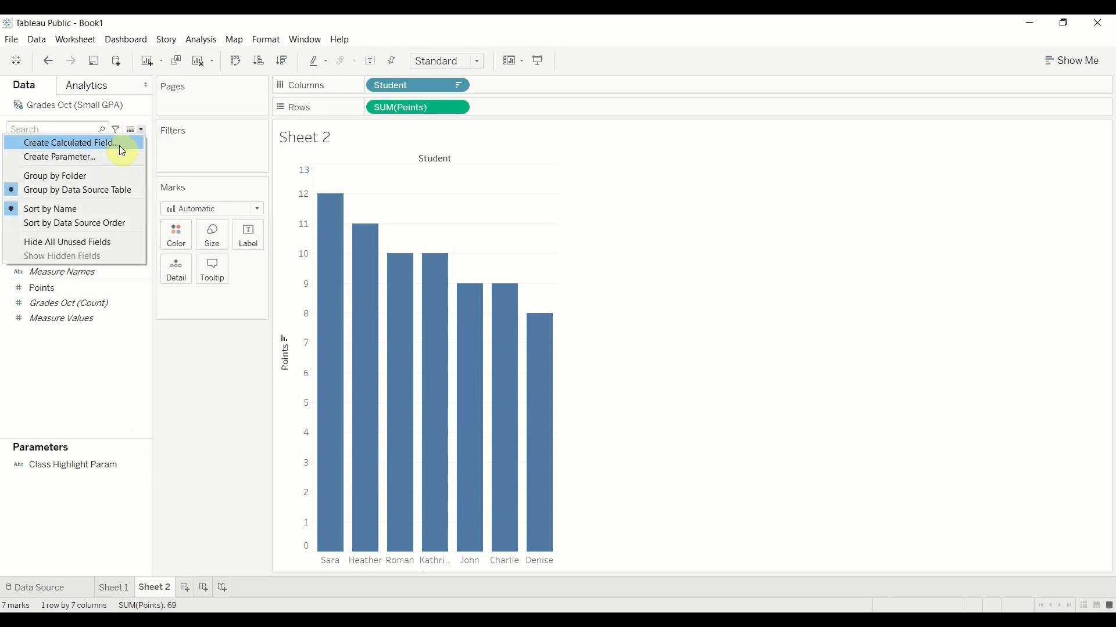
pyautogui.click(61, 157)
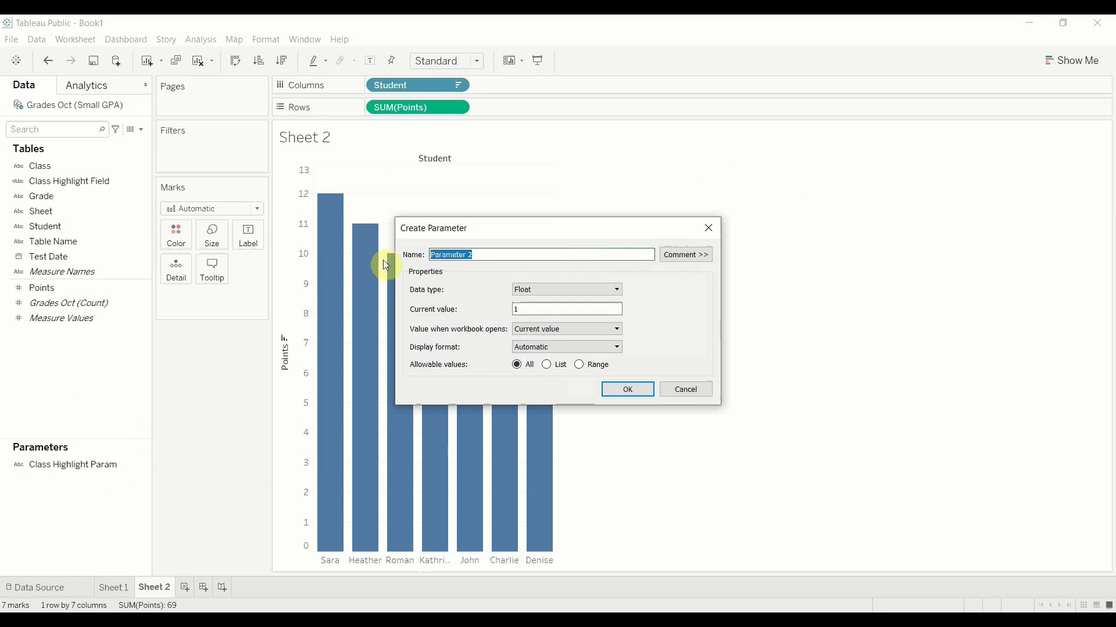
pyautogui.write('Test Date 0Aram')
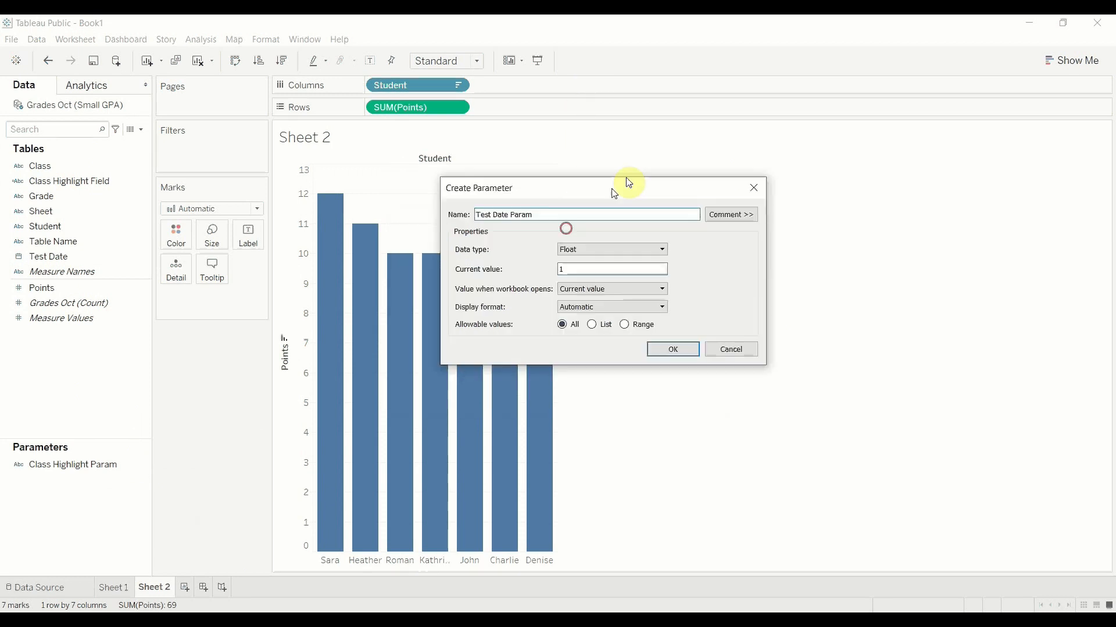
pyautogui.click(591, 324)
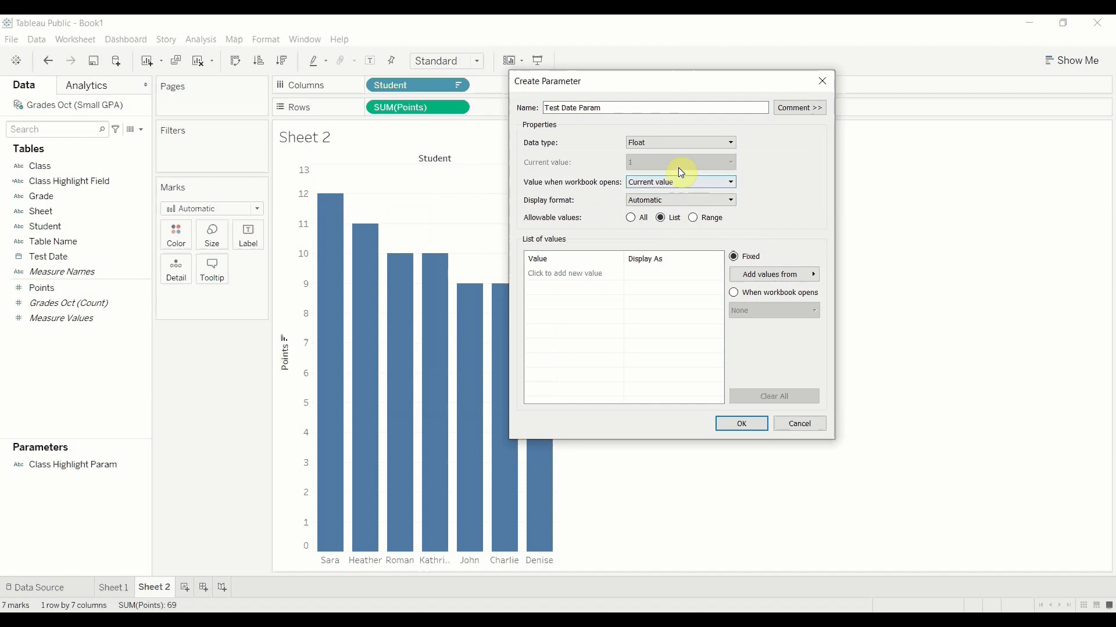
pyautogui.click(677, 141)
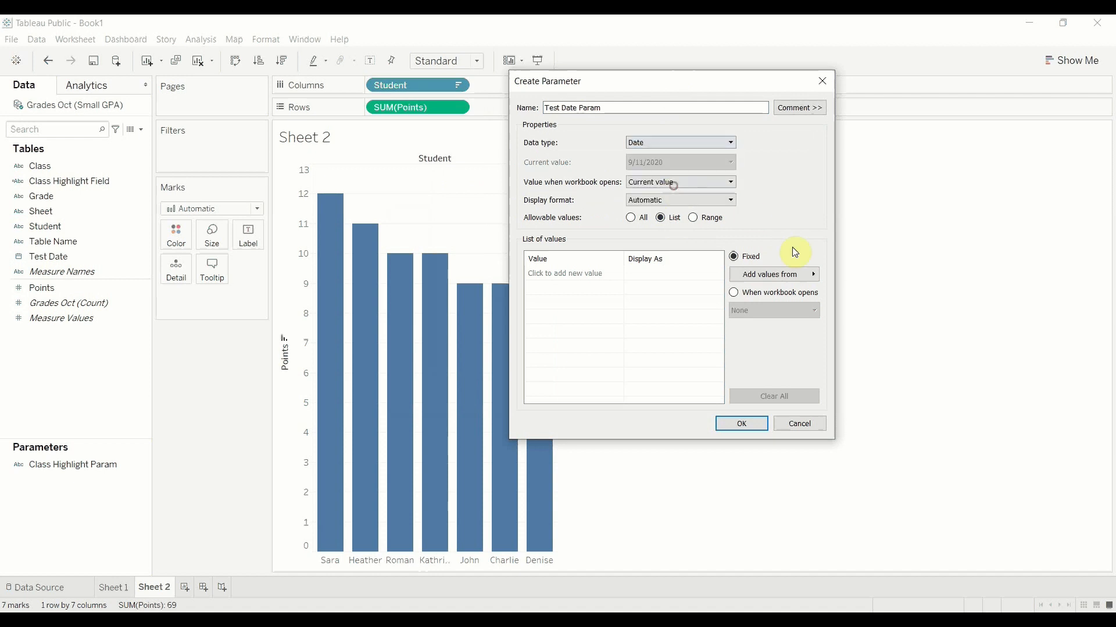
# Fill its list from Test Date when the workbook opens, keep current value, and create it
pyautogui.click(733, 293)
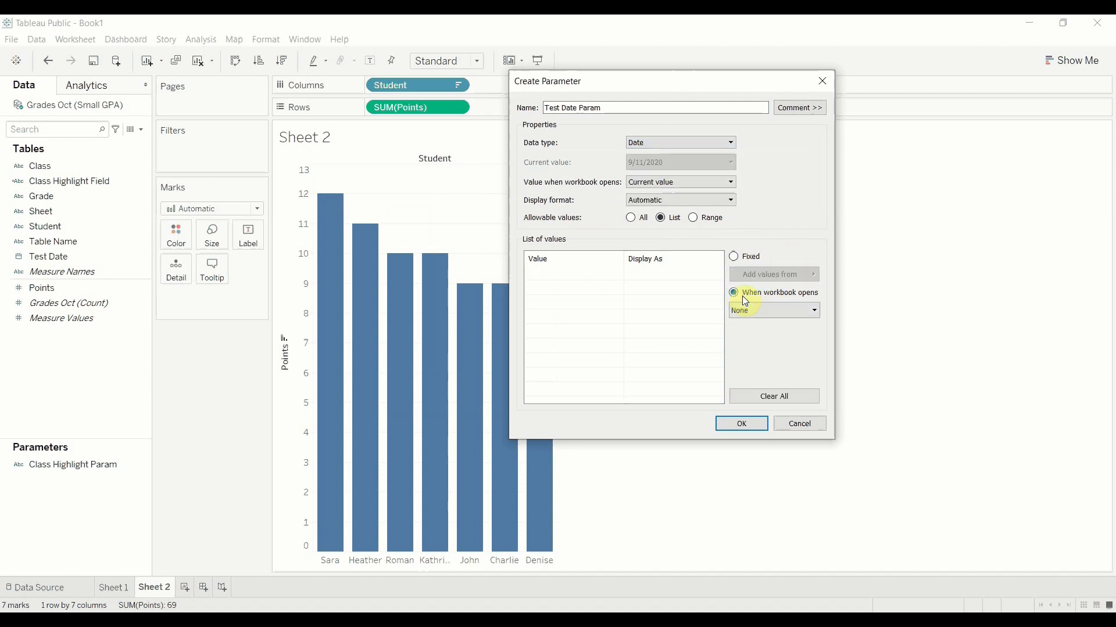
pyautogui.click(771, 310)
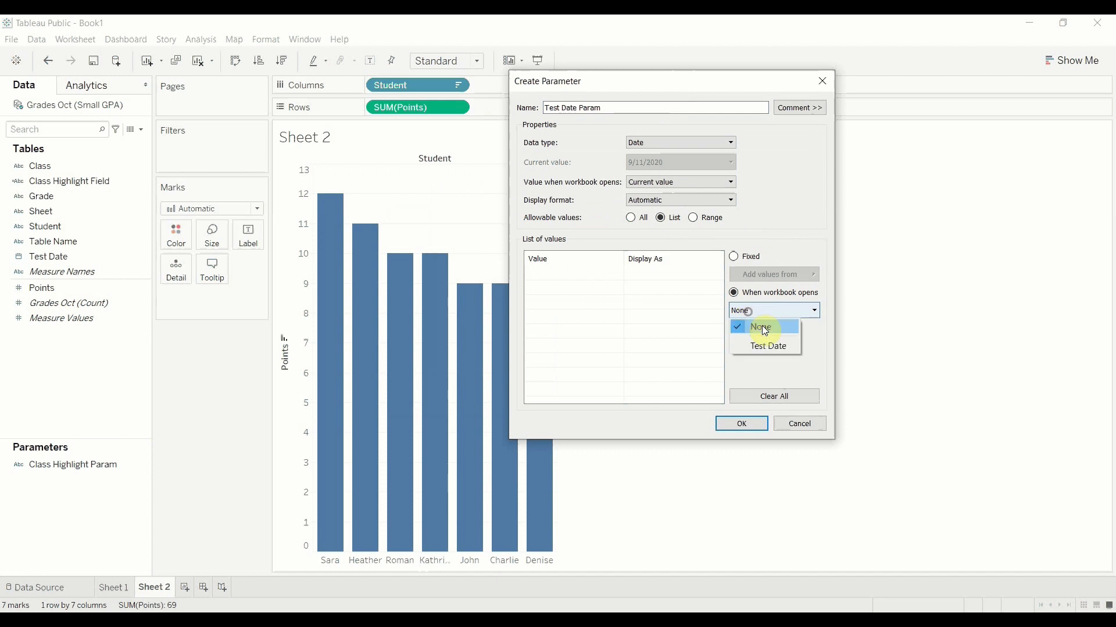
pyautogui.click(767, 347)
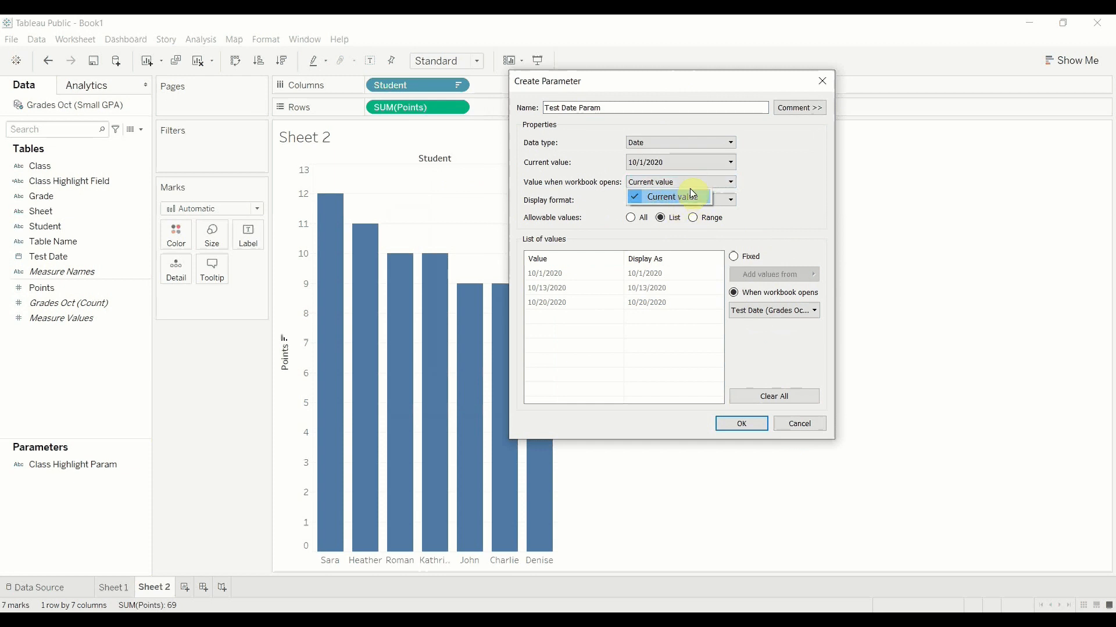
pyautogui.click(665, 198)
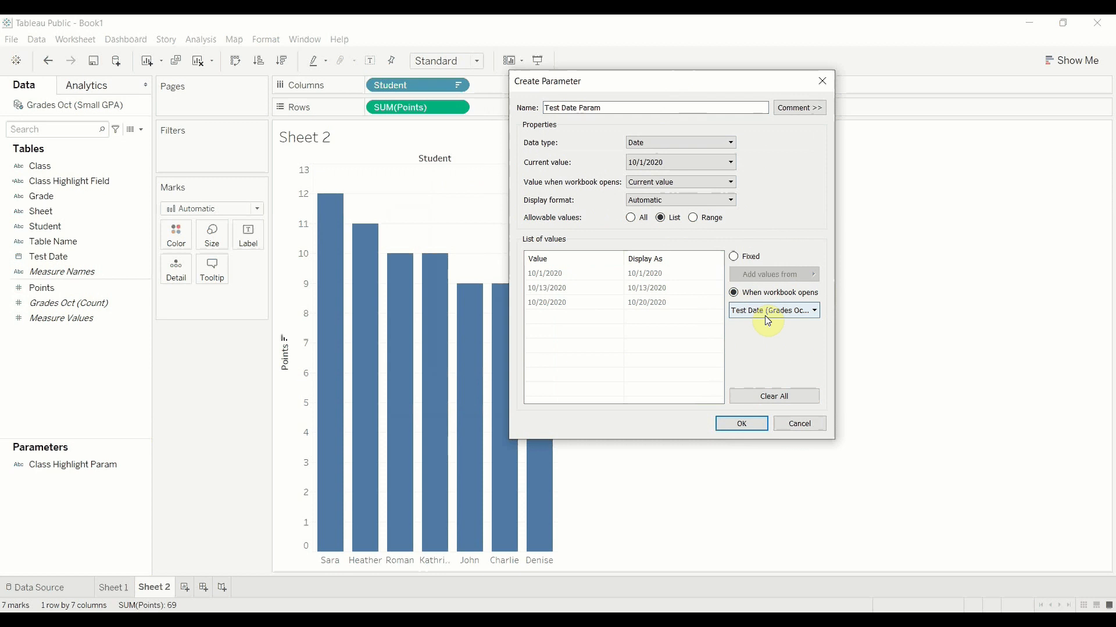
pyautogui.click(740, 423)
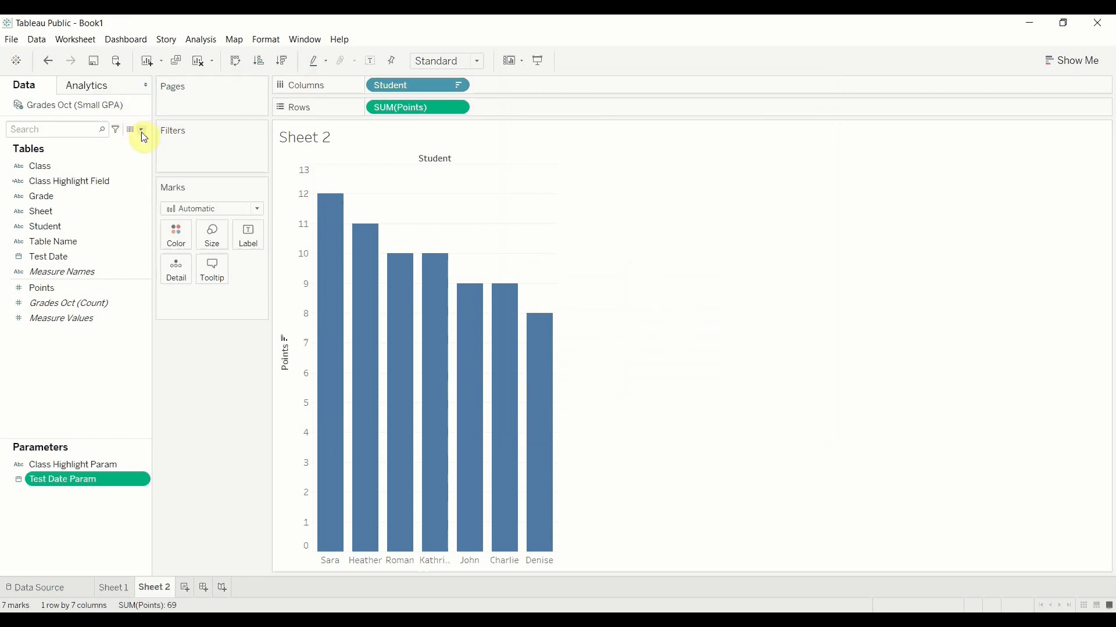
# Create a calculated field named Latest Test Date with formula { FIXED : max([Test Date]) }
pyautogui.click(141, 129)
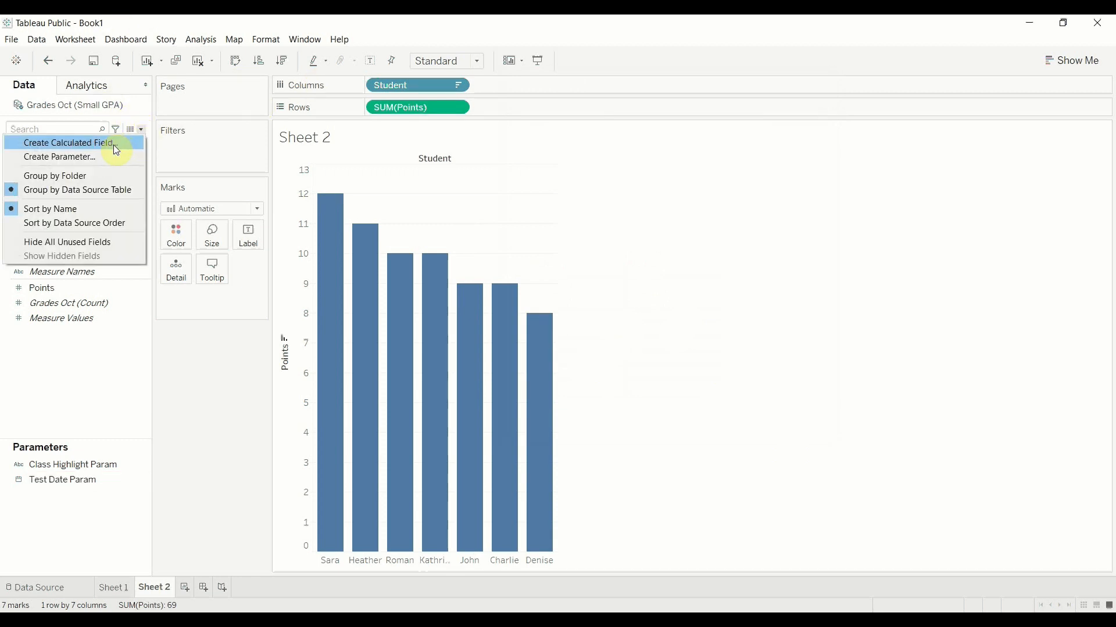
pyautogui.click(67, 141)
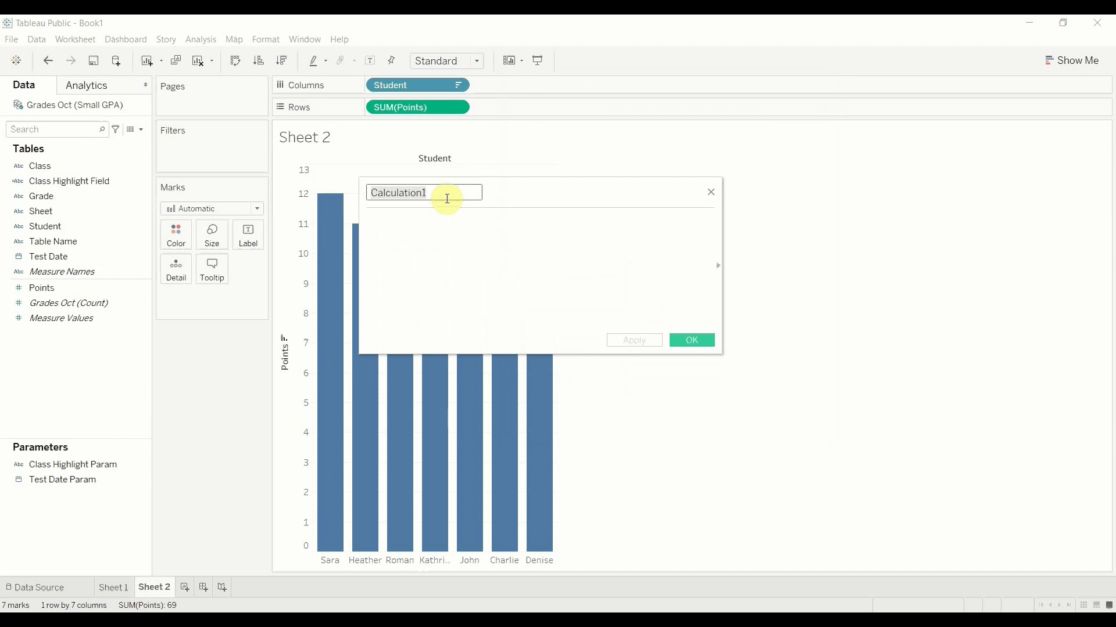
pyautogui.write('Latest')
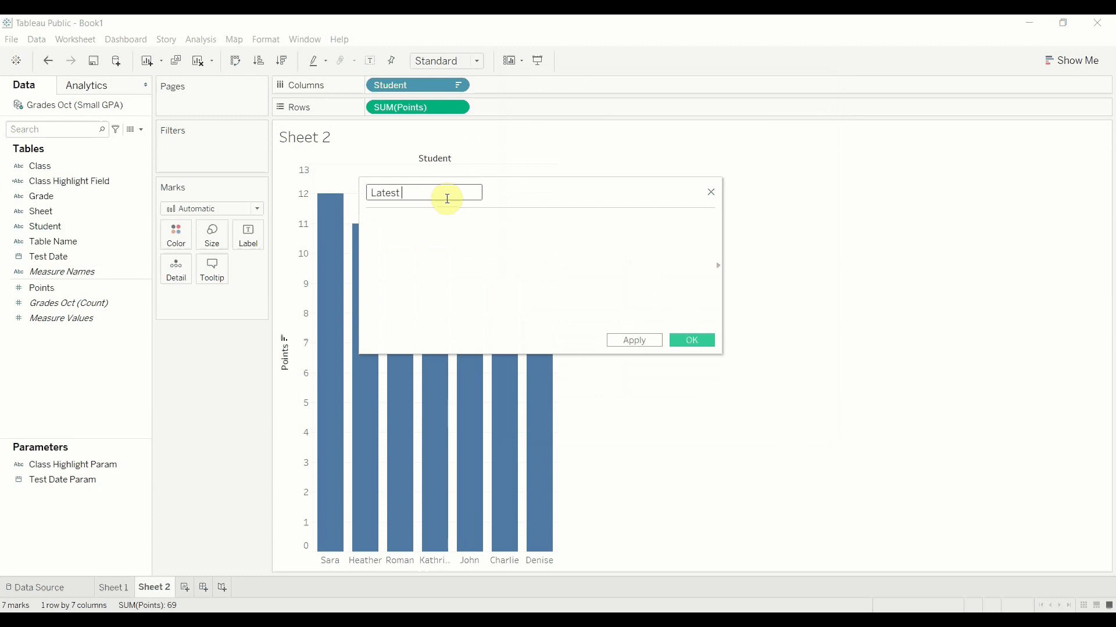
pyautogui.write('Test DA')
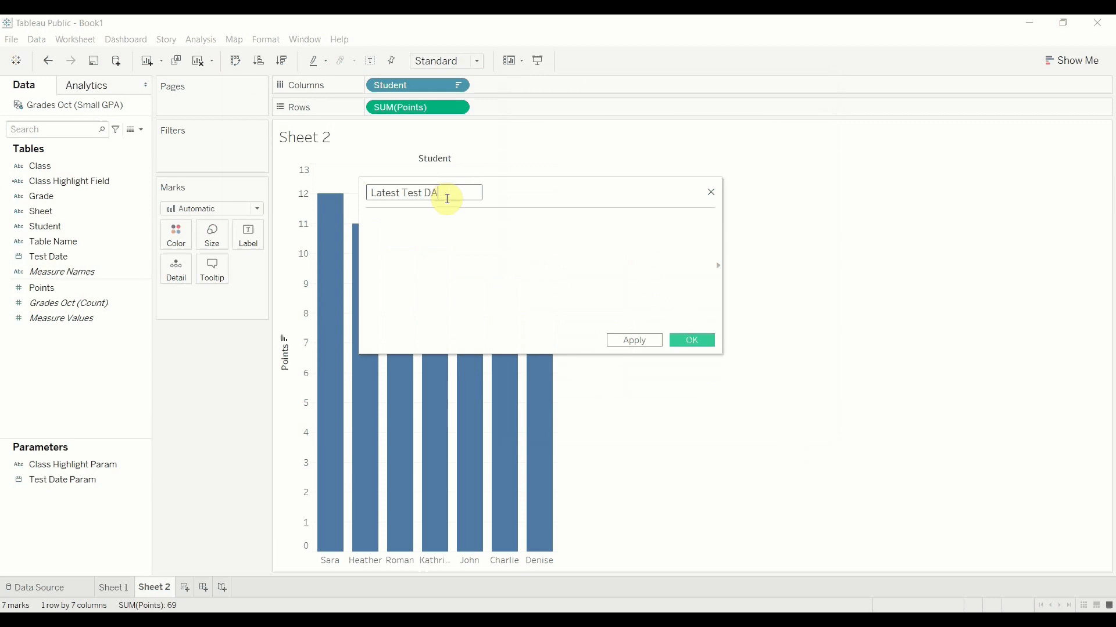
pyautogui.write('Fix')
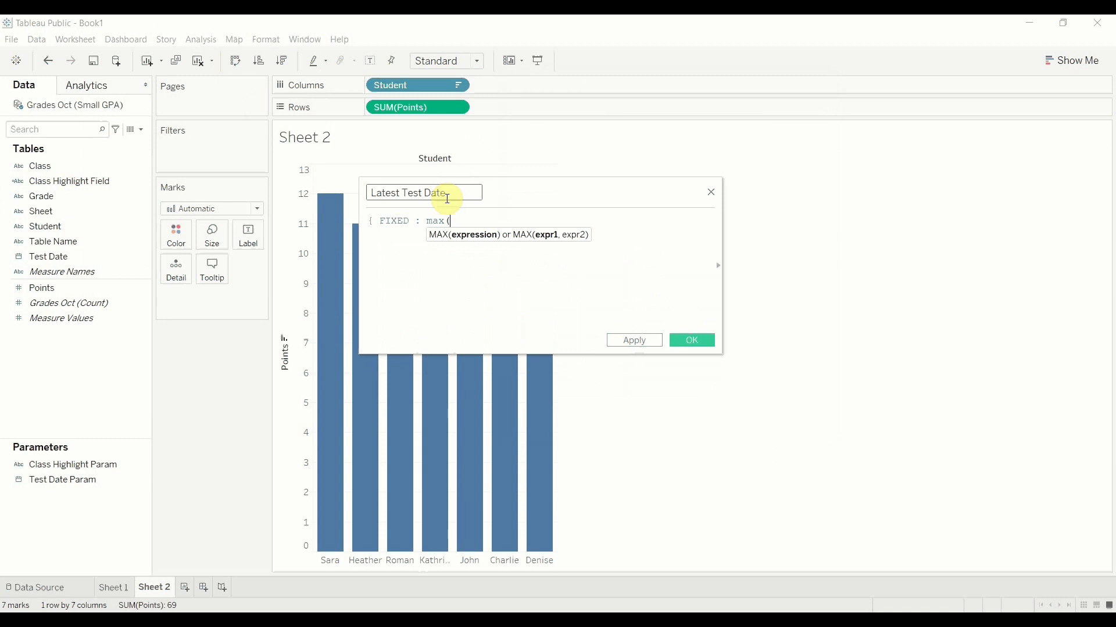
pyautogui.write('[Test Date])')
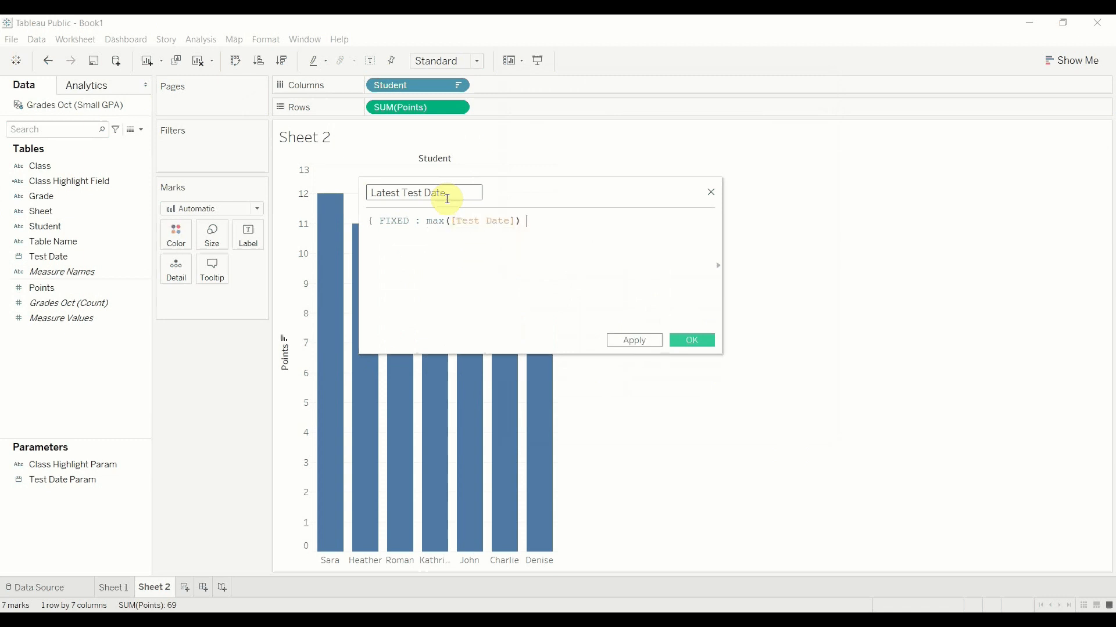
pyautogui.write('}')
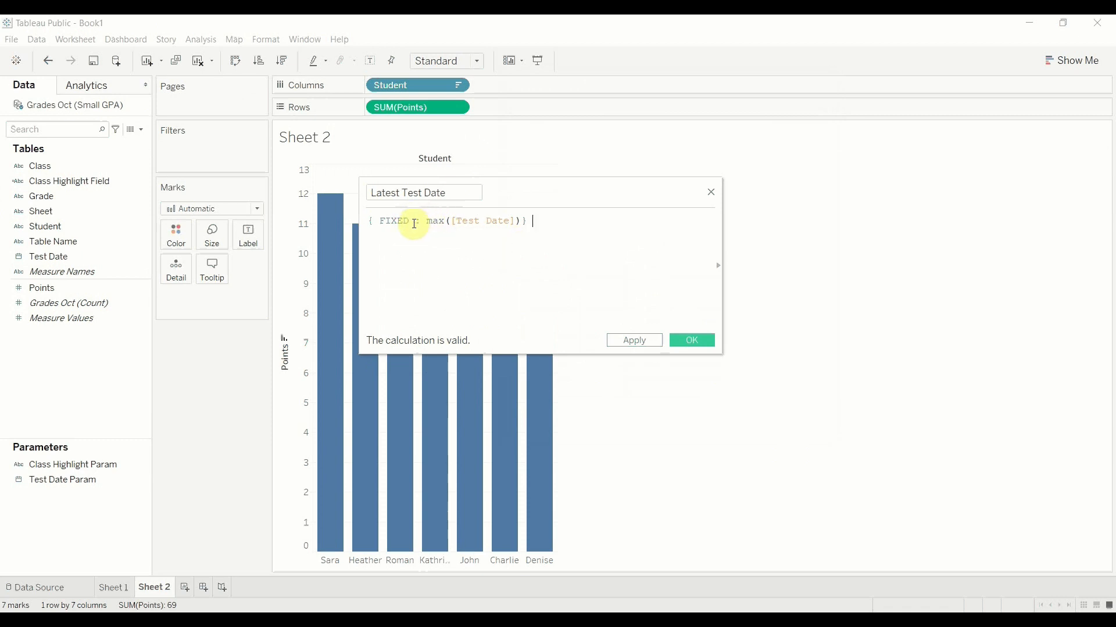
# Review the max([Test Date]) portion of the formula and save the Latest Test Date field
pyautogui.doubleClick(395, 221)
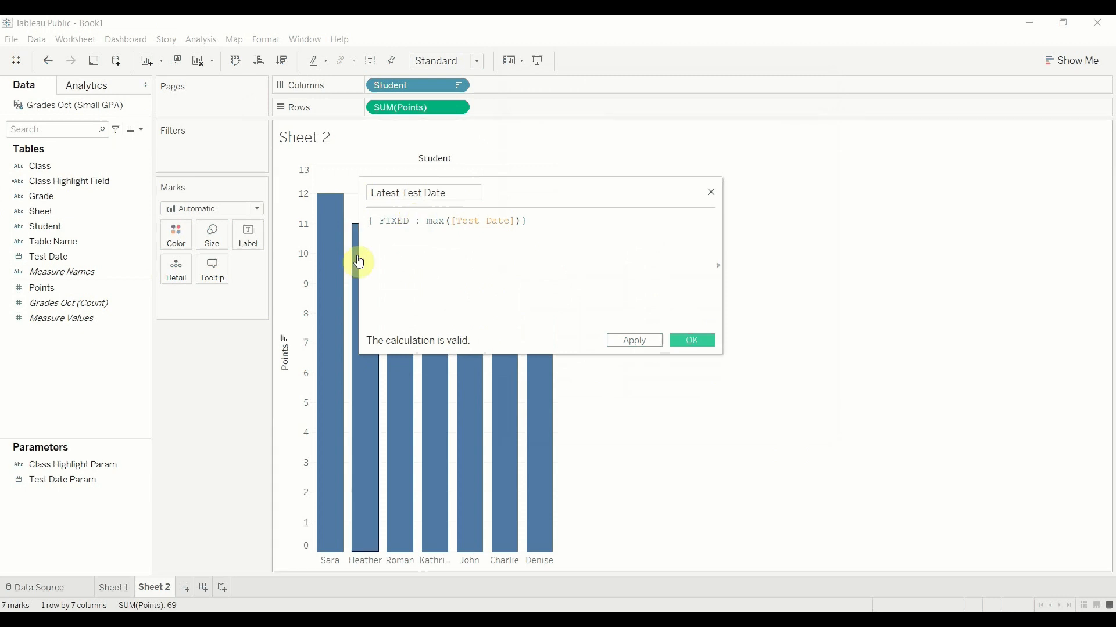
pyautogui.click(412, 220)
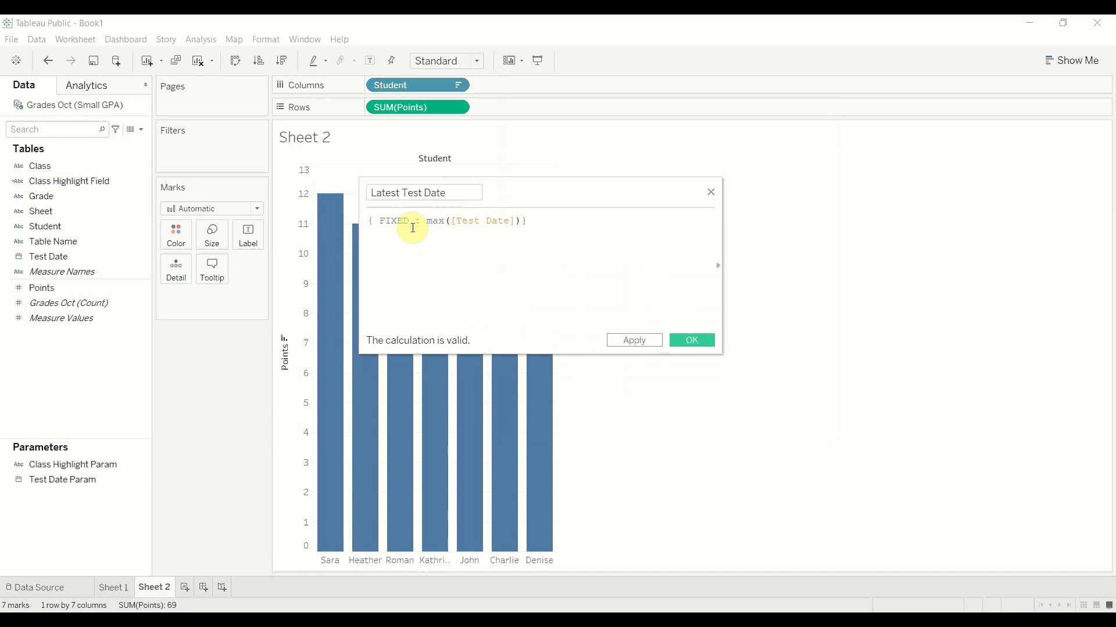
pyautogui.moveTo(425, 221); pyautogui.dragTo(523, 221)
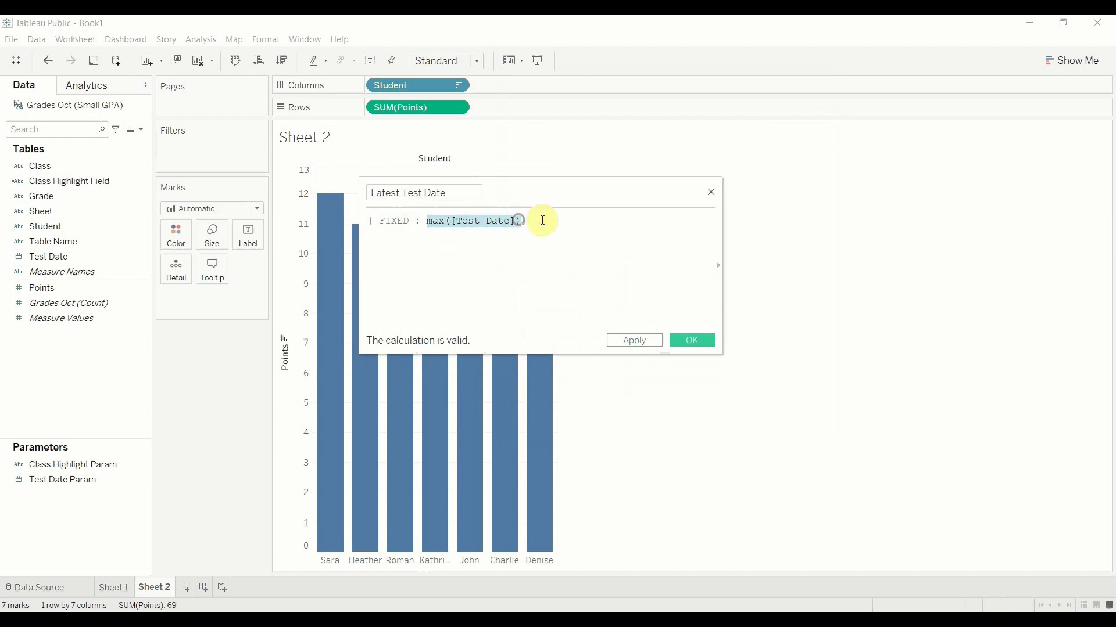
pyautogui.click(632, 340)
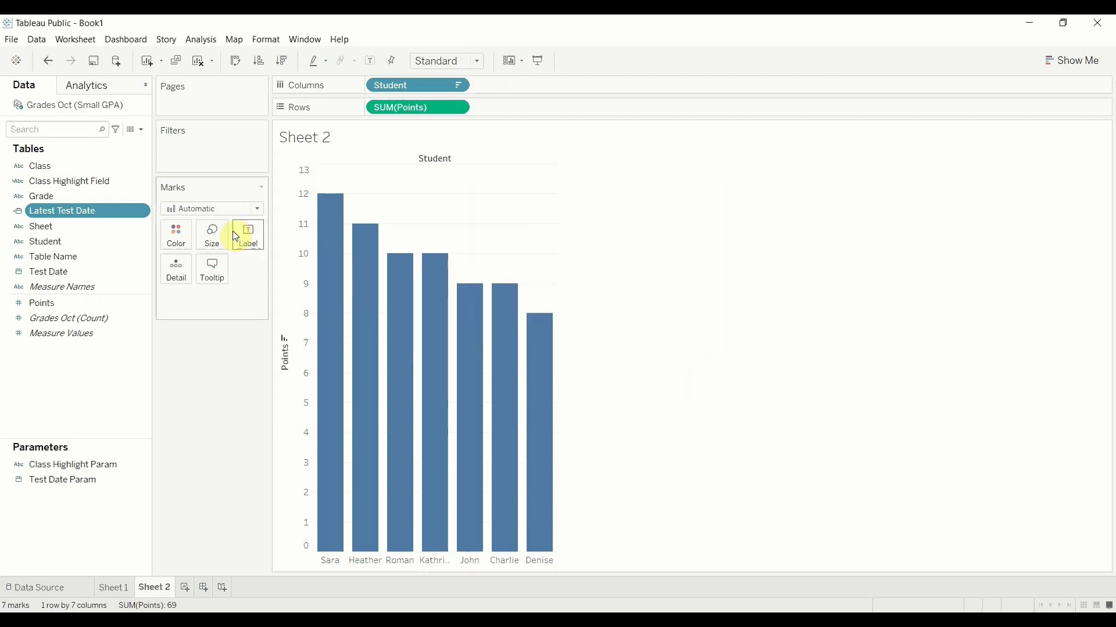
pyautogui.moveTo(80, 305)
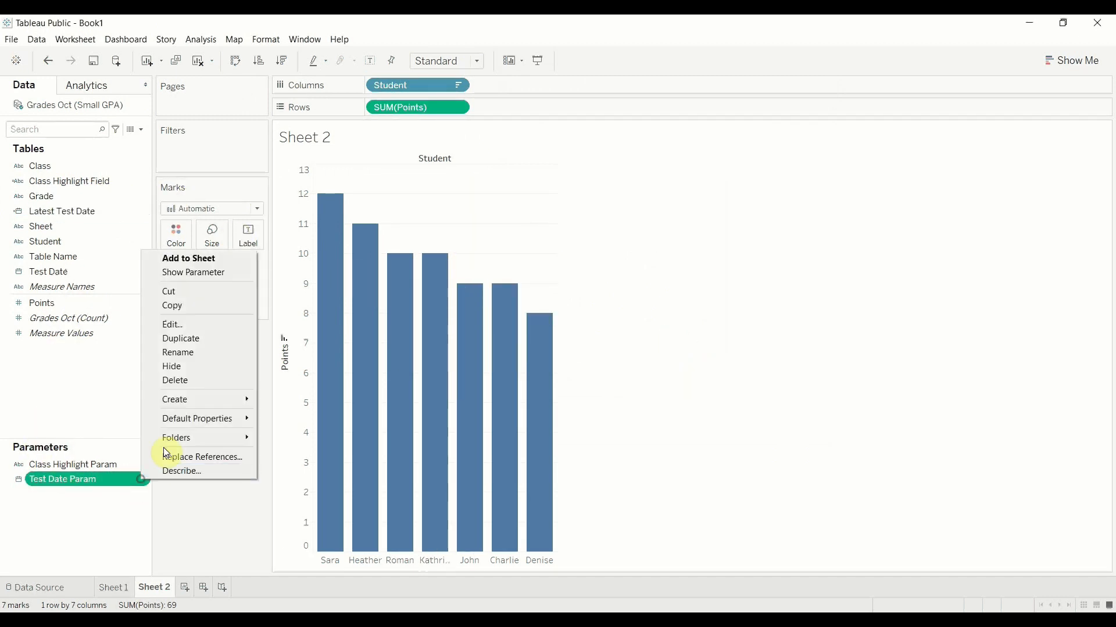
# Show the Test Date Param control on Sheet 2 and reopen the Data pane's create menu
pyautogui.click(193, 272)
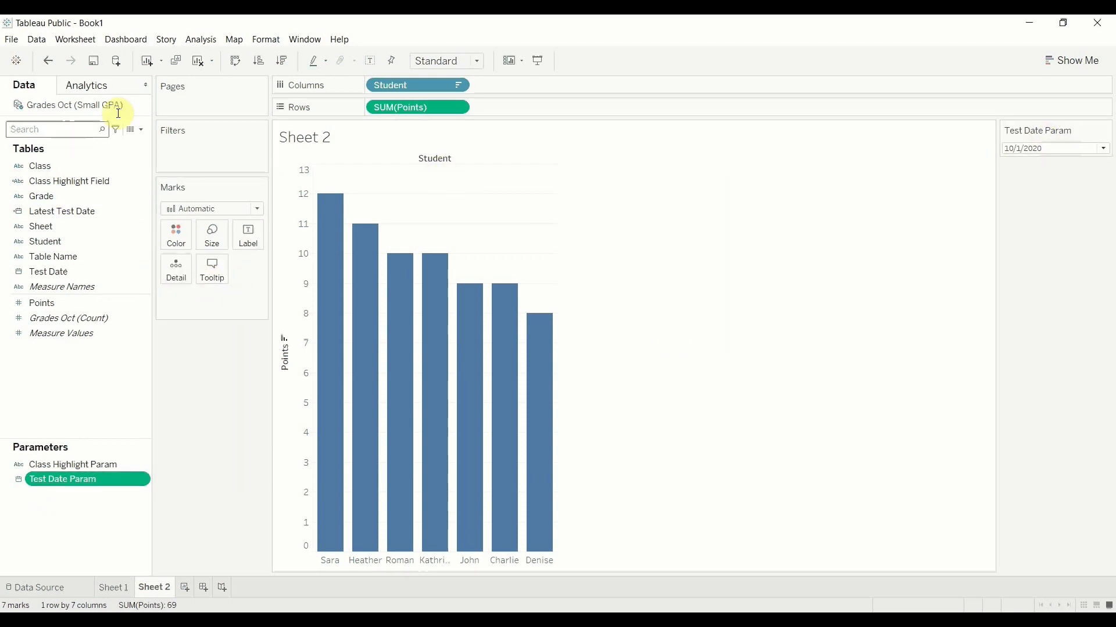
pyautogui.click(140, 129)
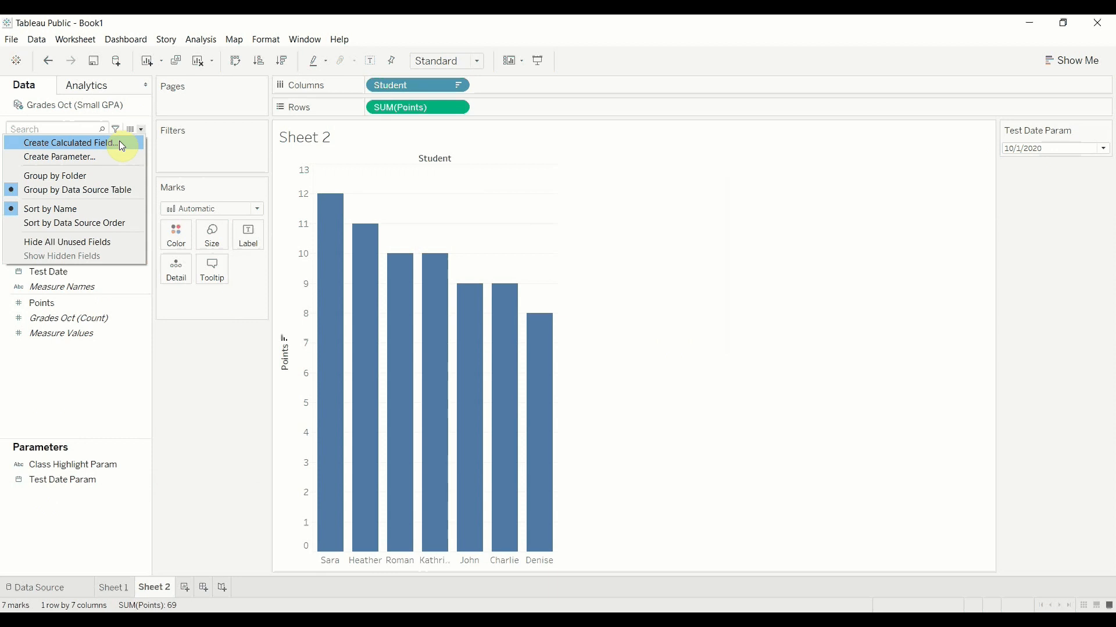
# Create Test Date Filter: if [Test Date] == [Test Date Param] then "Show" else "Hide" end
pyautogui.click(69, 143)
pyautogui.write('Test Date Filter')
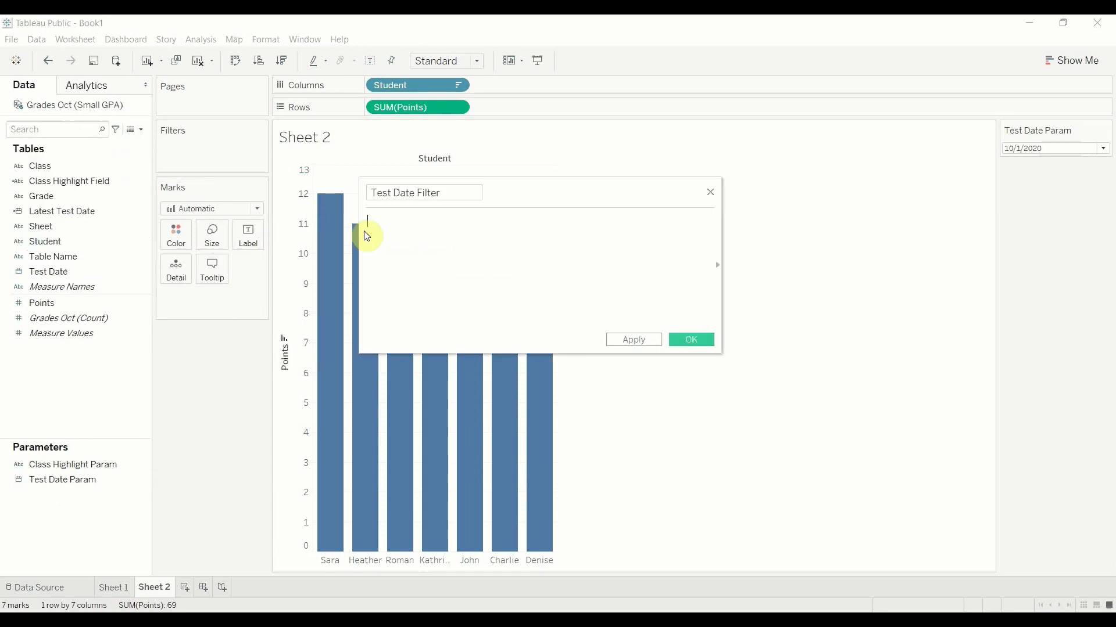
pyautogui.write('if test')
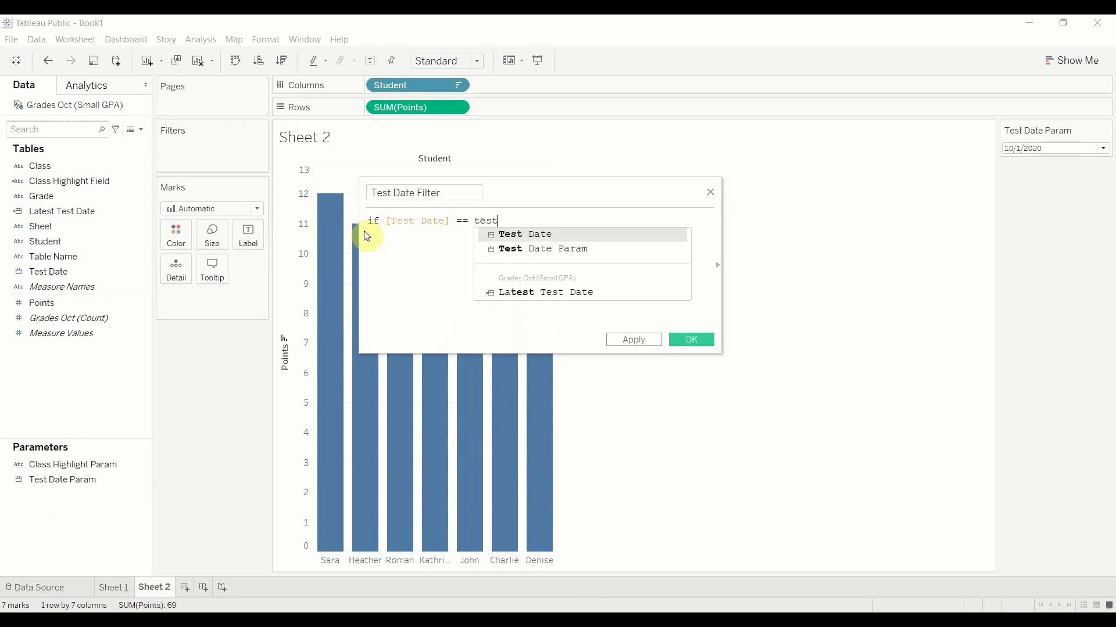
pyautogui.write('[Test Date Param] then')
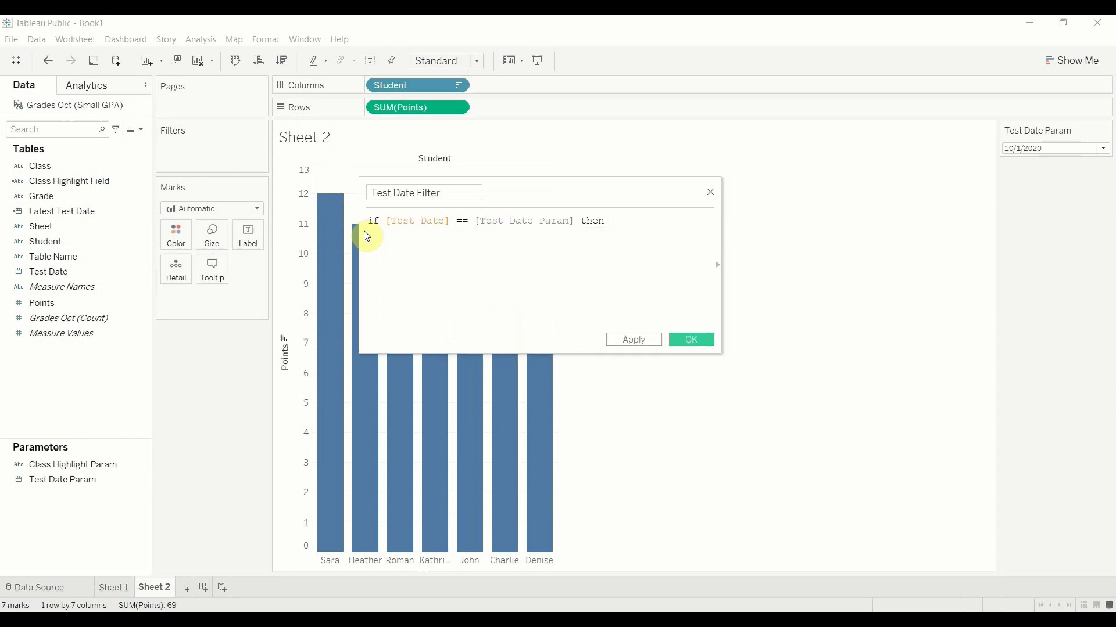
pyautogui.write('"')
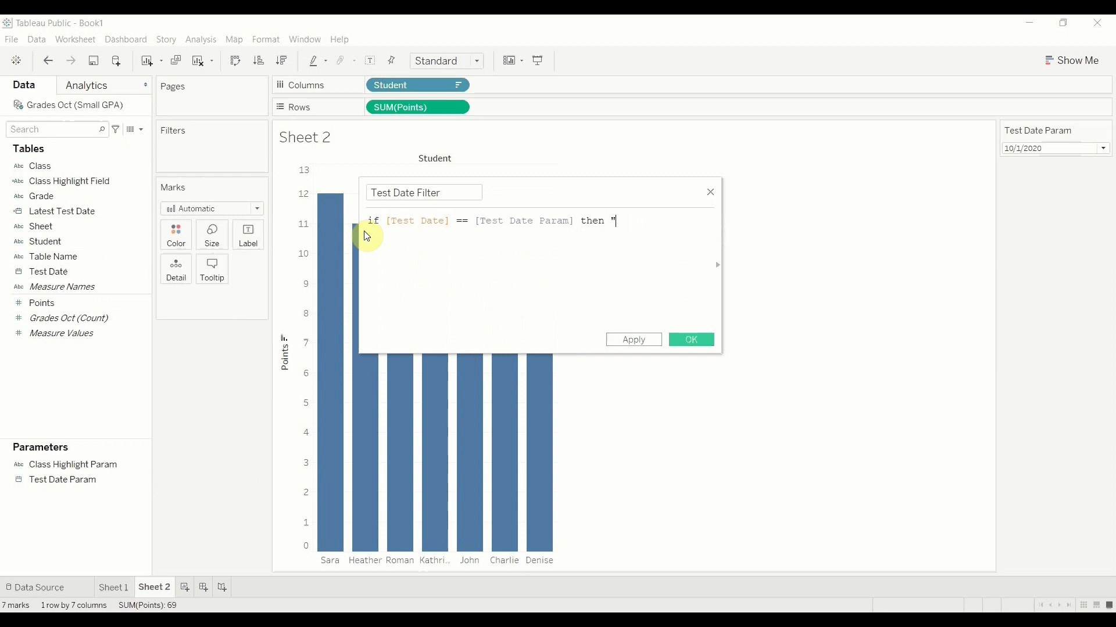
pyautogui.write('Show" else')
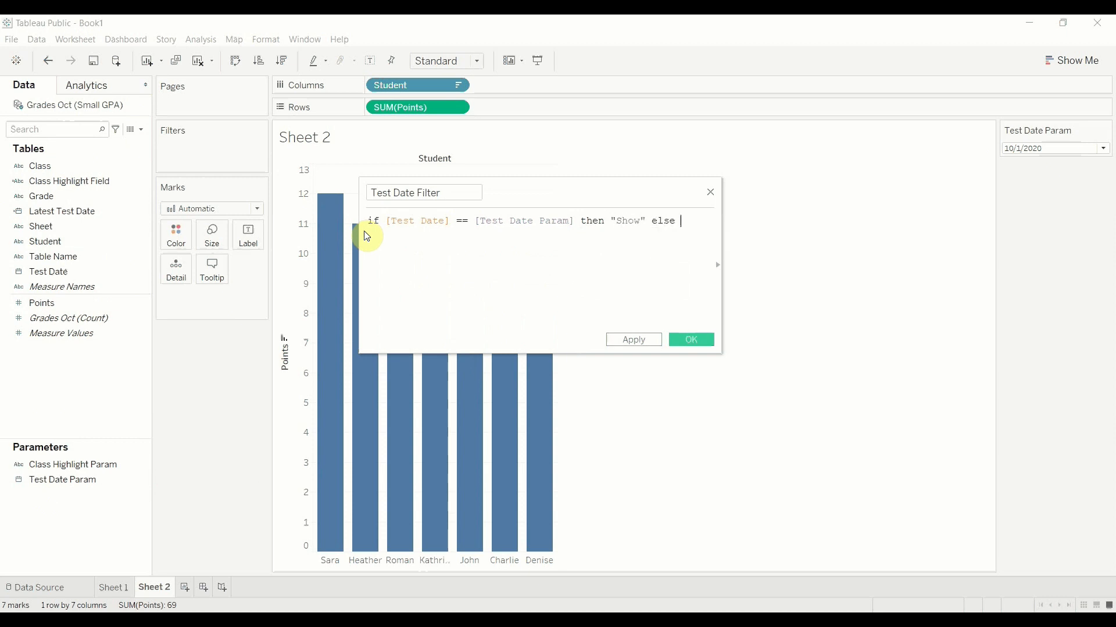
pyautogui.write('"Hide')
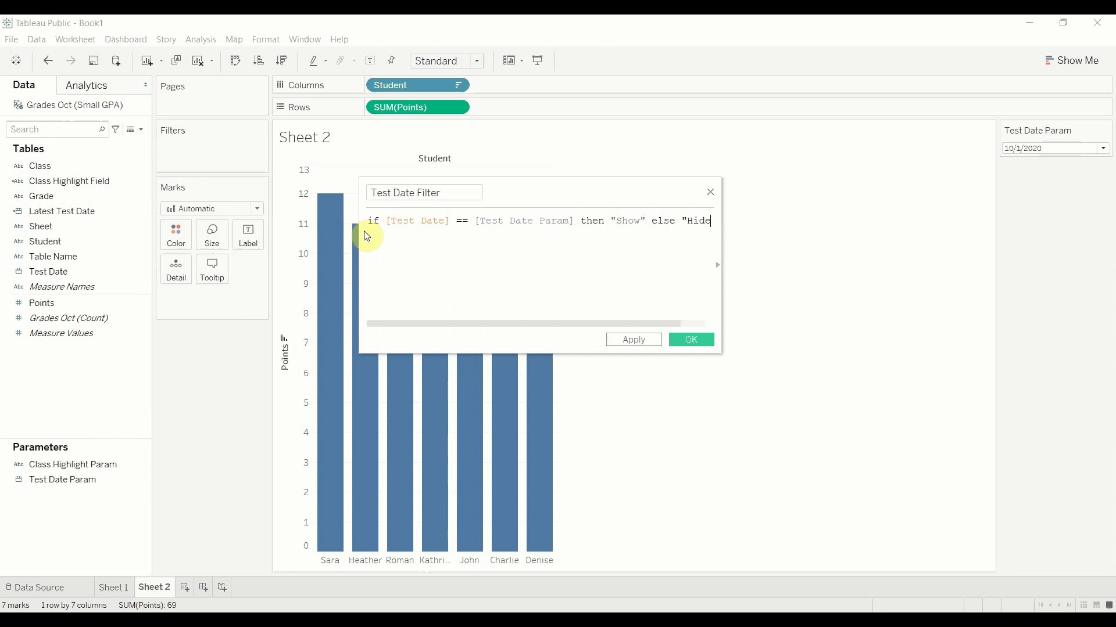
pyautogui.write('end')
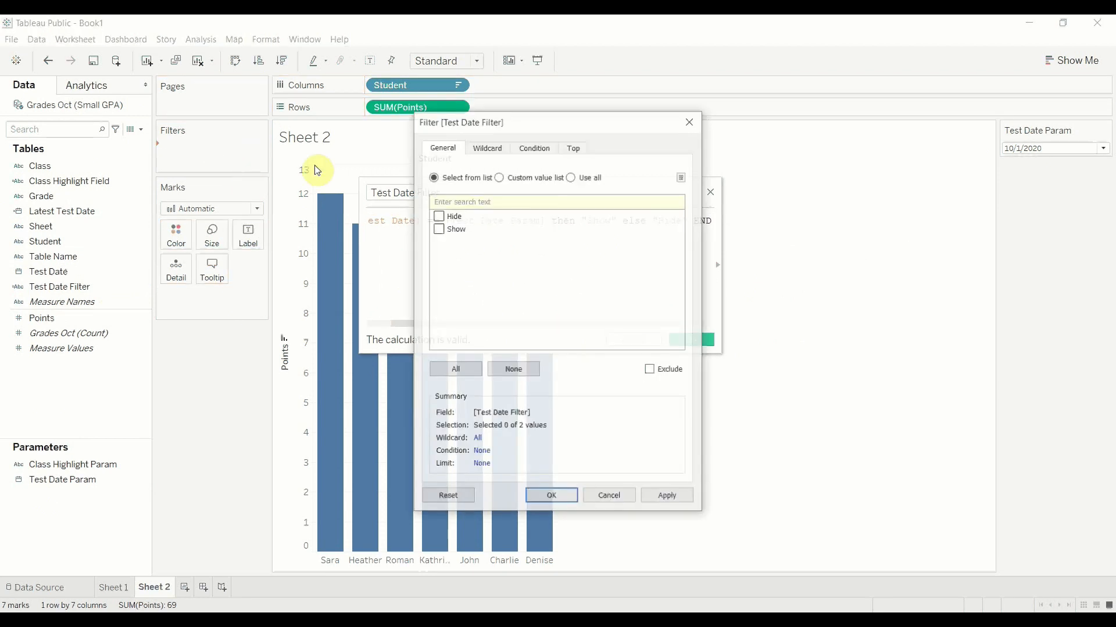
# Filter Sheet 2 to Test Date Filter = Show and set Test Date Param to 10/1/2020
pyautogui.click(439, 229)
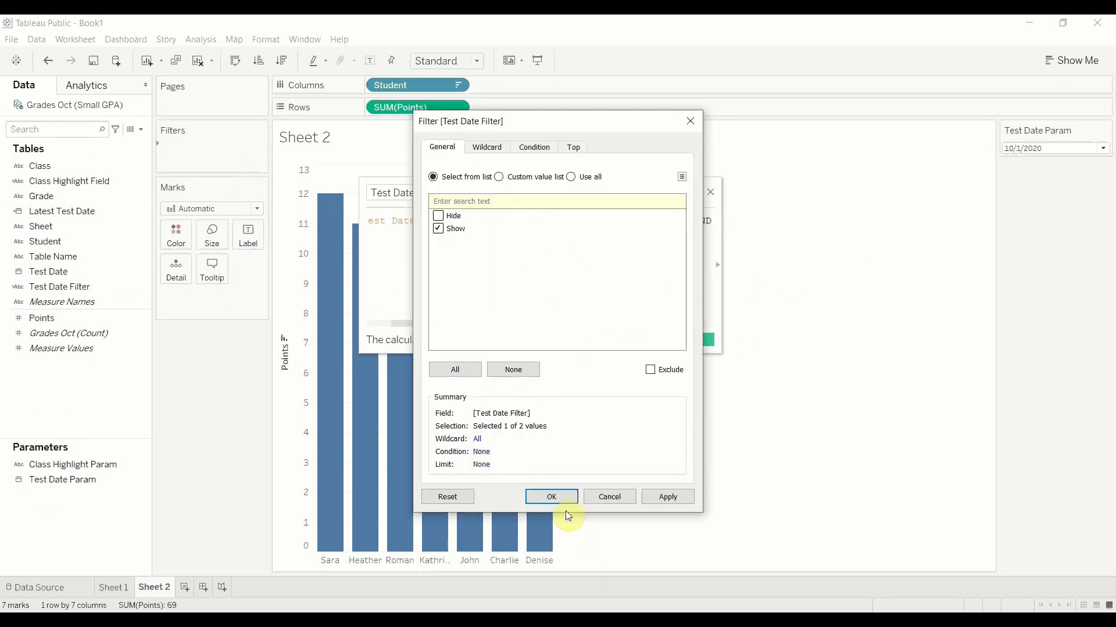
pyautogui.click(551, 496)
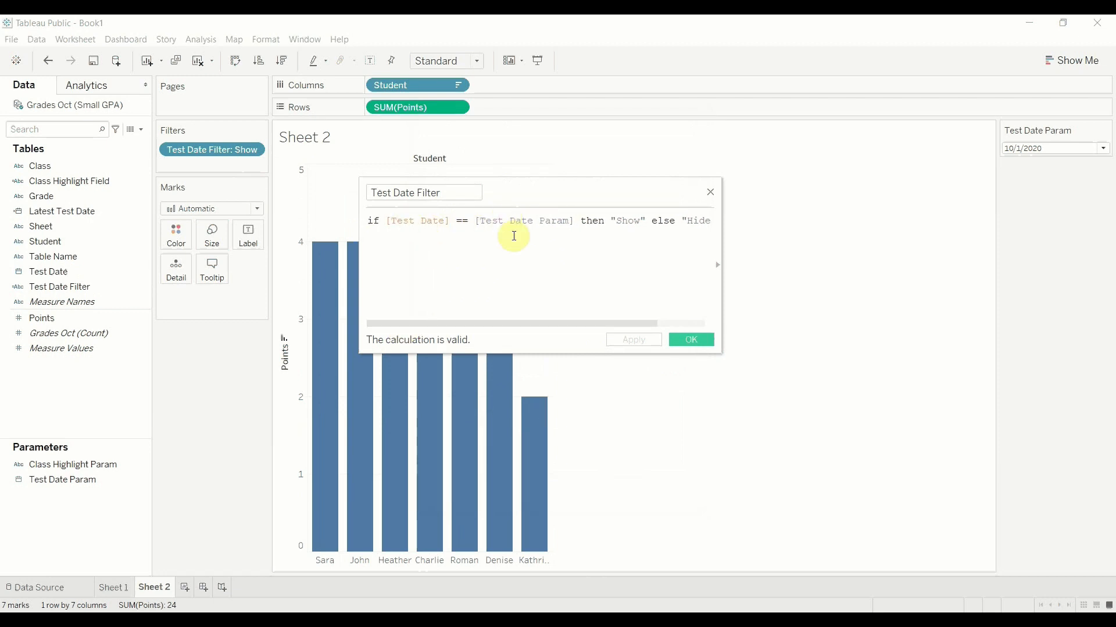
pyautogui.click(689, 339)
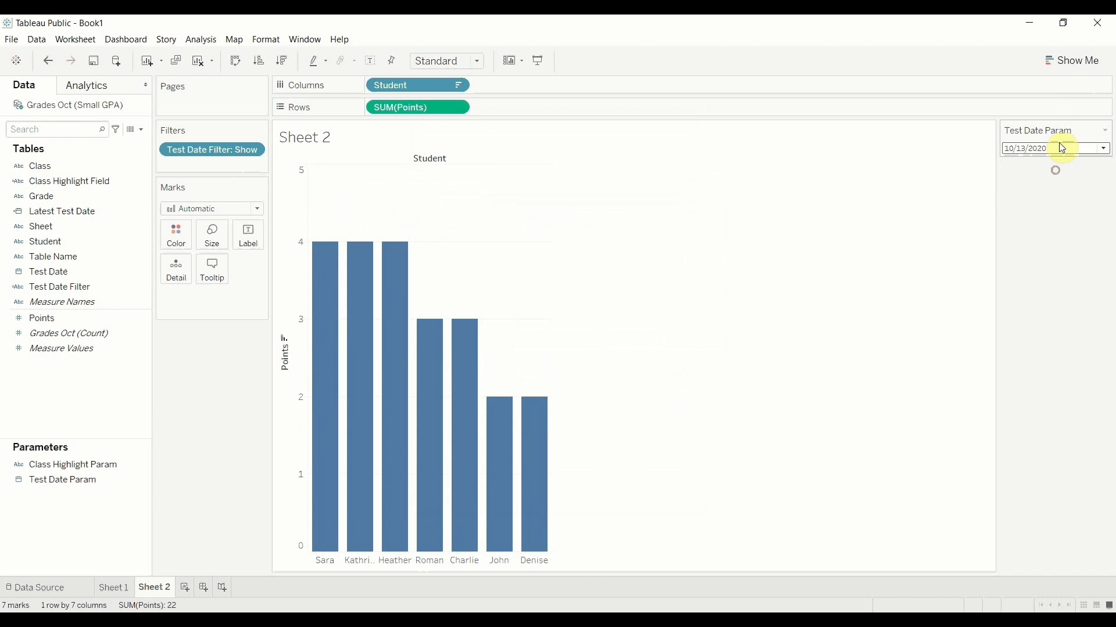
pyautogui.click(1102, 148)
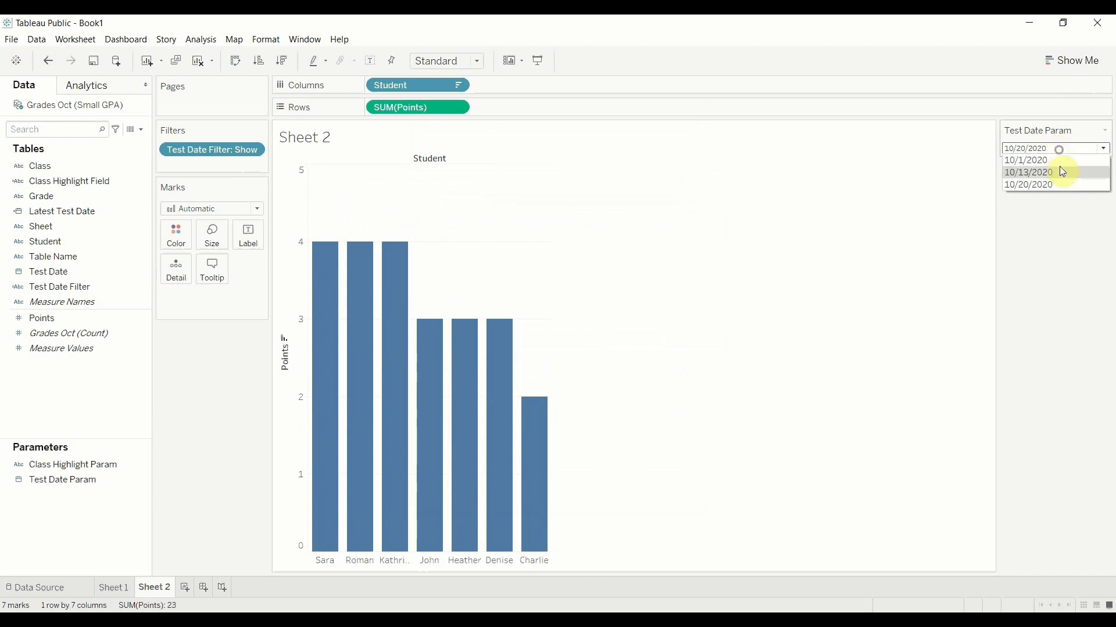
pyautogui.click(1026, 160)
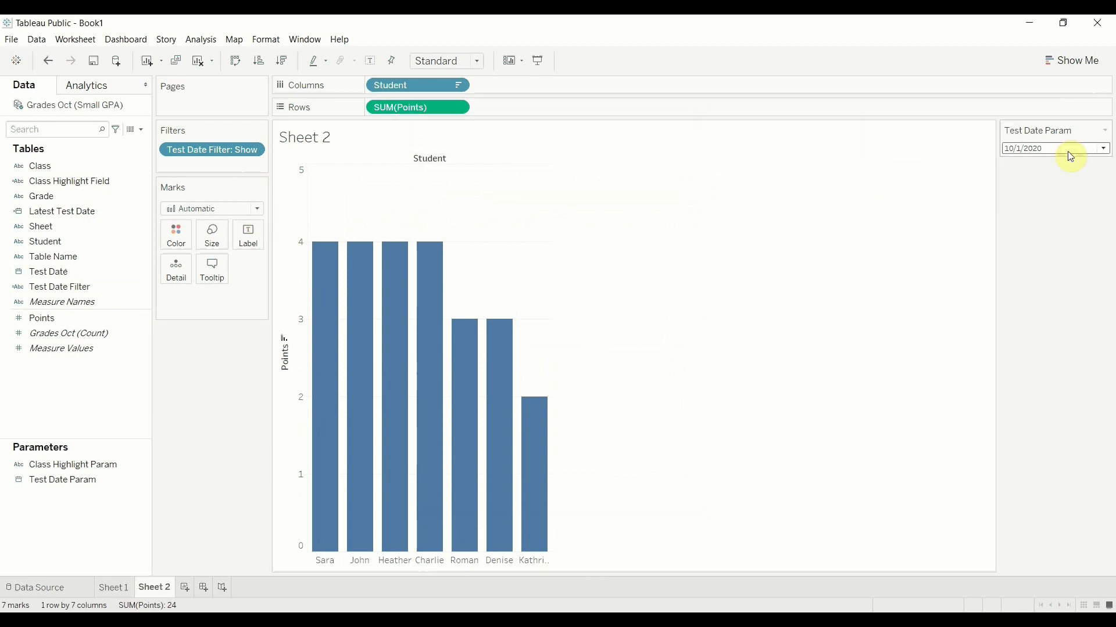
pyautogui.click(1104, 130)
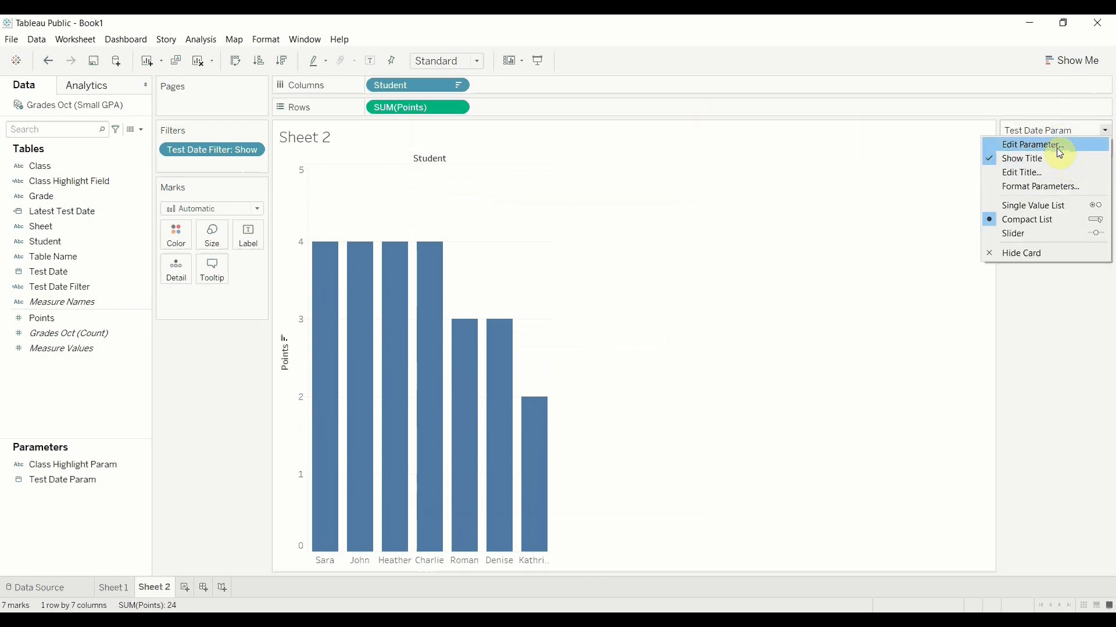
# Set Test Date Param's value when workbook opens to Latest Test Date, then show the 10/20/2020 test
pyautogui.click(1031, 145)
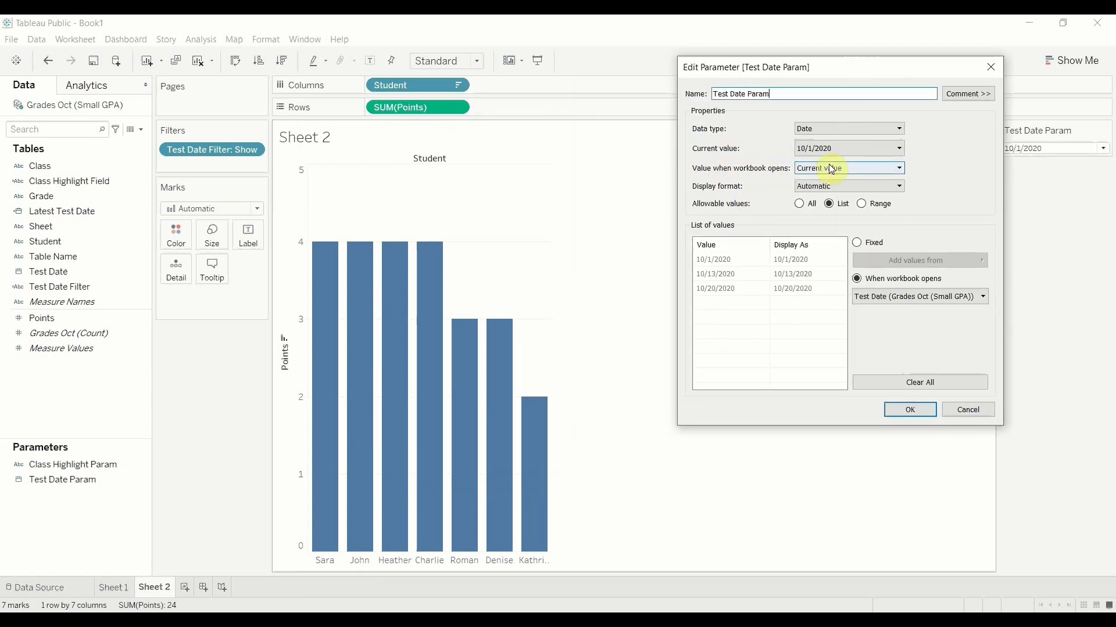
pyautogui.click(856, 278)
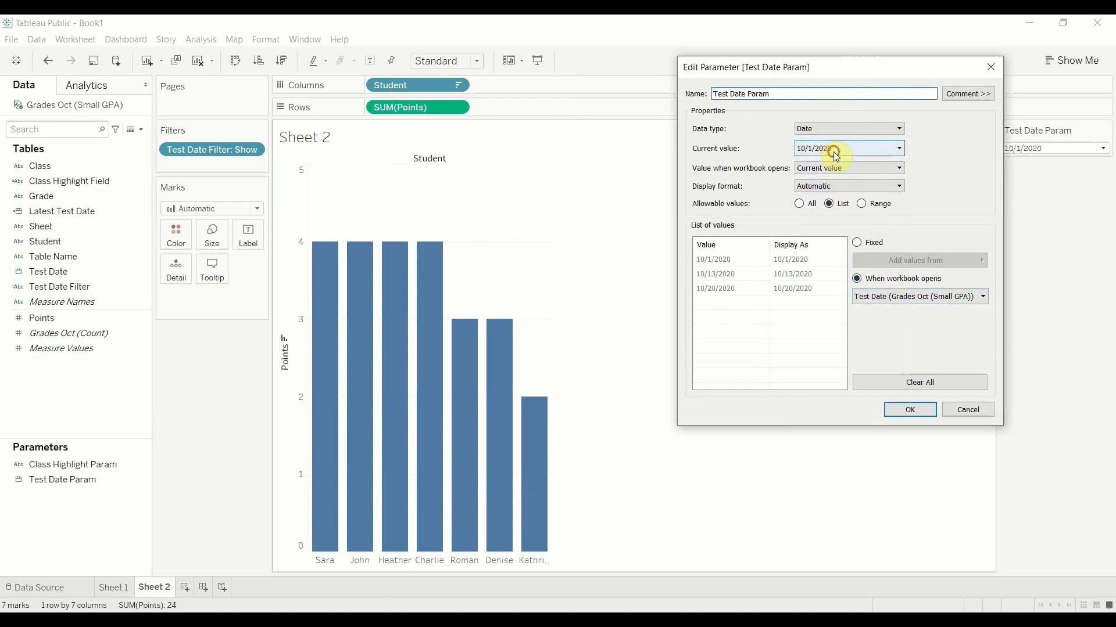
pyautogui.click(898, 168)
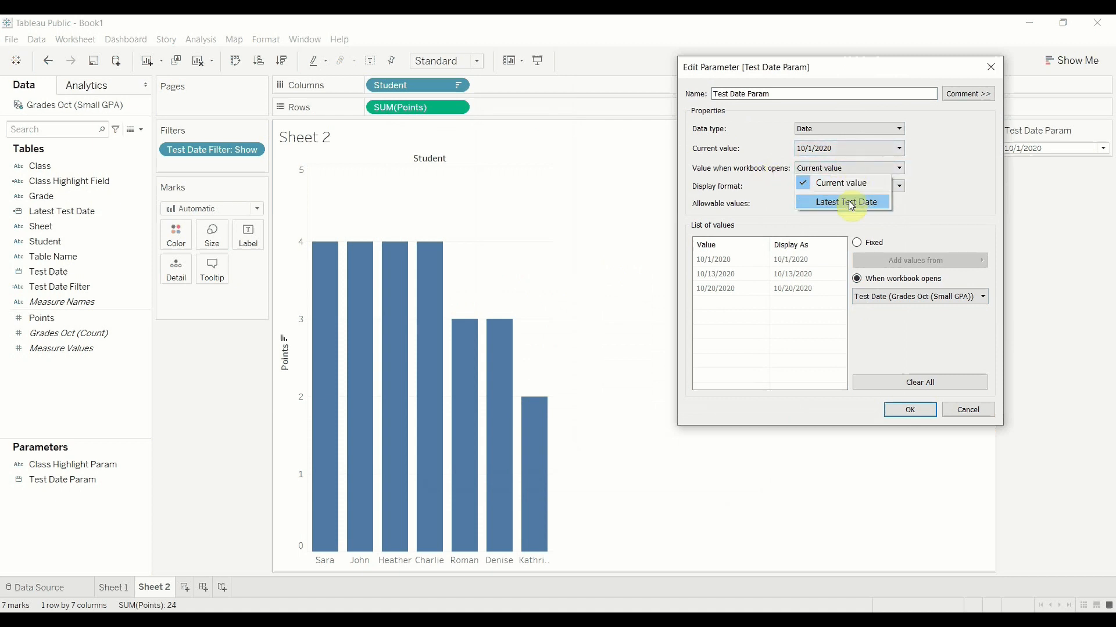
pyautogui.click(847, 202)
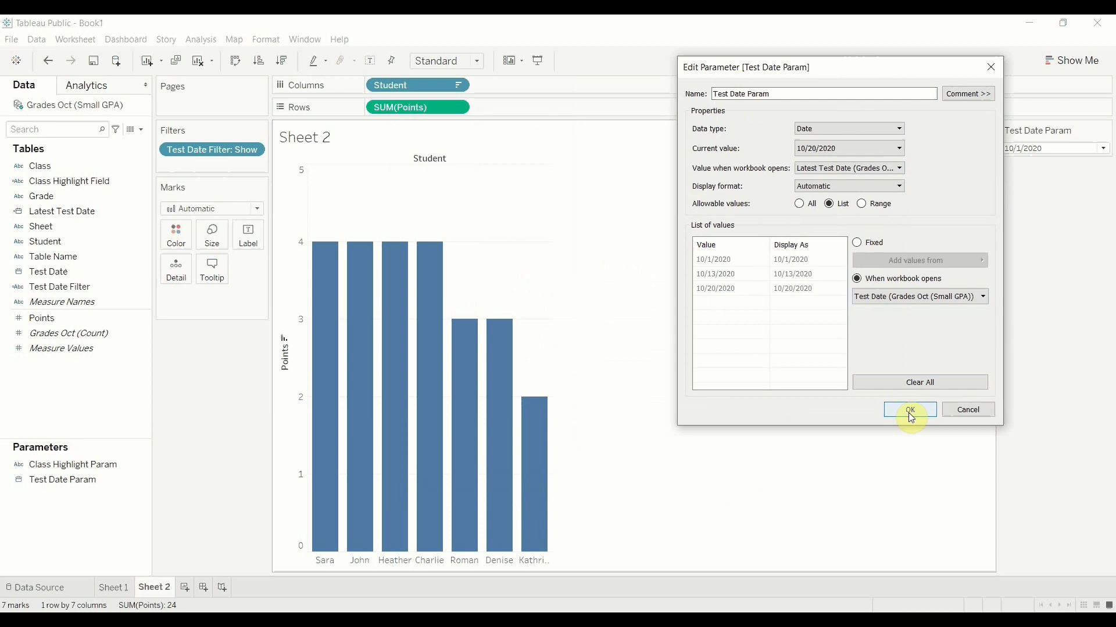
pyautogui.click(909, 410)
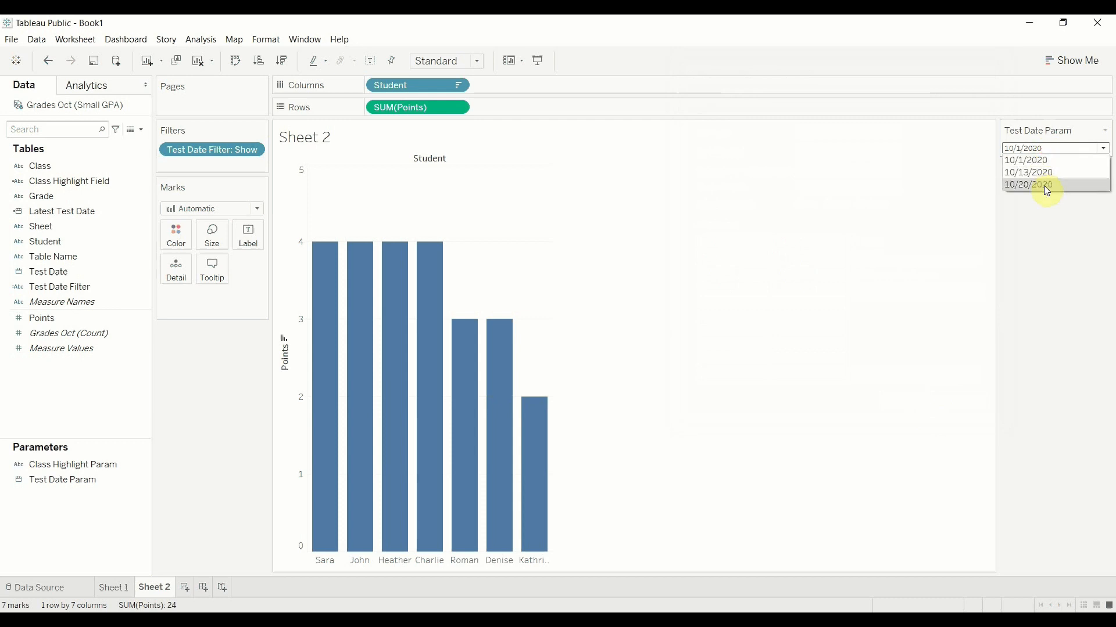
pyautogui.click(1028, 184)
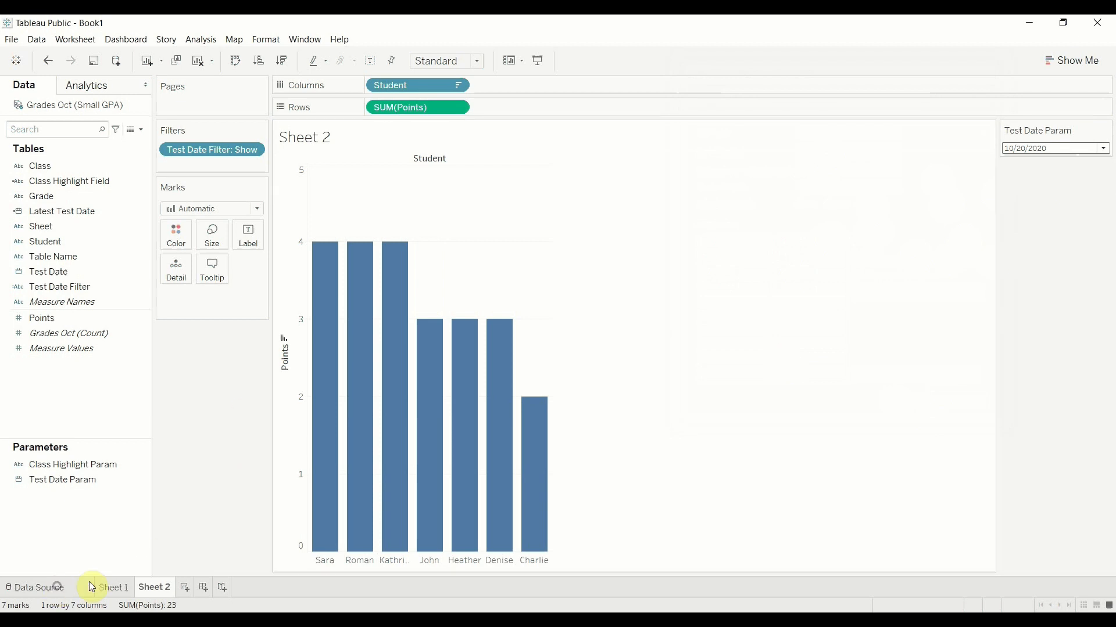
# Union Grades Nov into the Grades Oct table on the Data Source page and return to Sheet 2
pyautogui.click(35, 592)
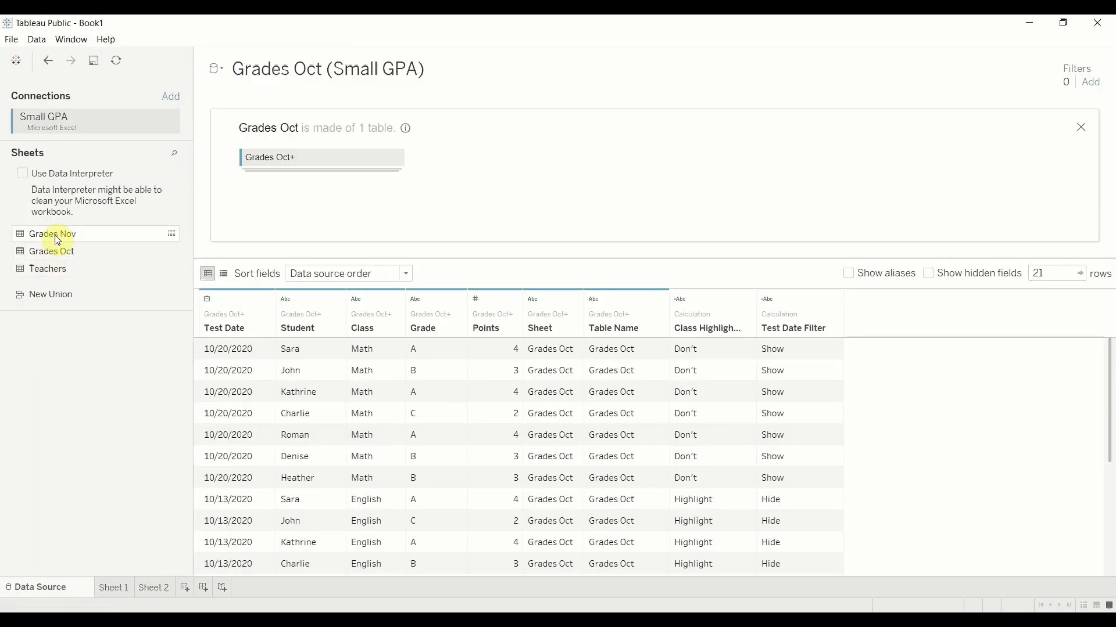
pyautogui.moveTo(53, 234); pyautogui.dragTo(324, 180)
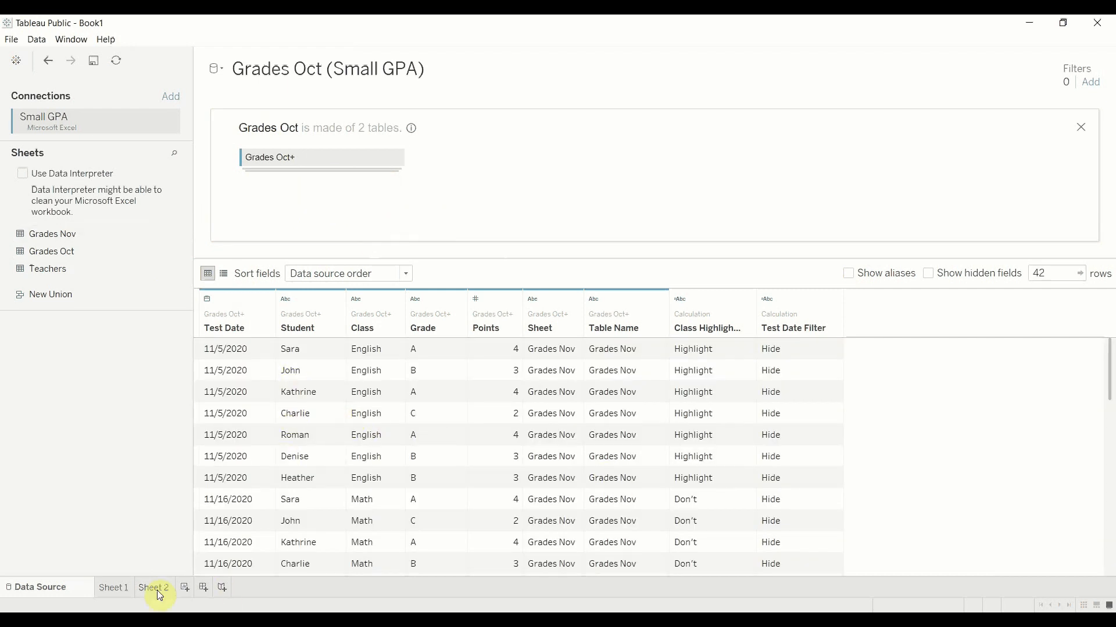
pyautogui.click(153, 587)
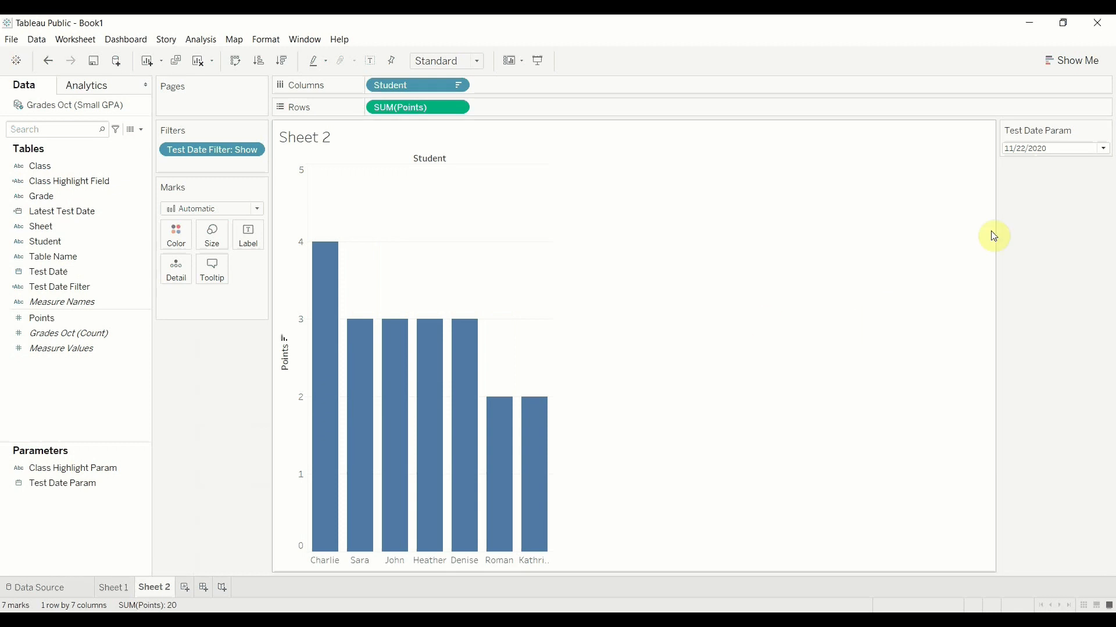
pyautogui.click(1102, 148)
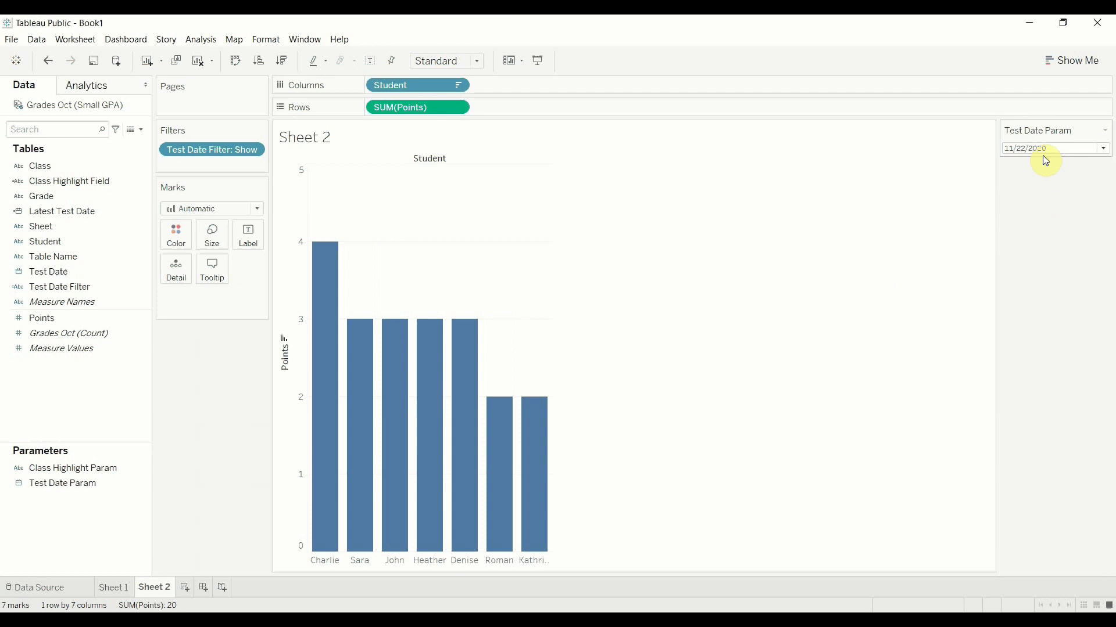
pyautogui.click(1103, 148)
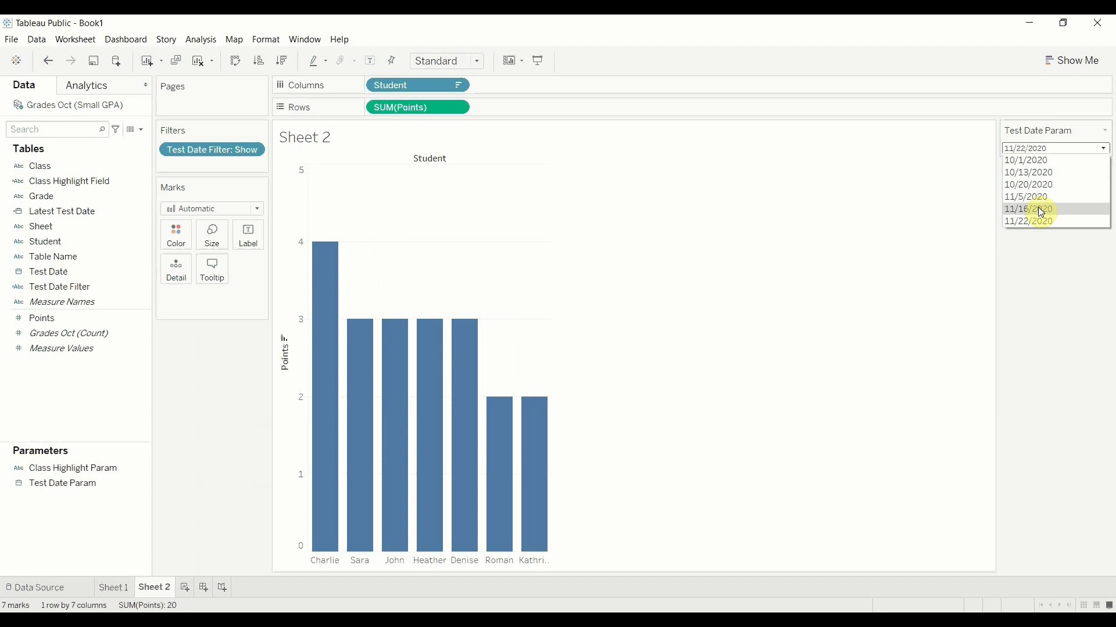
pyautogui.click(1028, 209)
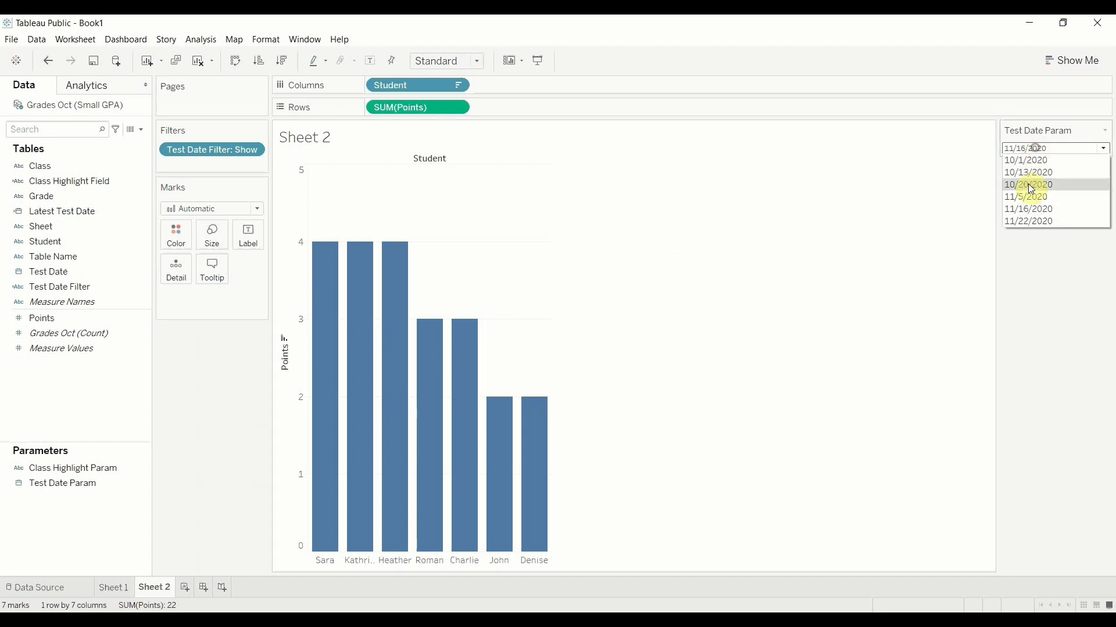
pyautogui.click(1027, 197)
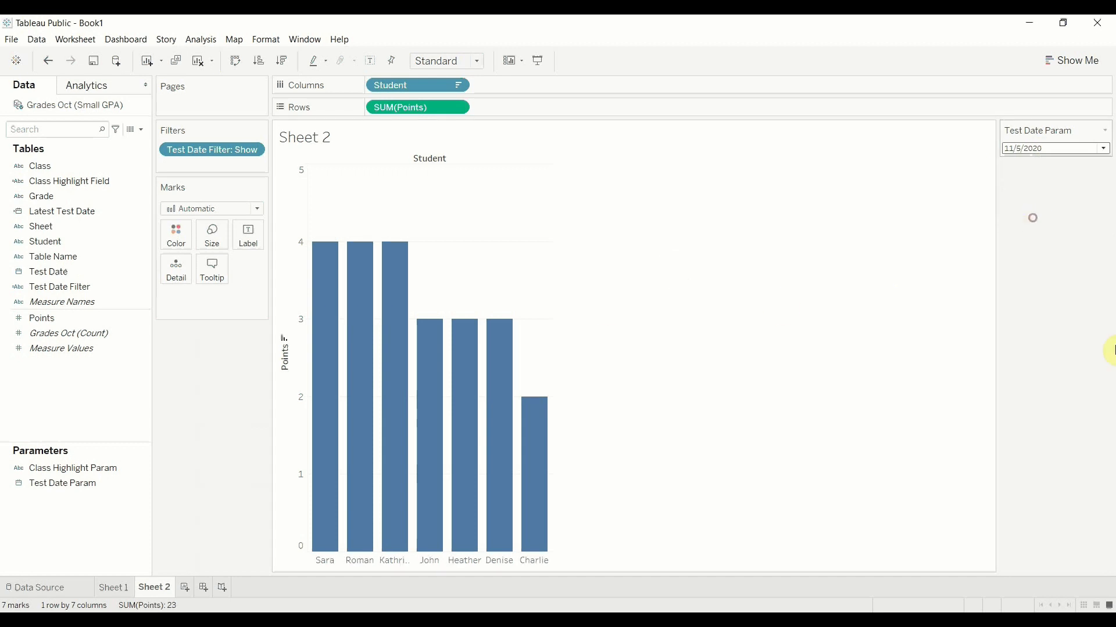
pyautogui.click(1104, 148)
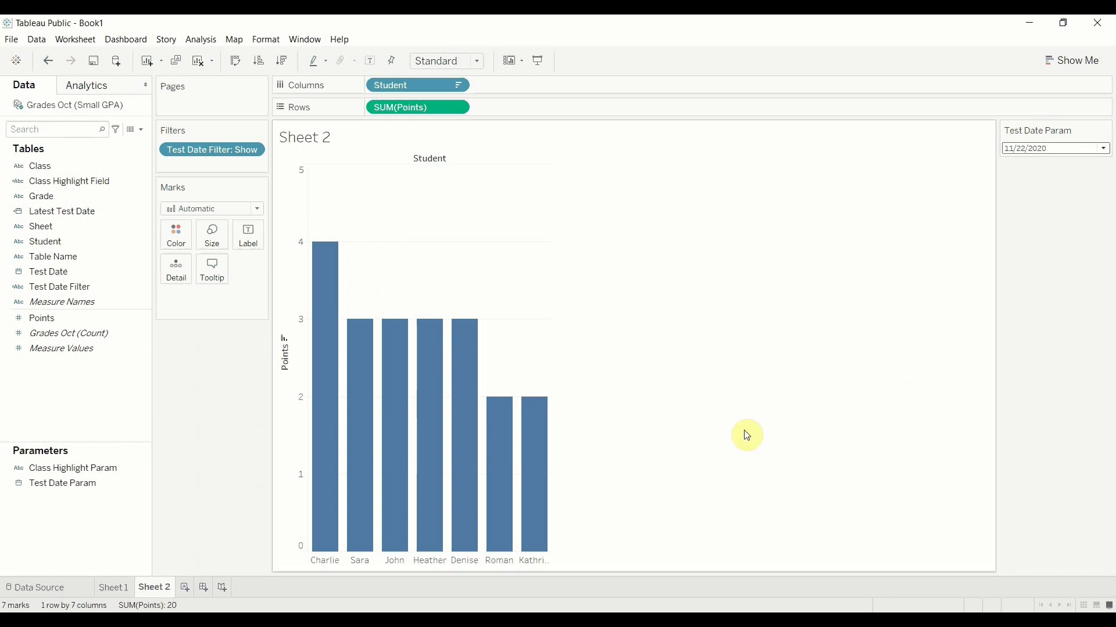
pyautogui.moveTo(806, 550)
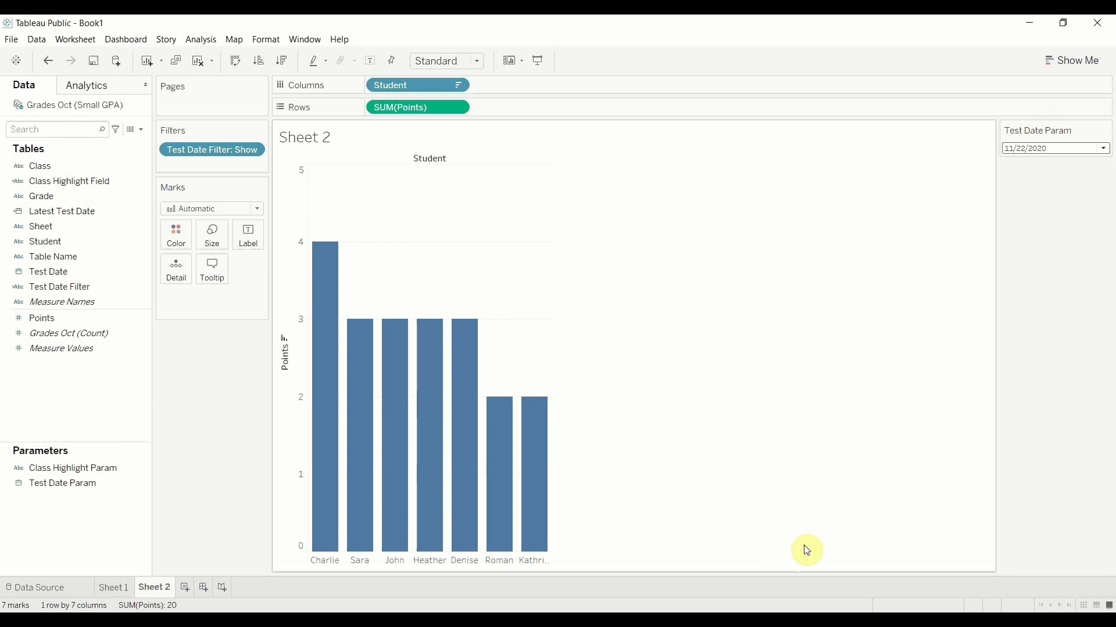